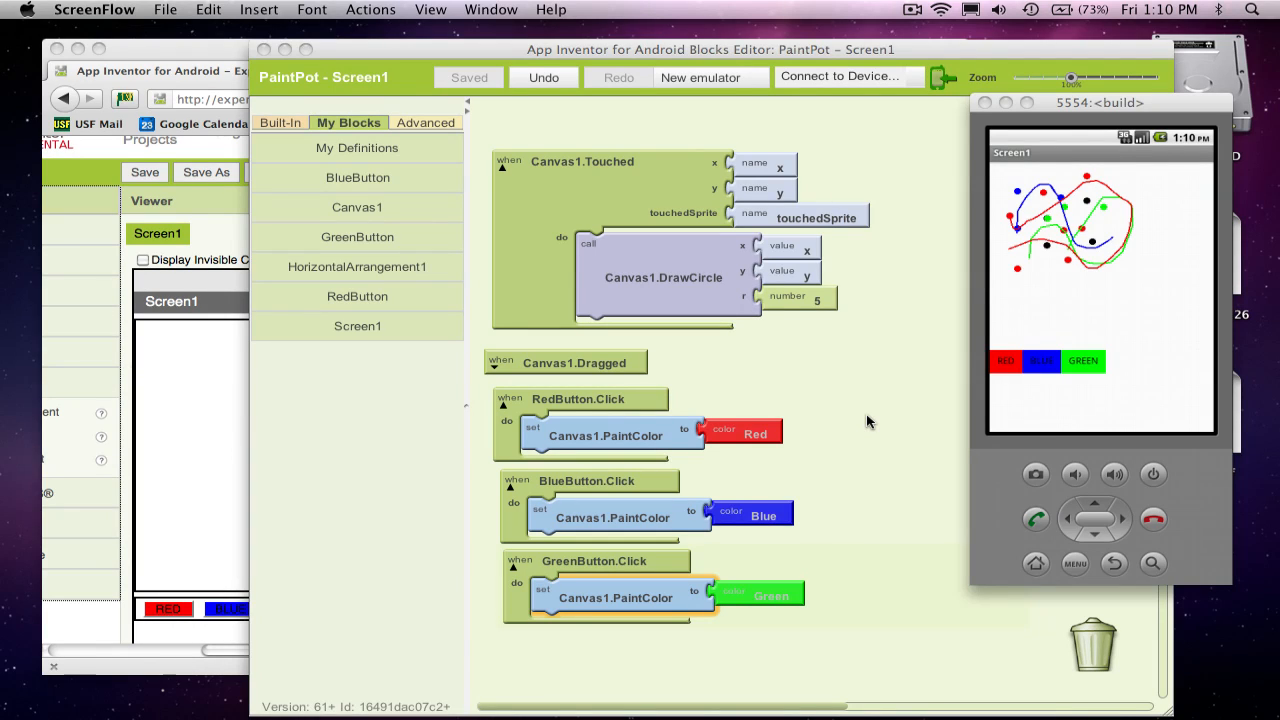
mouse_move(930, 366)
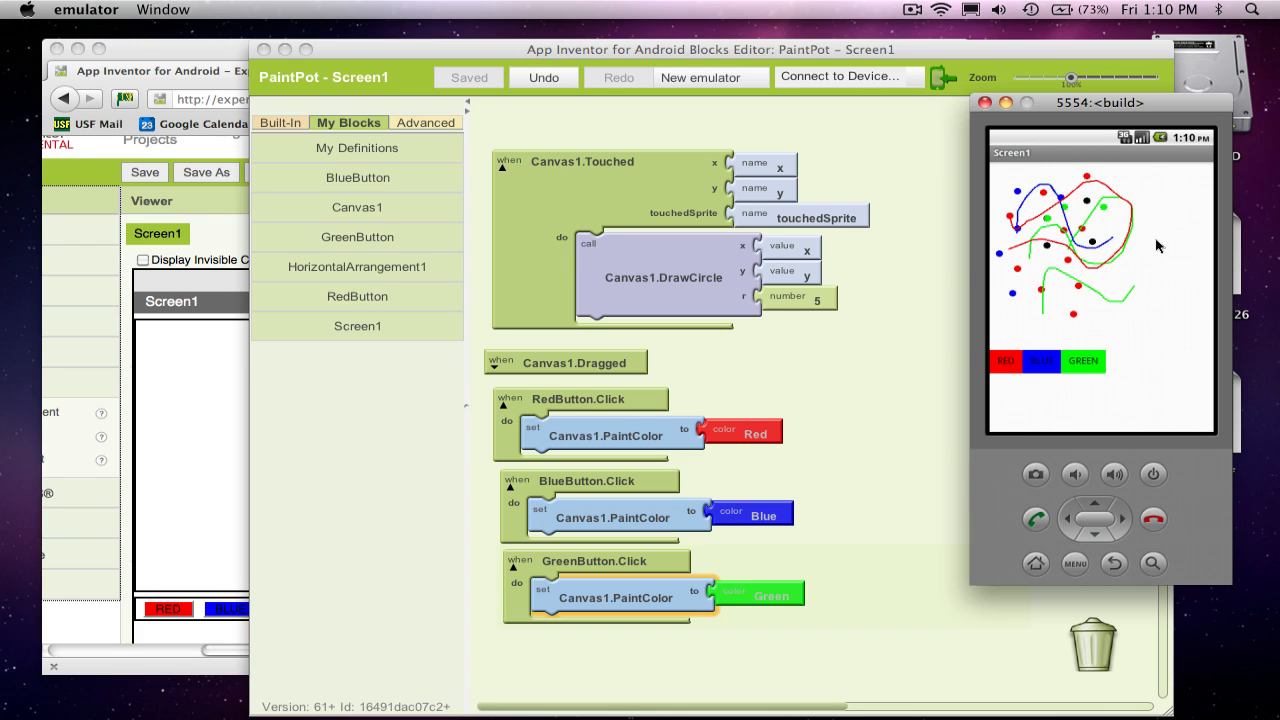
Paint another green test stroke across the PaintPot canvas in the emulator
drag(1160, 248, 1124, 312)
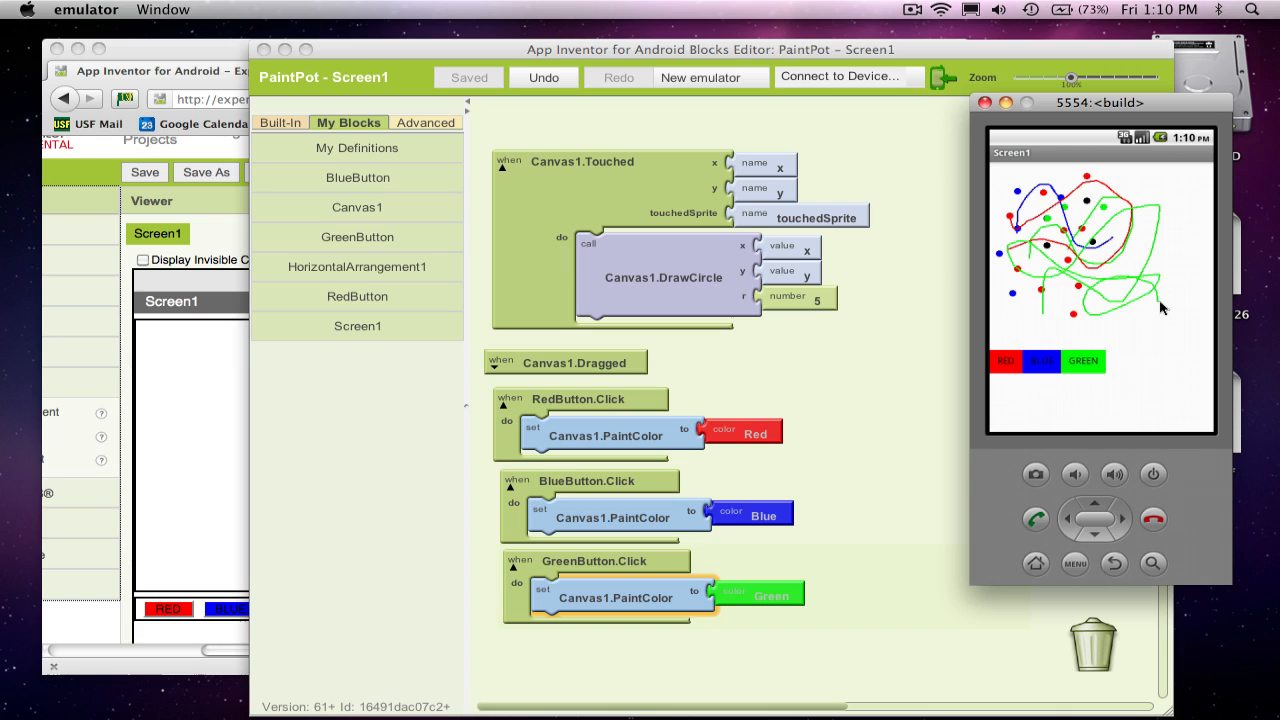
mouse_move(1088, 300)
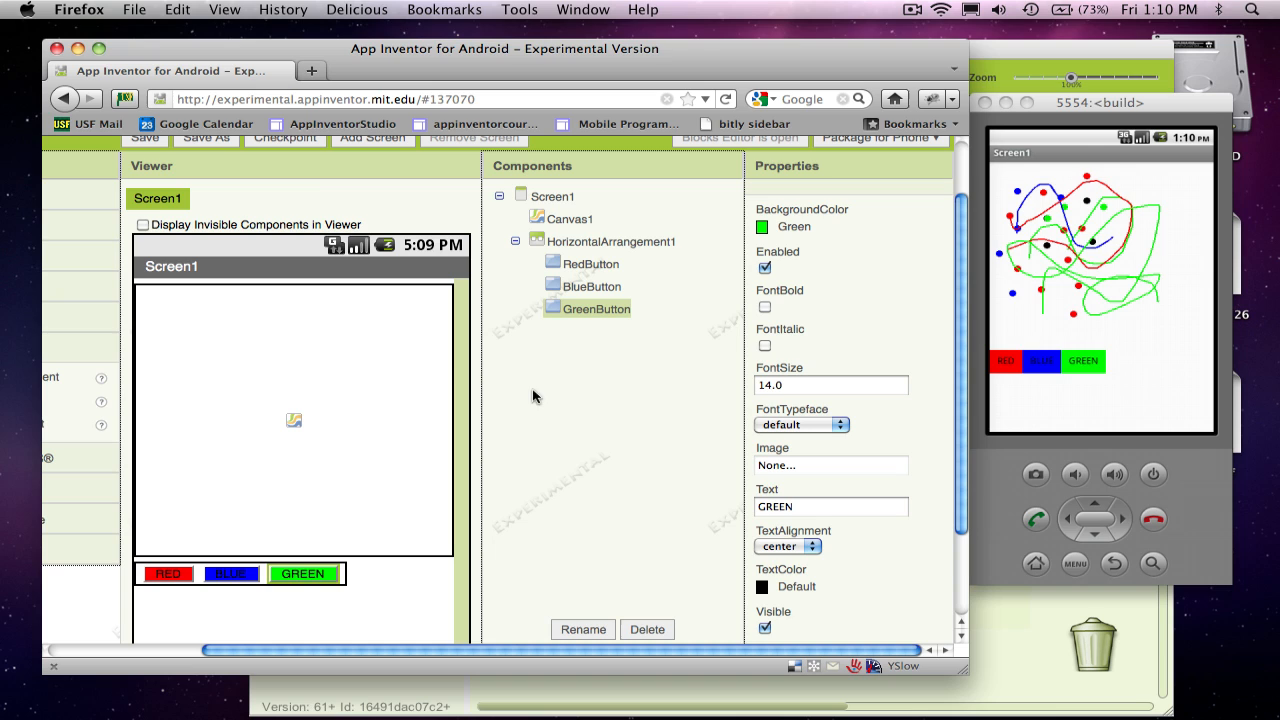
mouse_move(332, 552)
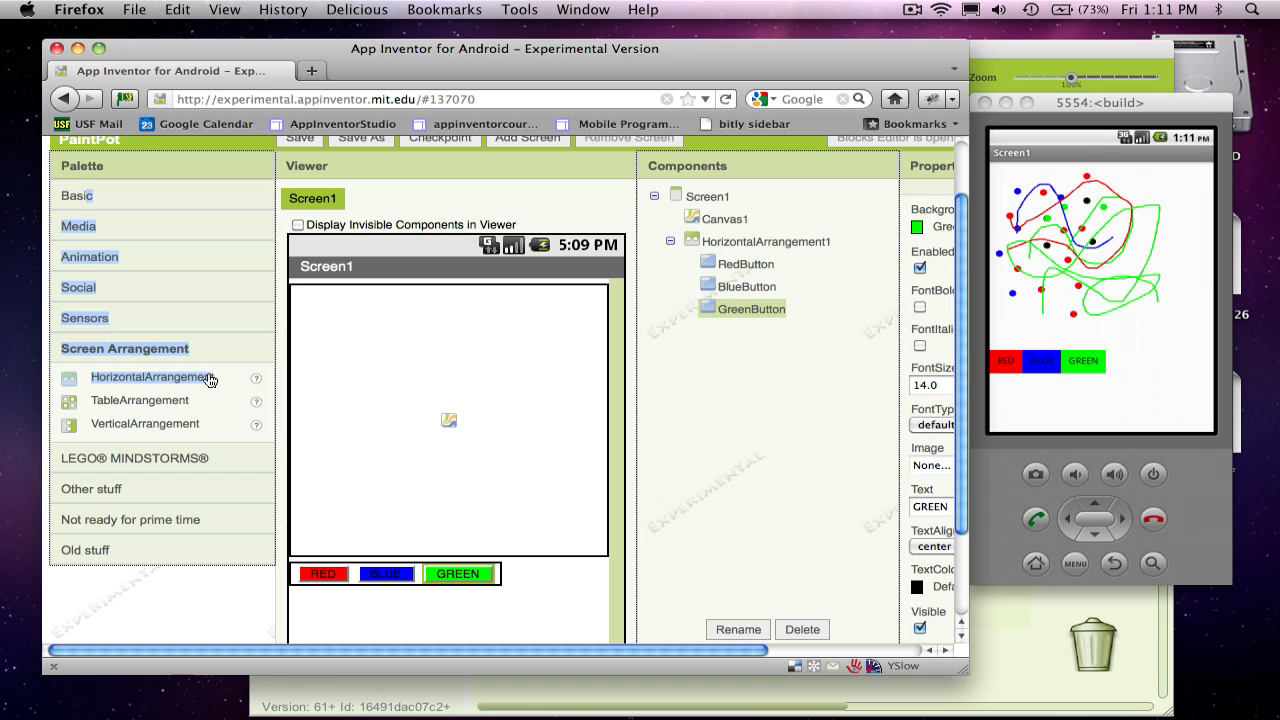
Add a Button to HorizontalArrangement1 with Text BIG and rename it BigButton
click(78, 196)
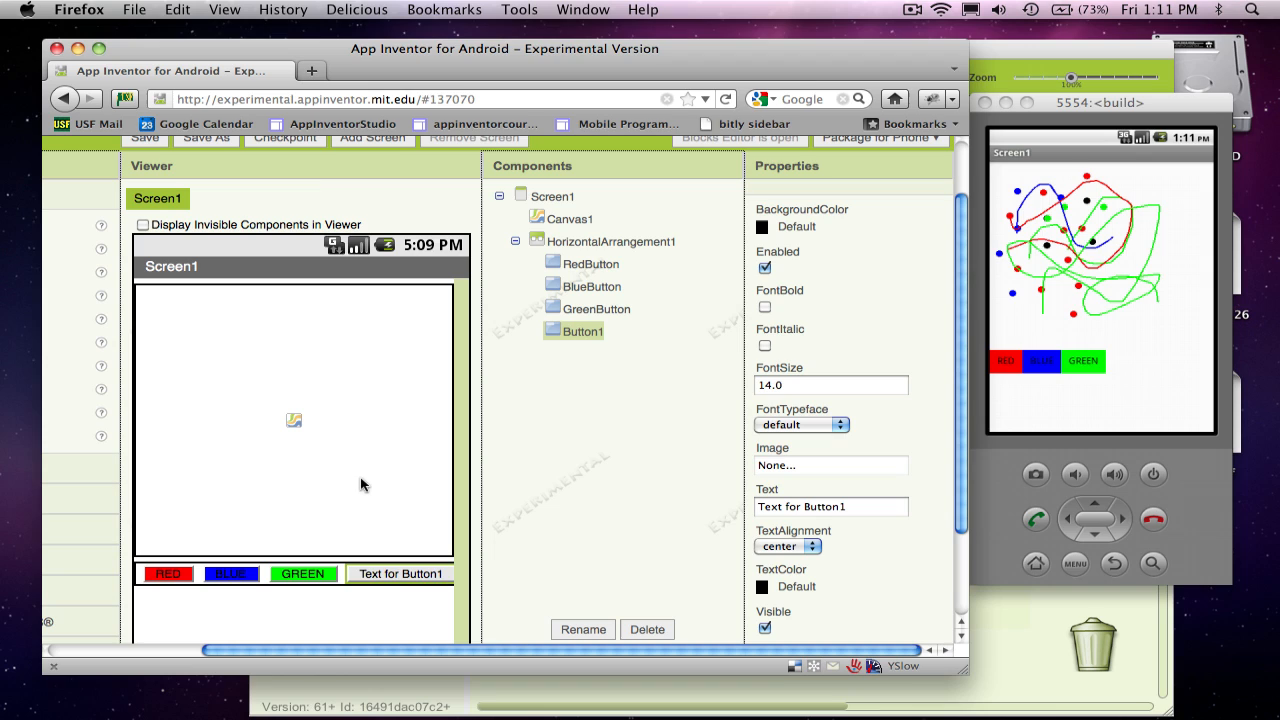
click(830, 508)
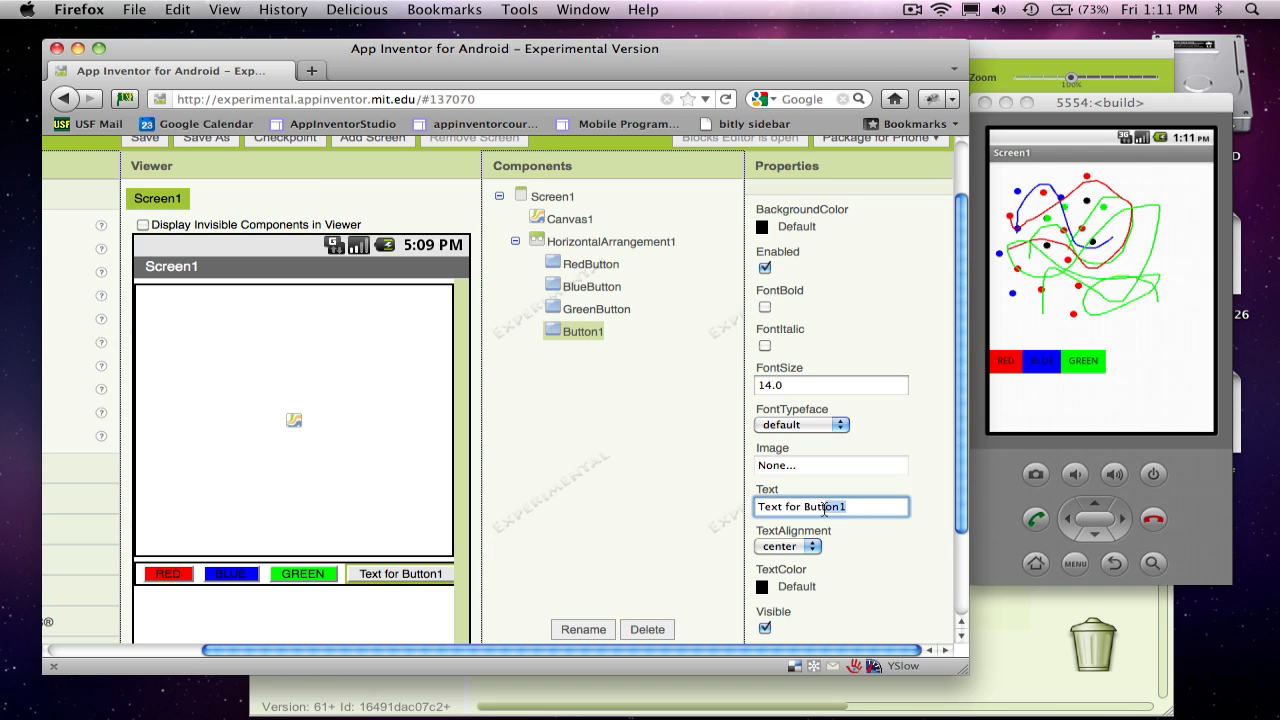
text(BIG)
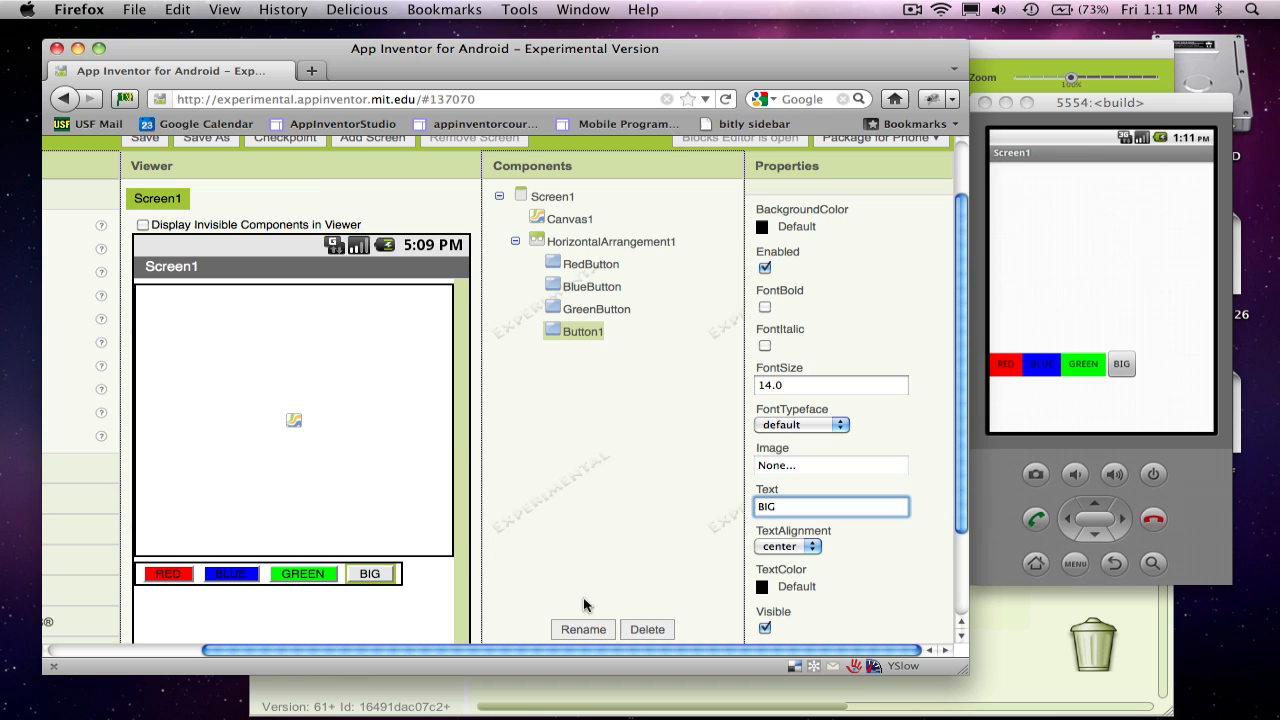
click(584, 628)
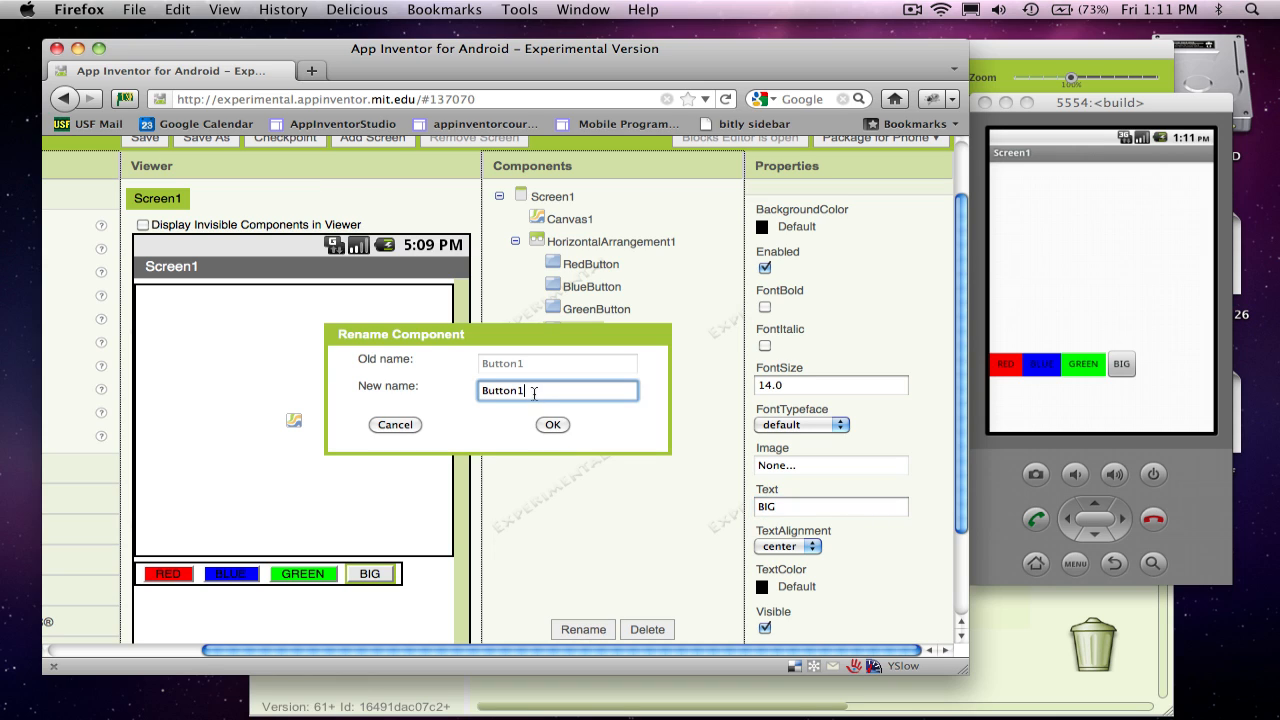
text(BButton)
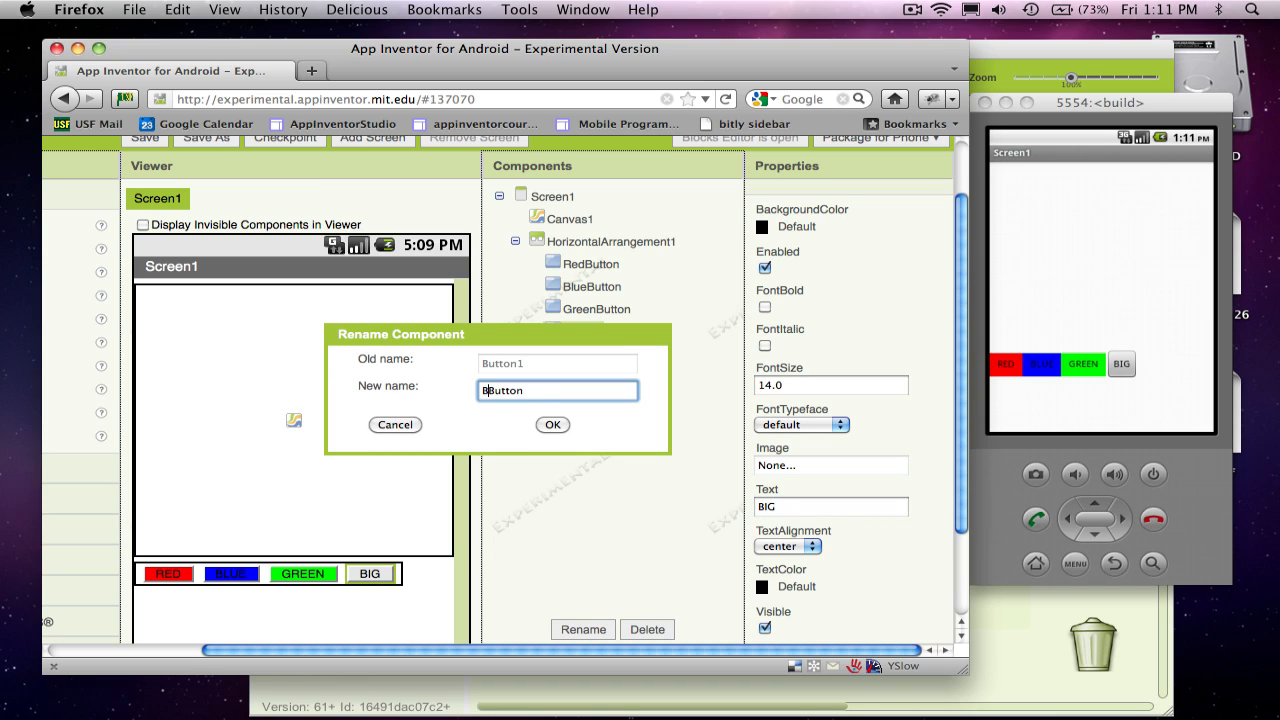
click(552, 424)
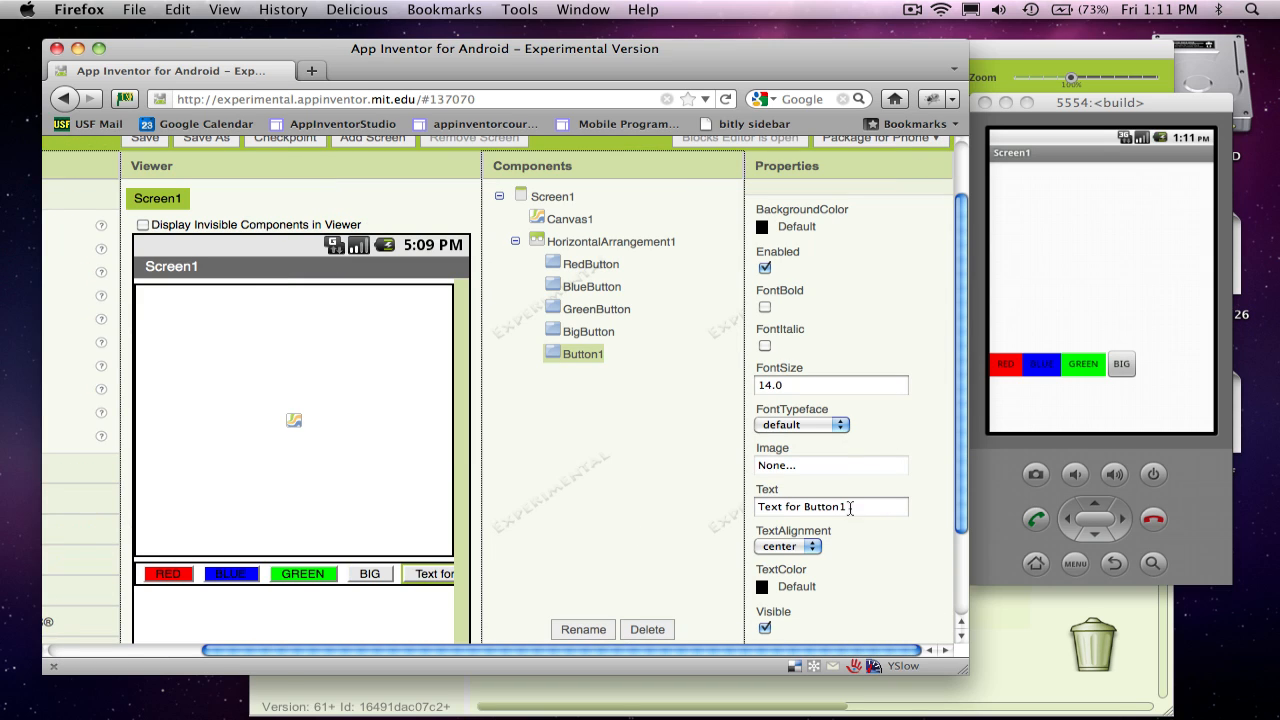
Label the second new button SMALL and rename its component to SmallButton
text(SMAL)
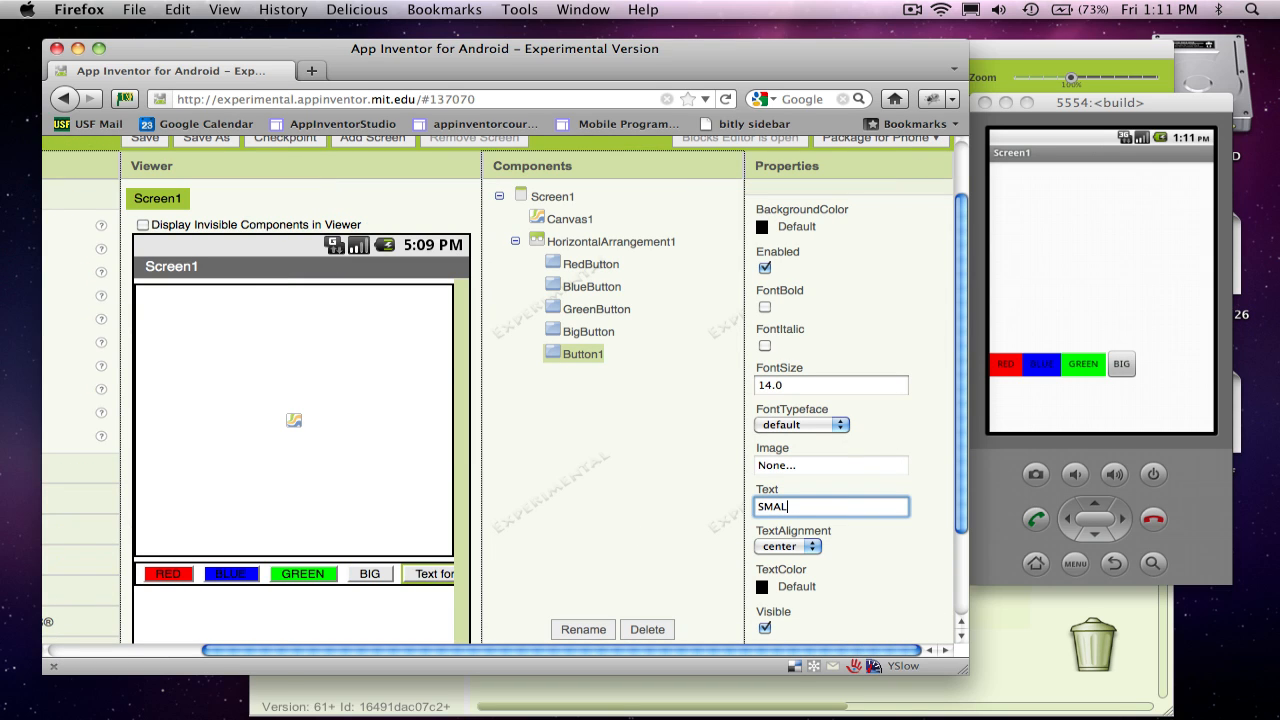
text(L)
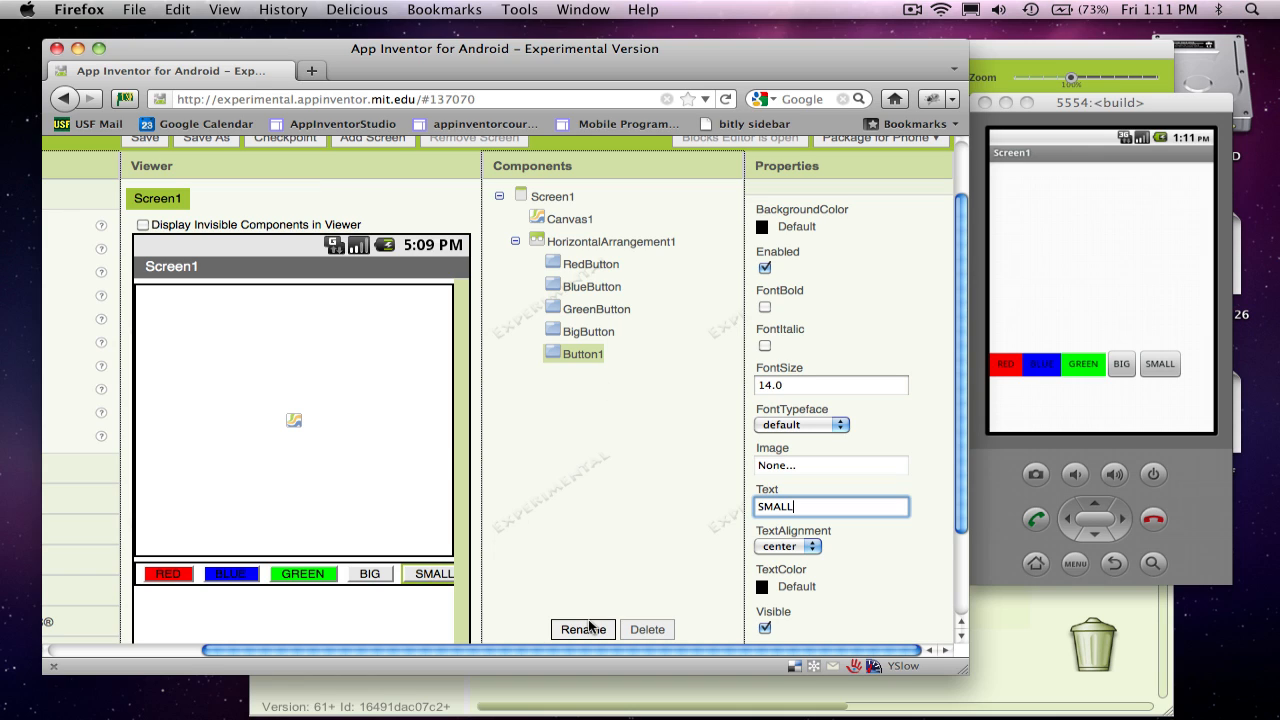
click(584, 628)
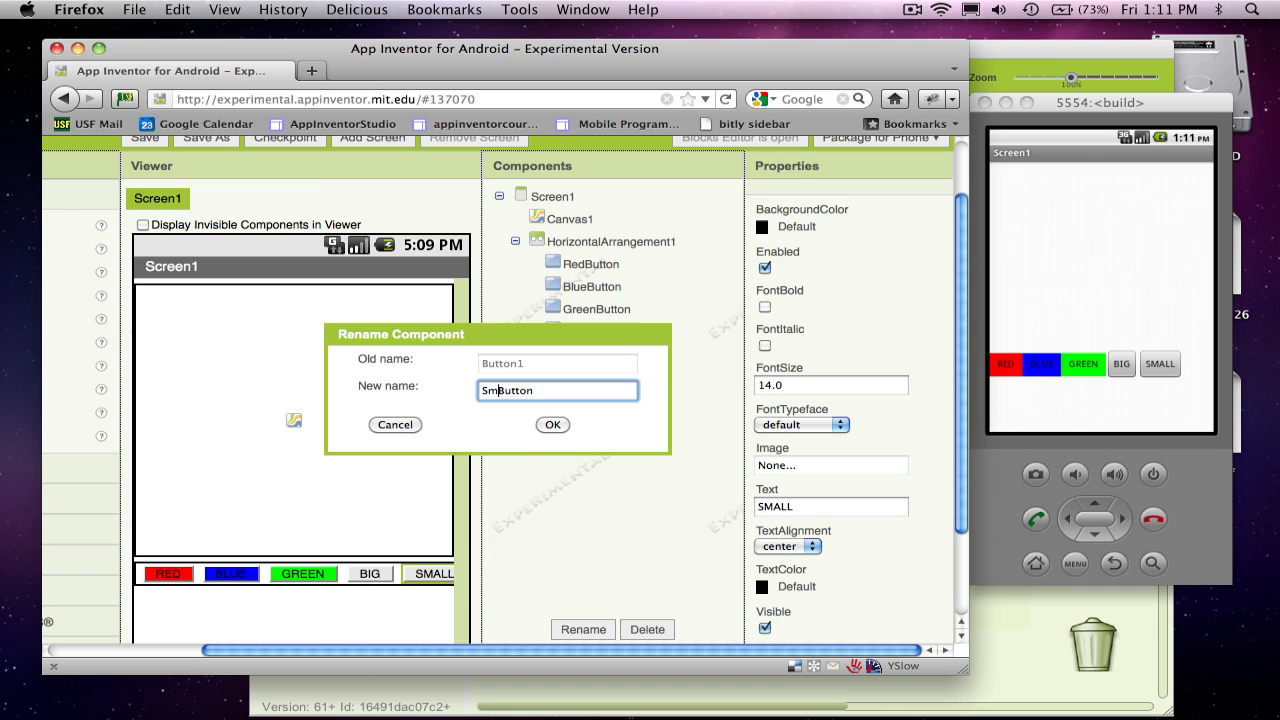
click(552, 424)
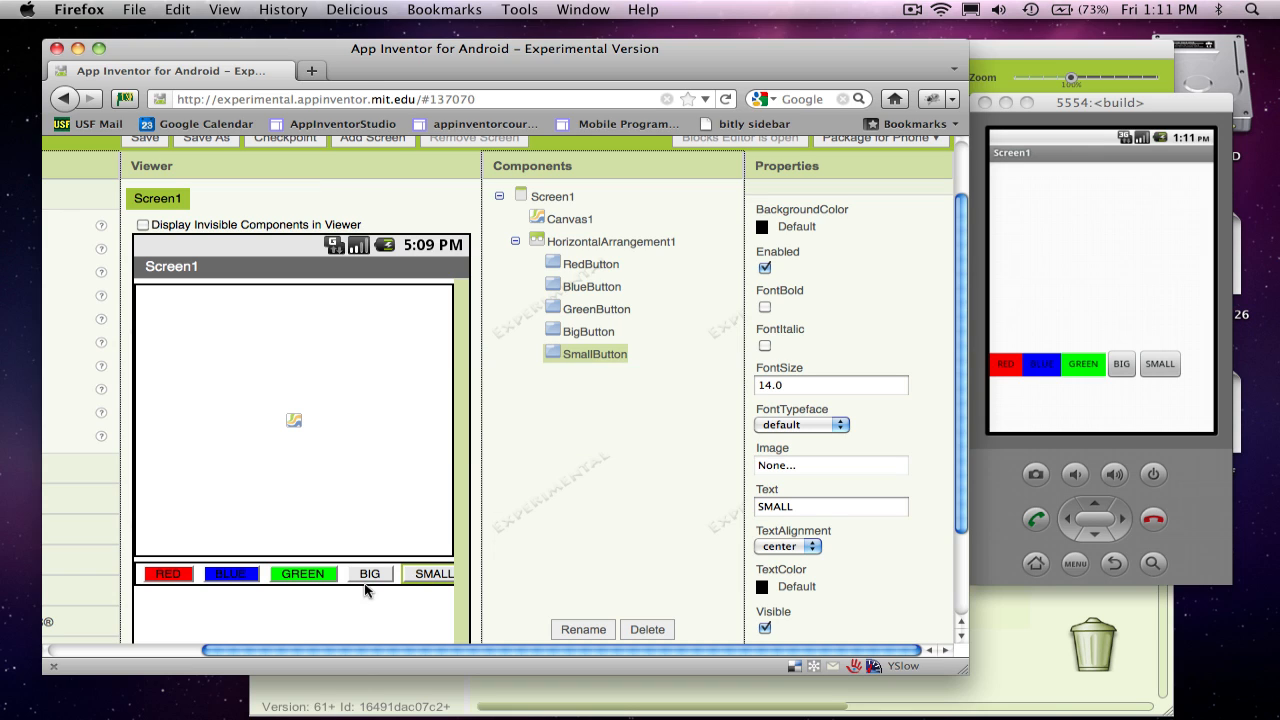
mouse_move(418, 582)
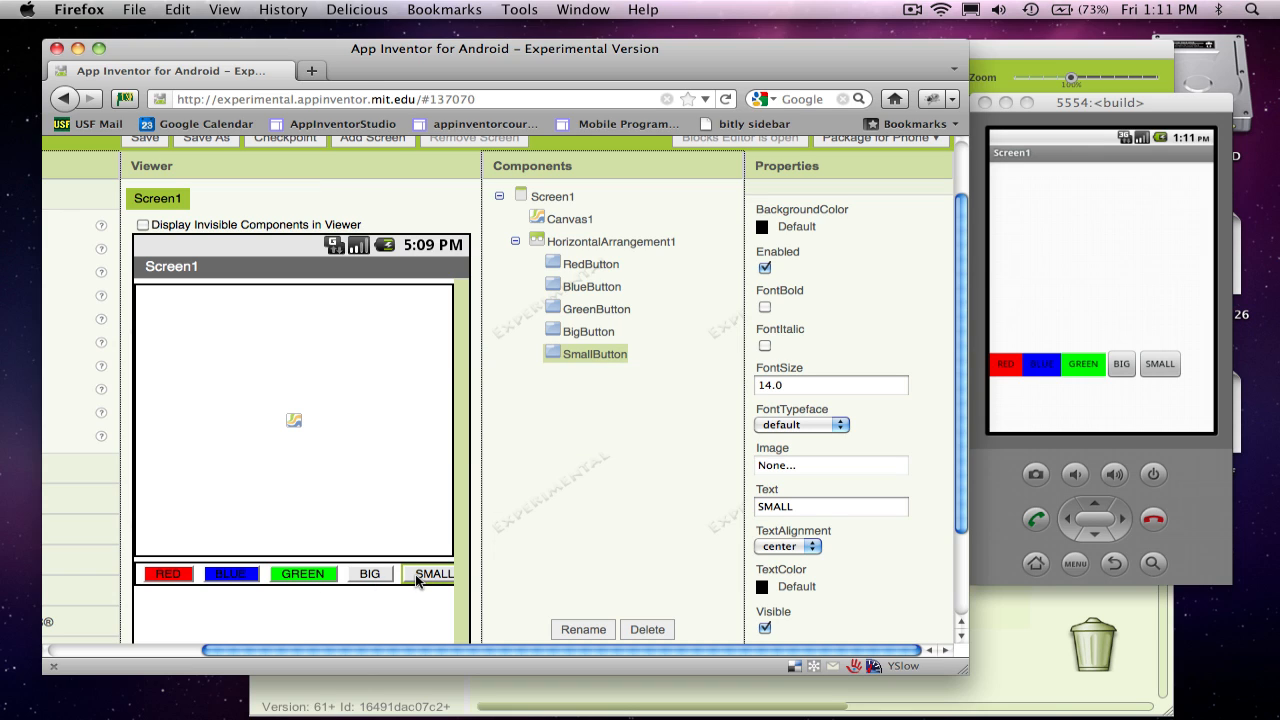
mouse_move(392, 580)
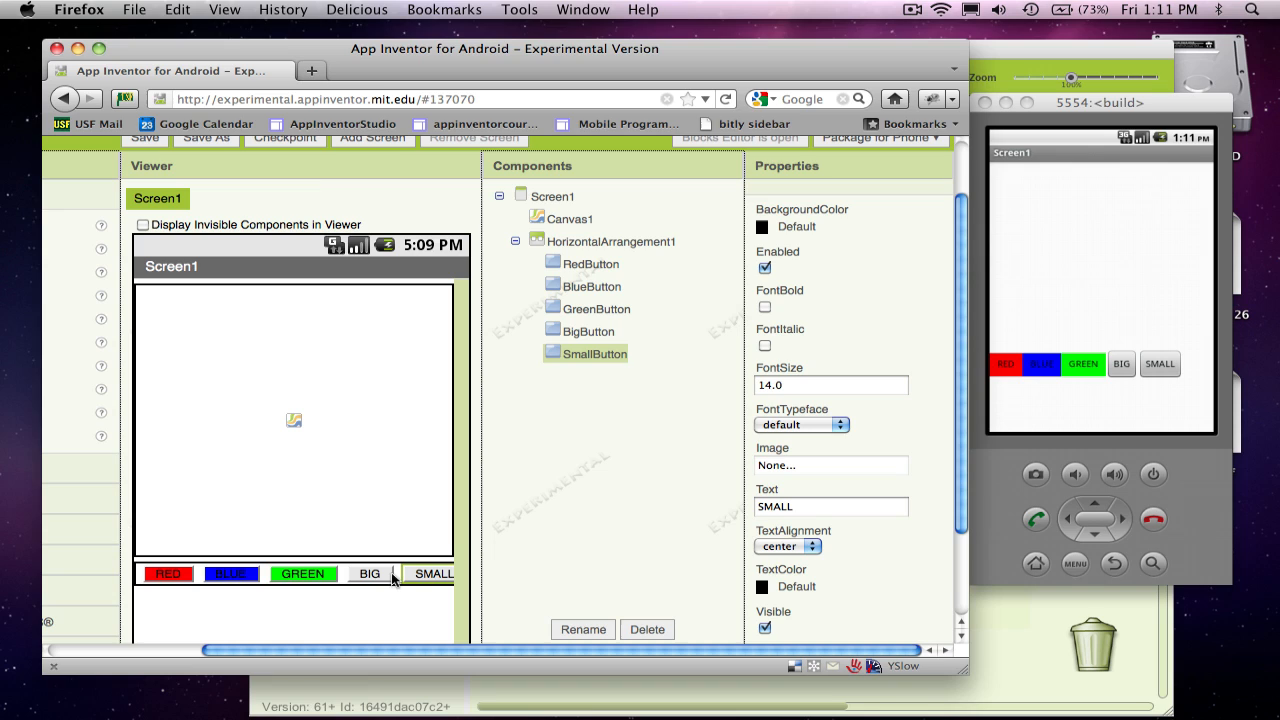
mouse_move(398, 574)
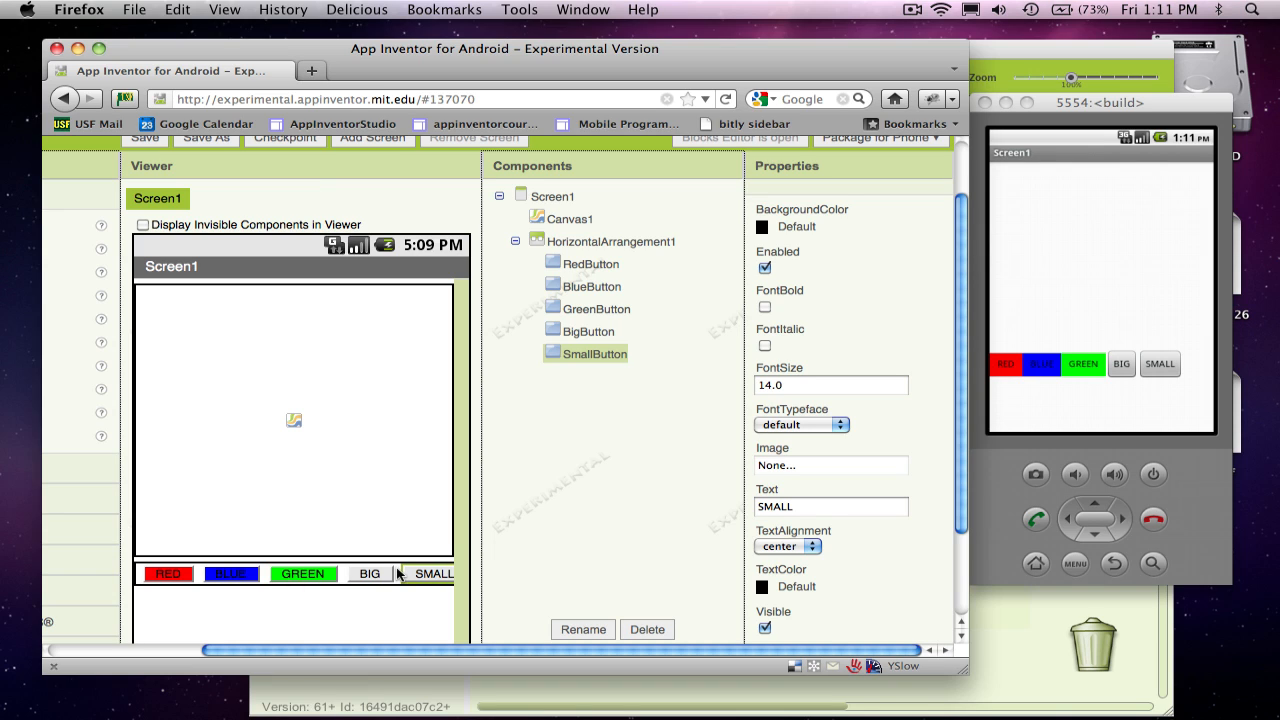
mouse_move(376, 572)
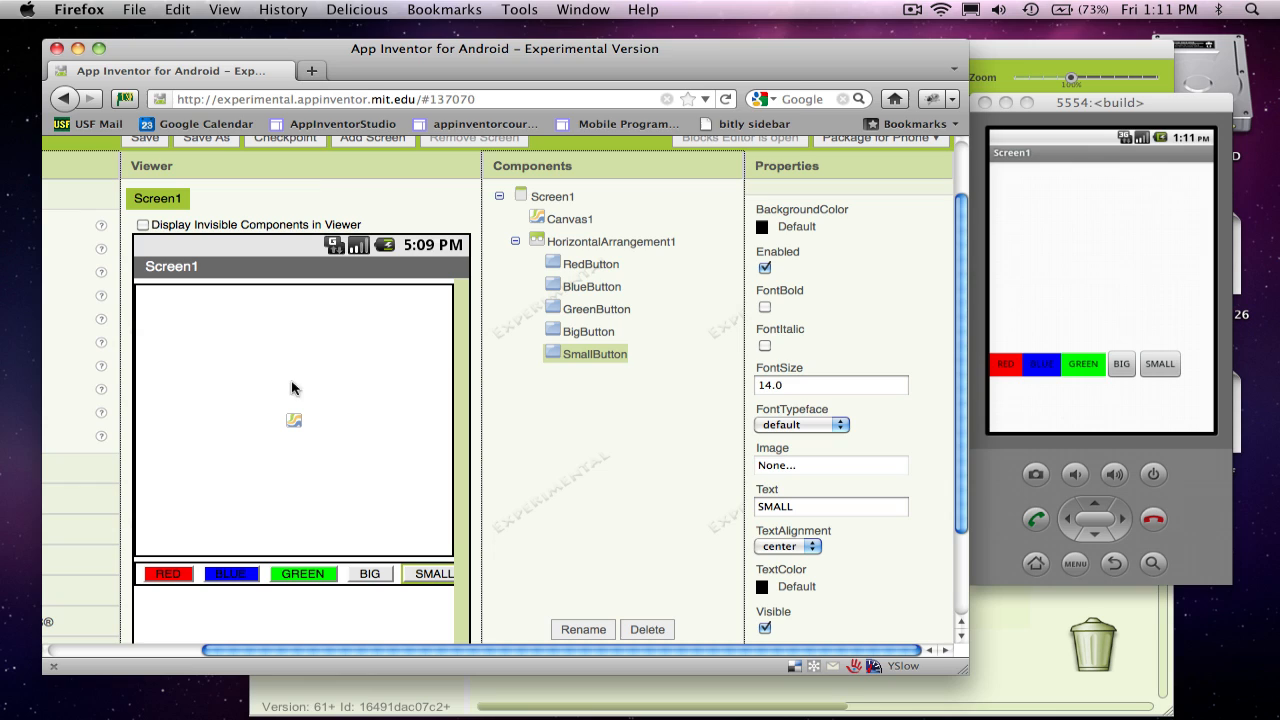
mouse_move(232, 404)
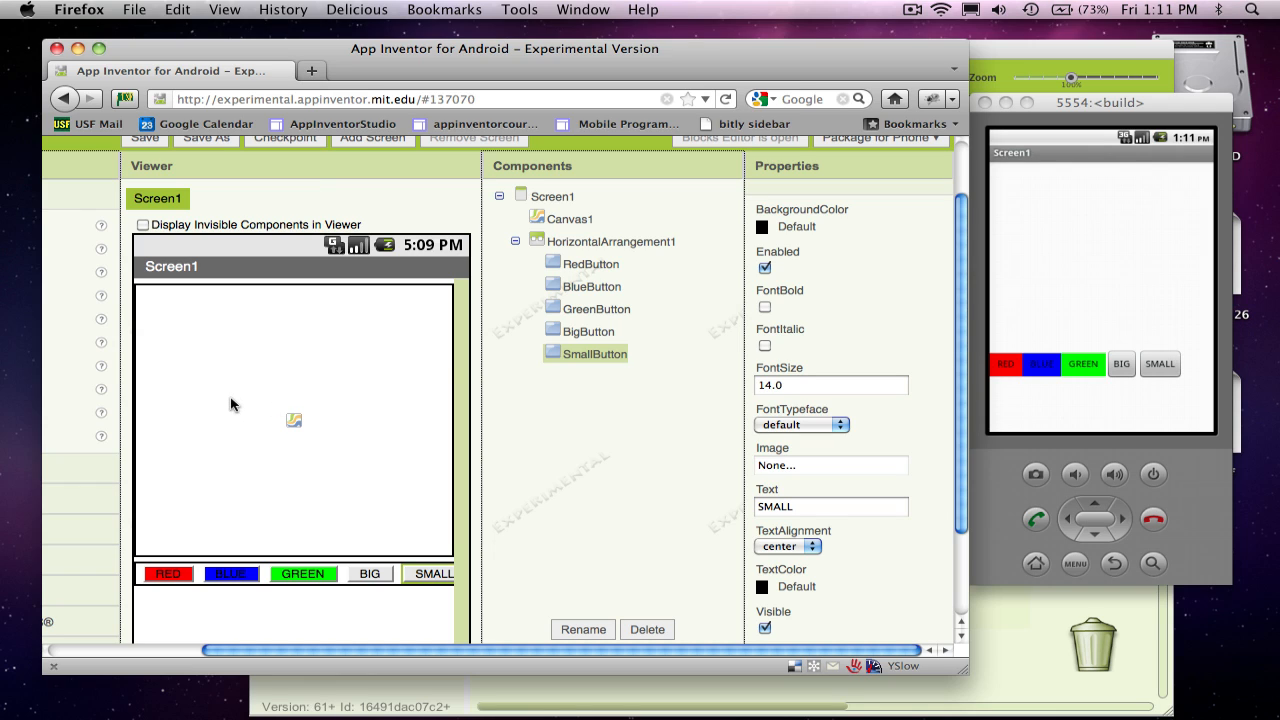
mouse_move(280, 408)
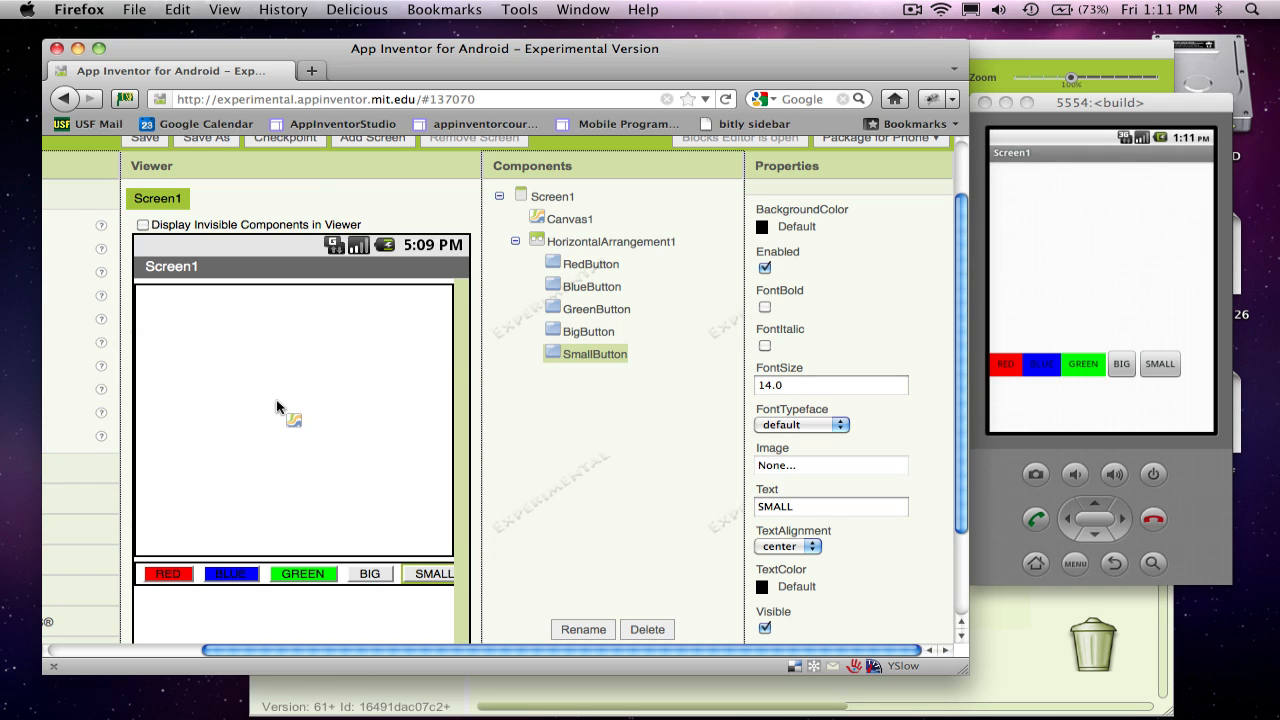
mouse_move(784, 332)
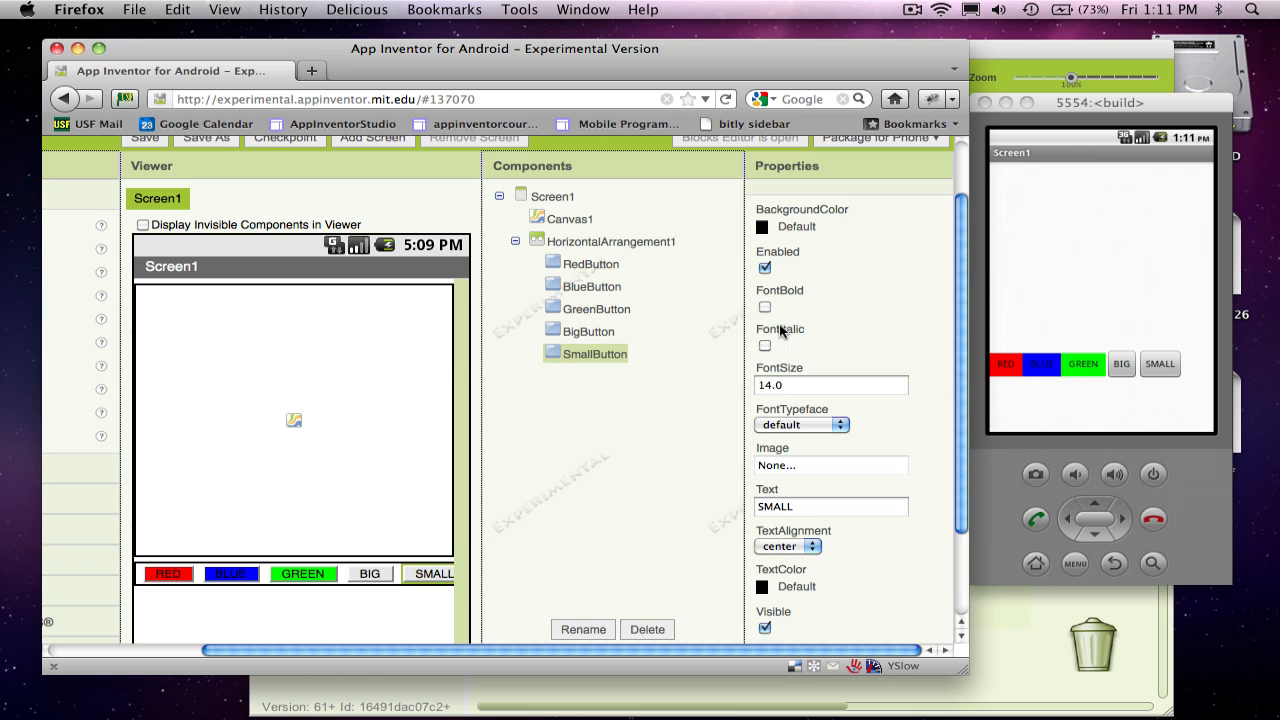
mouse_move(1148, 252)
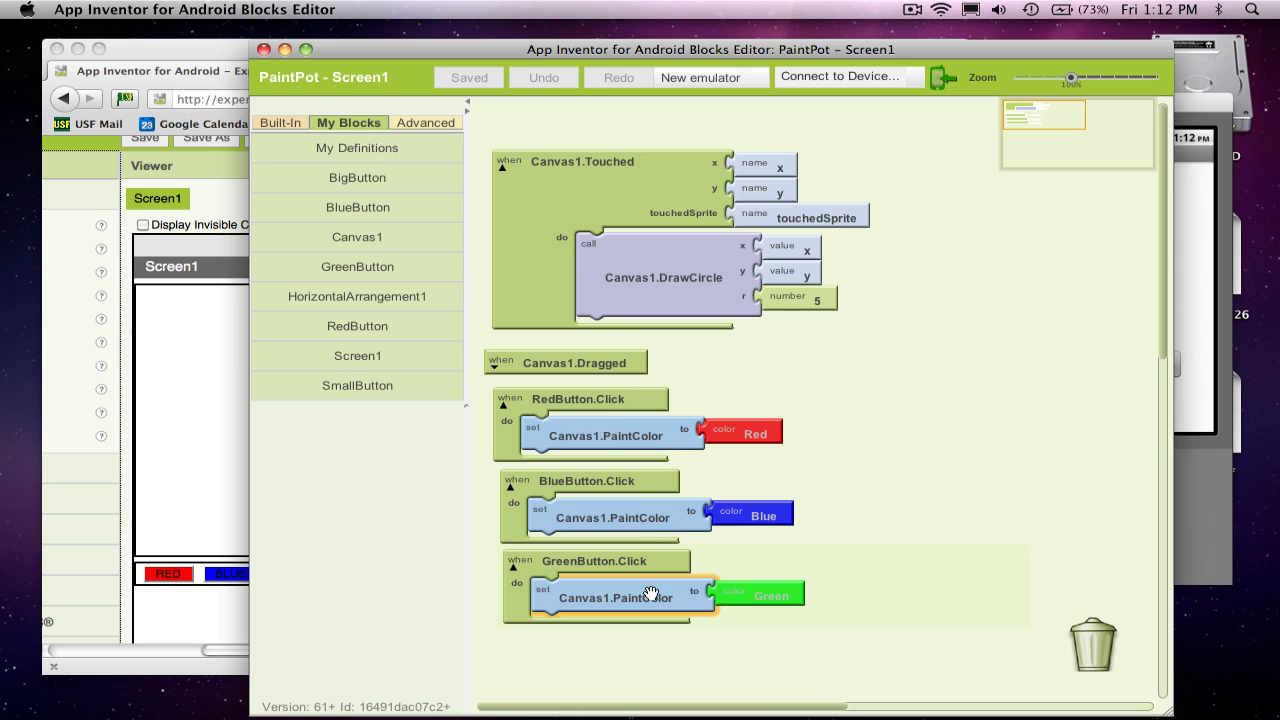
Place a BigButton.Click event block from My Blocks onto the workspace
click(356, 176)
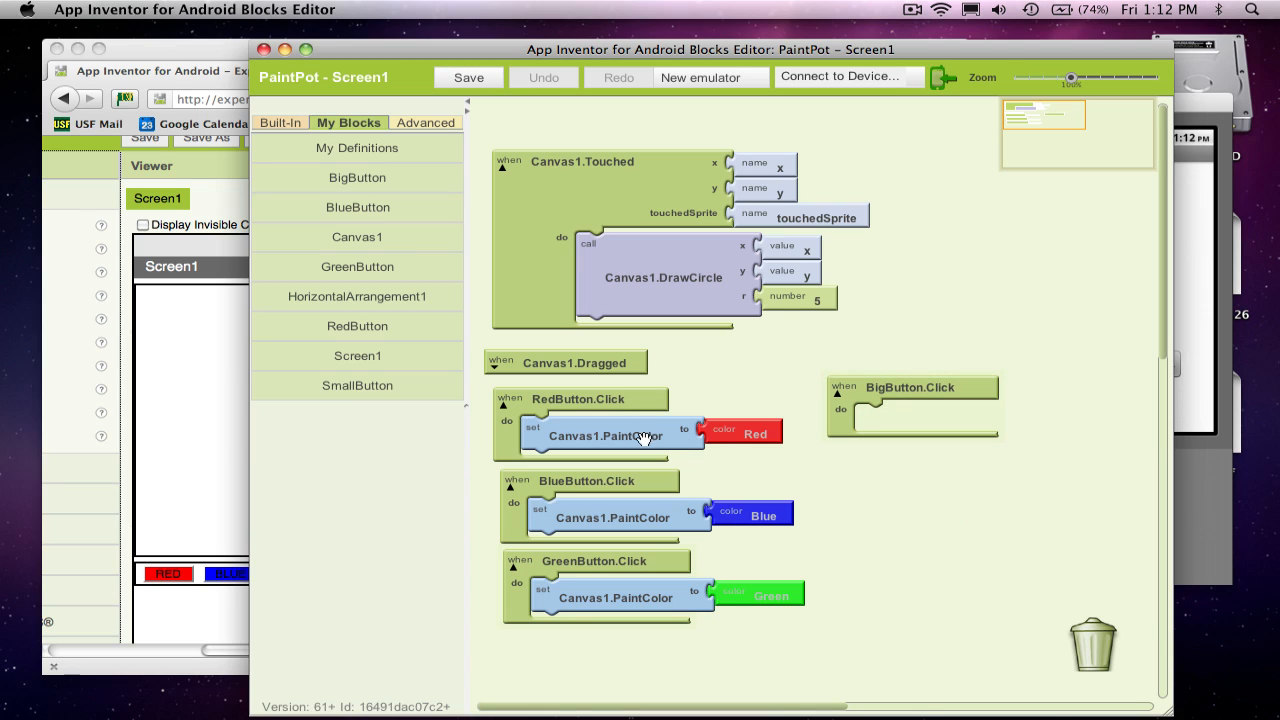
mouse_move(636, 436)
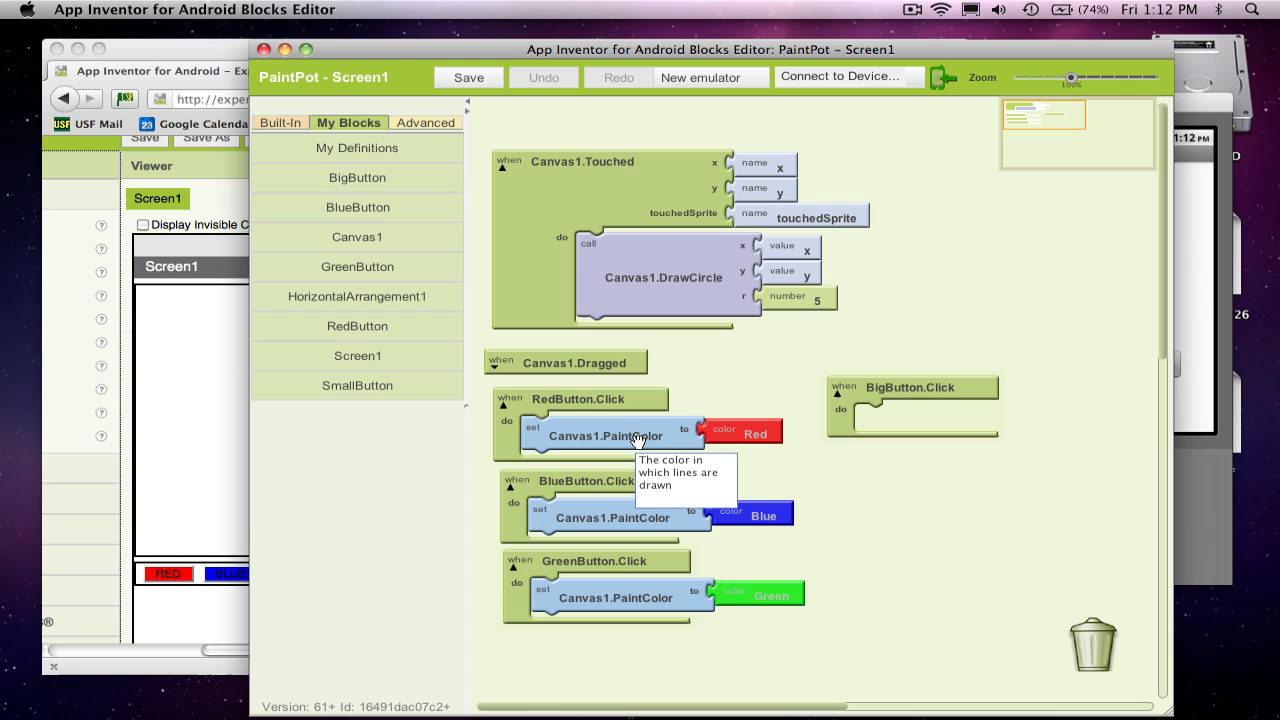
mouse_move(818, 428)
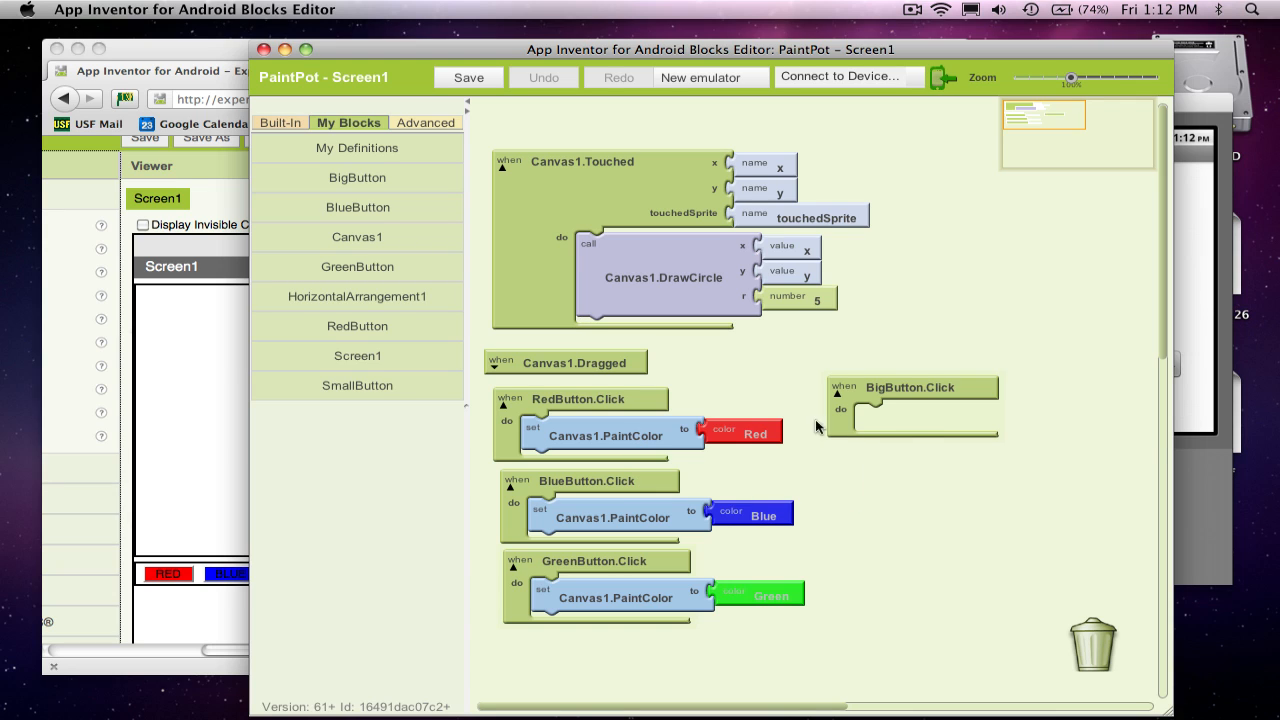
mouse_move(932, 418)
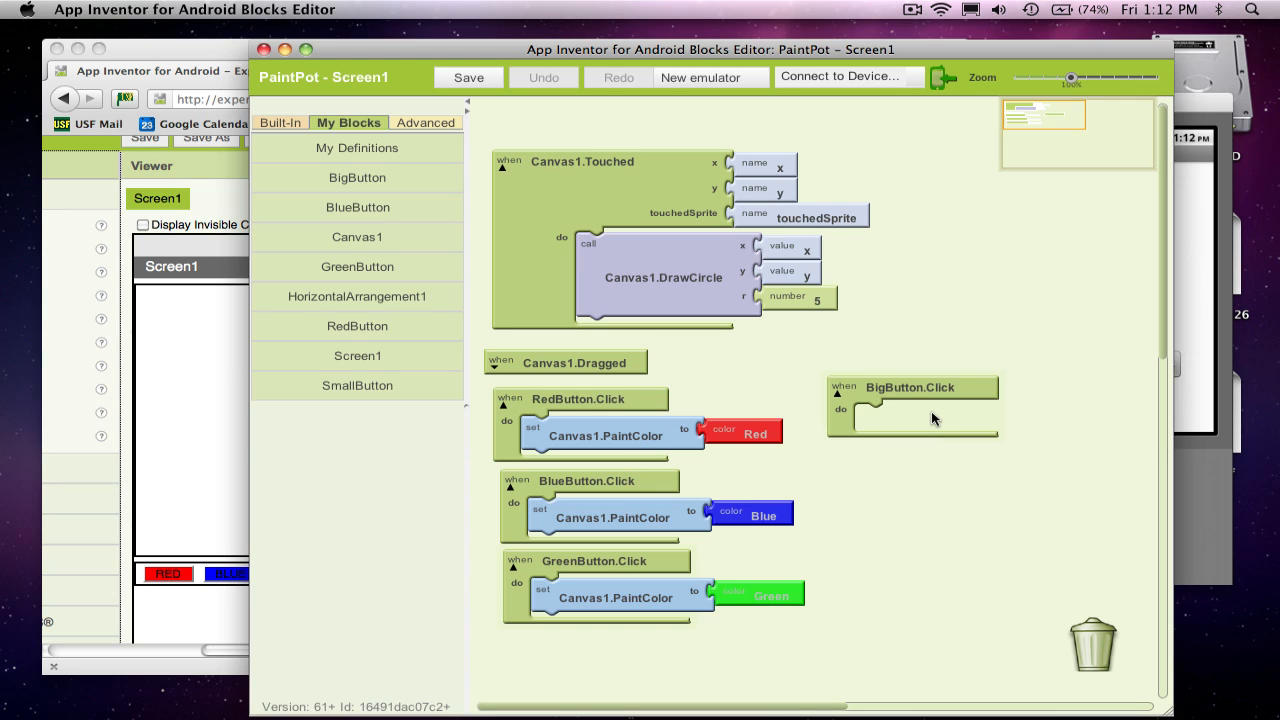
click(468, 76)
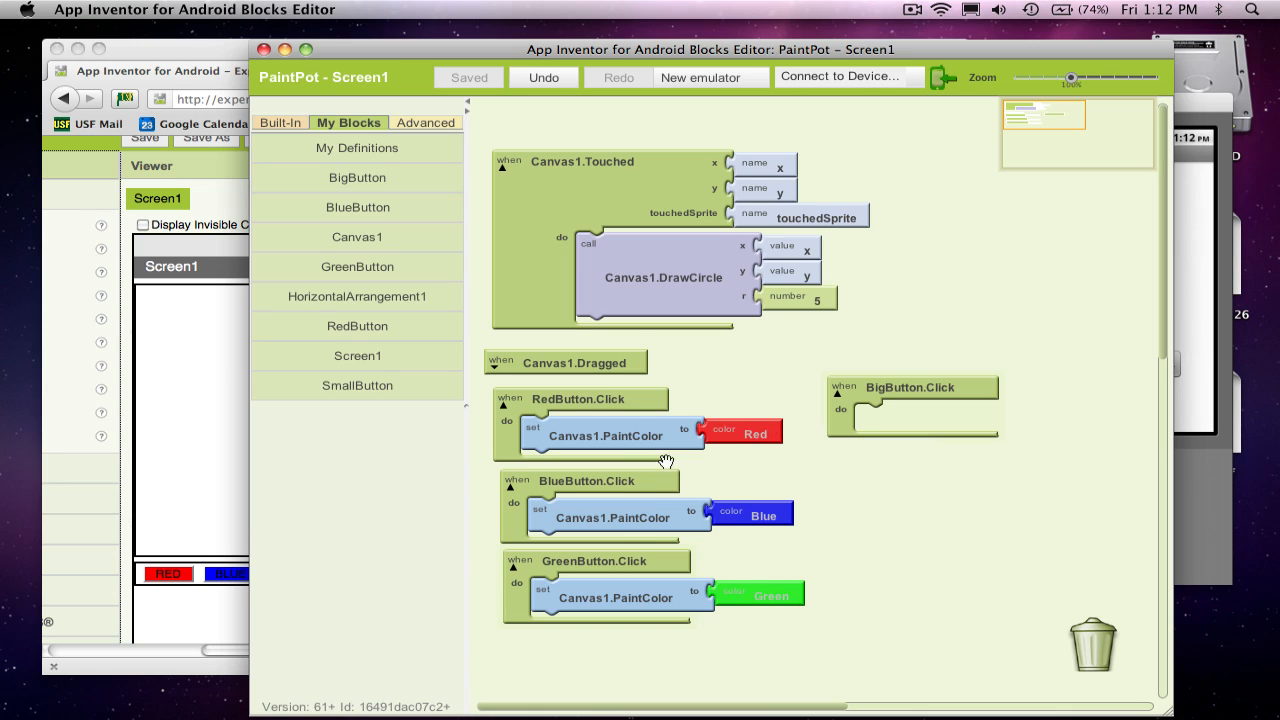
mouse_move(640, 436)
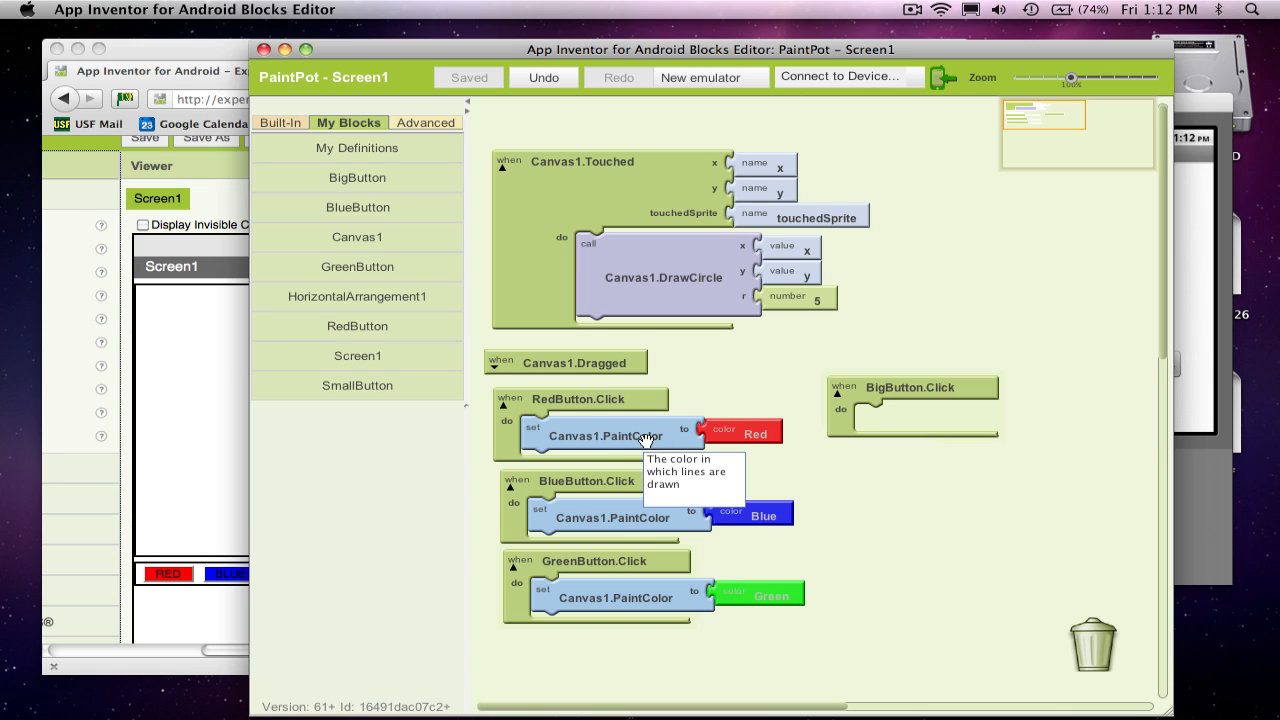
mouse_move(808, 400)
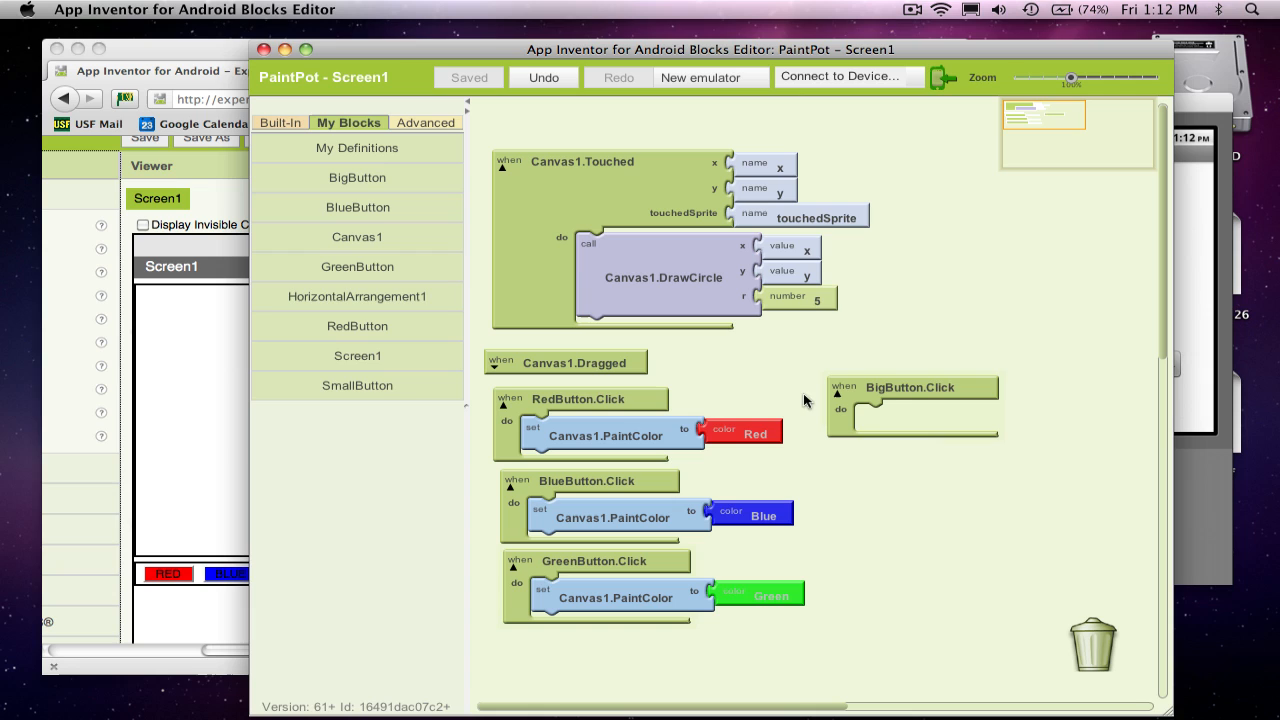
mouse_move(904, 448)
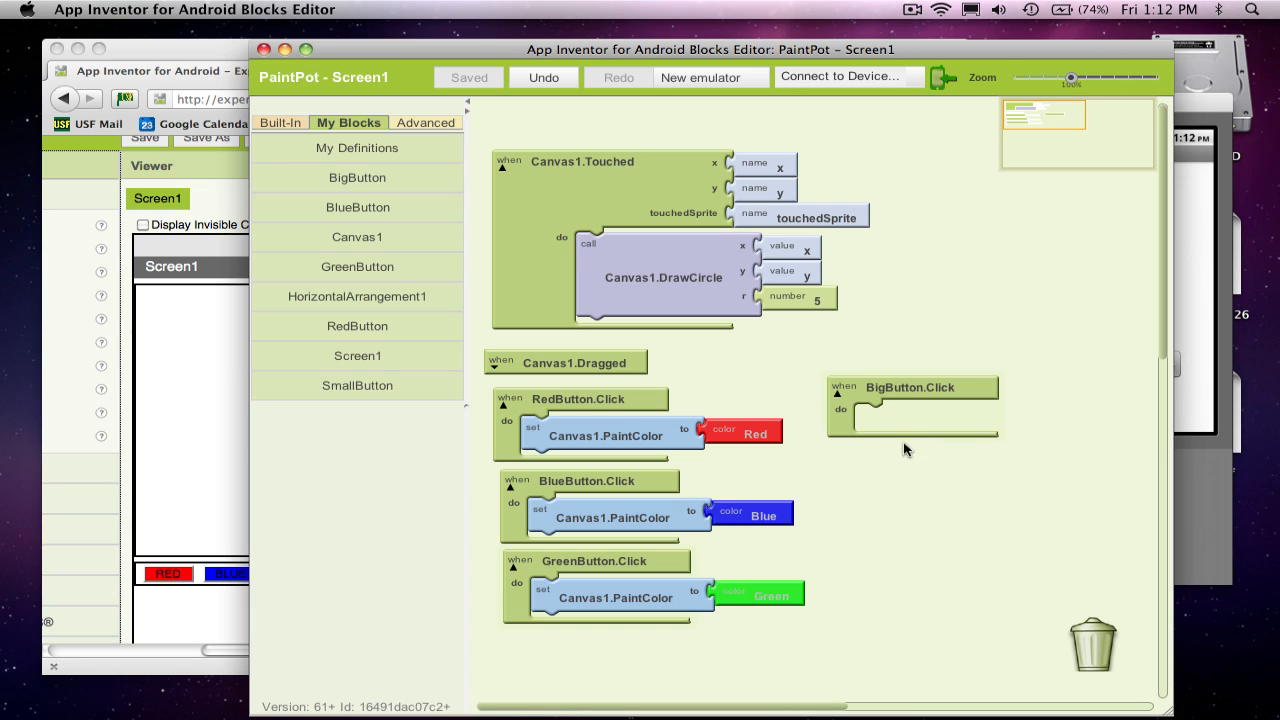
mouse_move(932, 434)
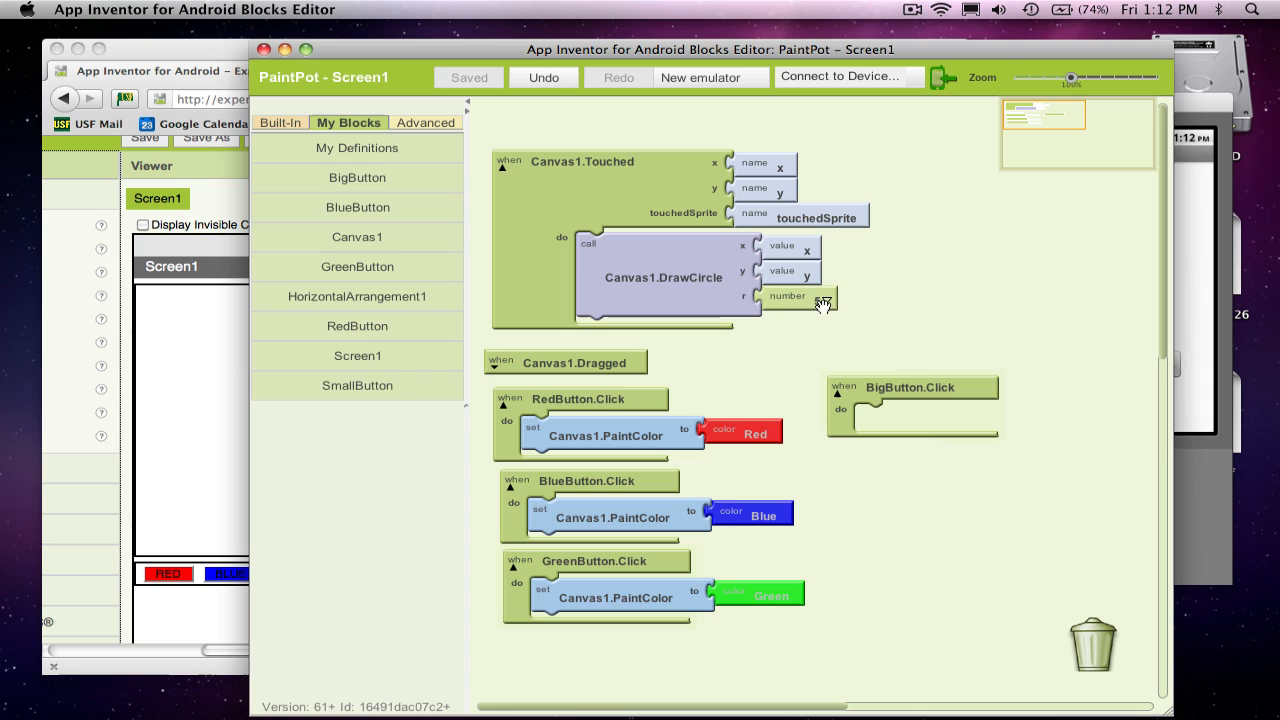
mouse_move(800, 296)
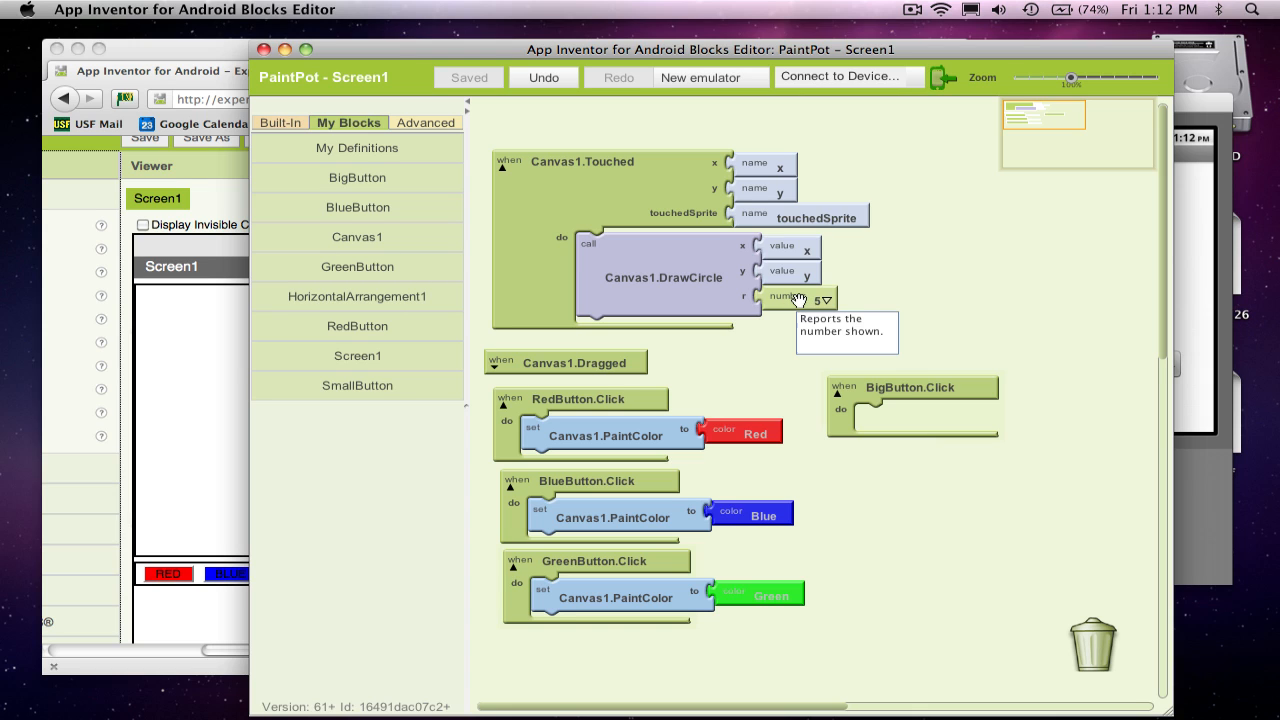
Pull the number 5 block out of Canvas1.DrawCircle's r socket onto the workspace
drag(800, 298, 944, 260)
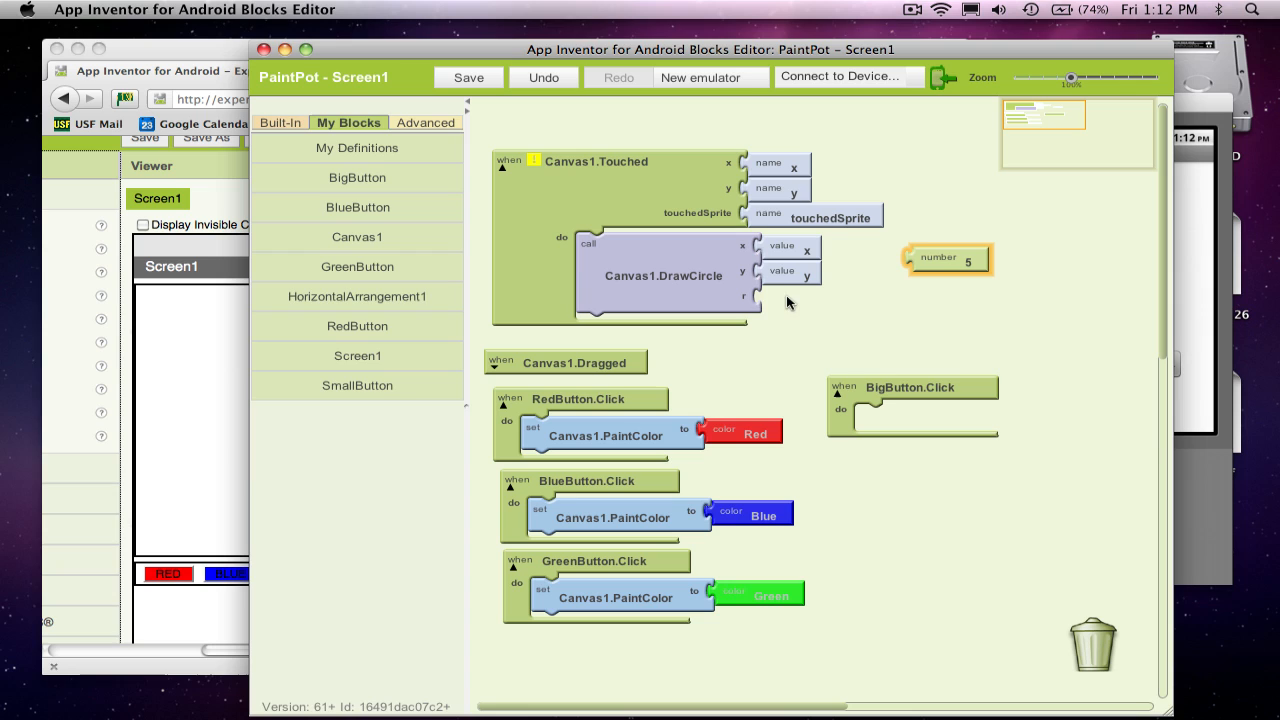
mouse_move(810, 312)
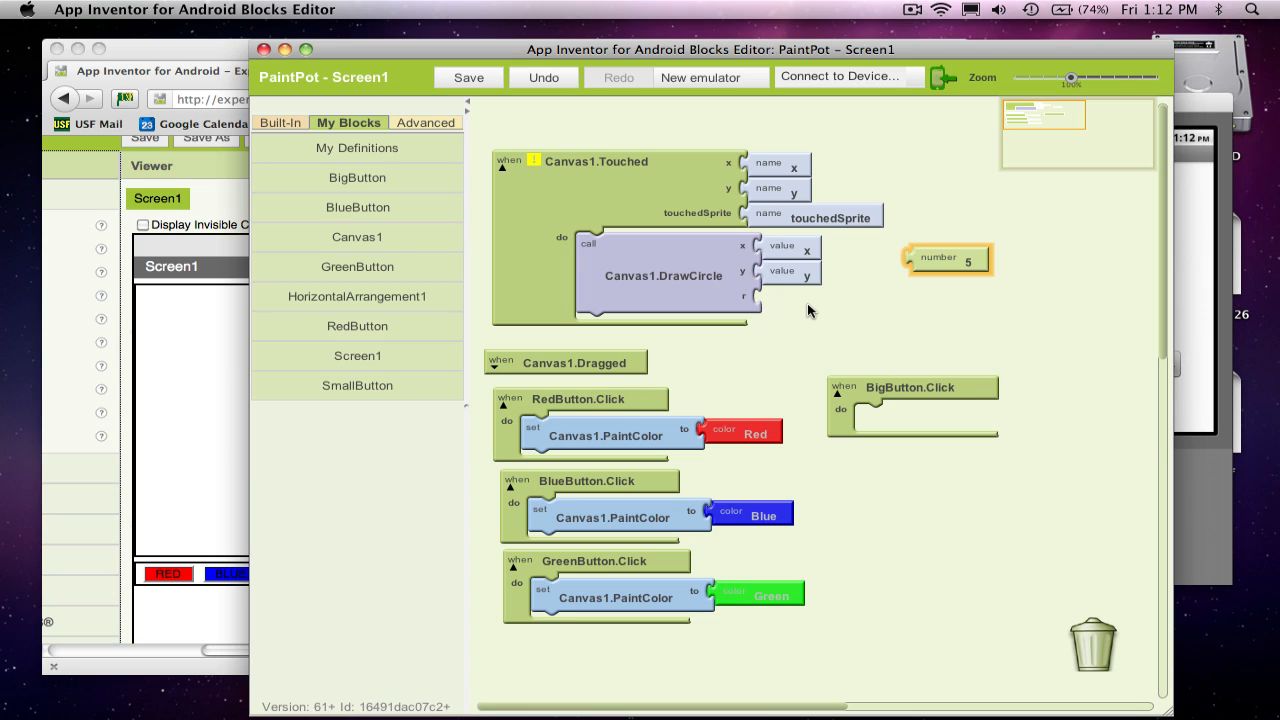
mouse_move(850, 332)
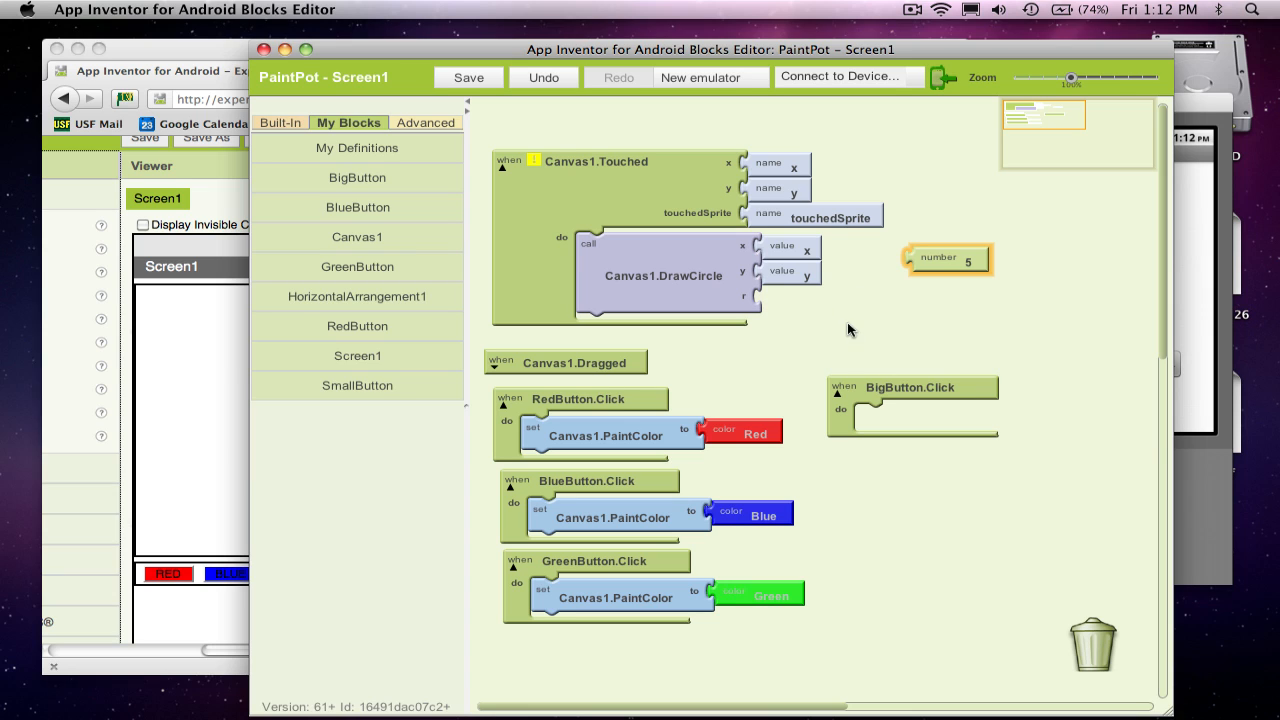
mouse_move(884, 338)
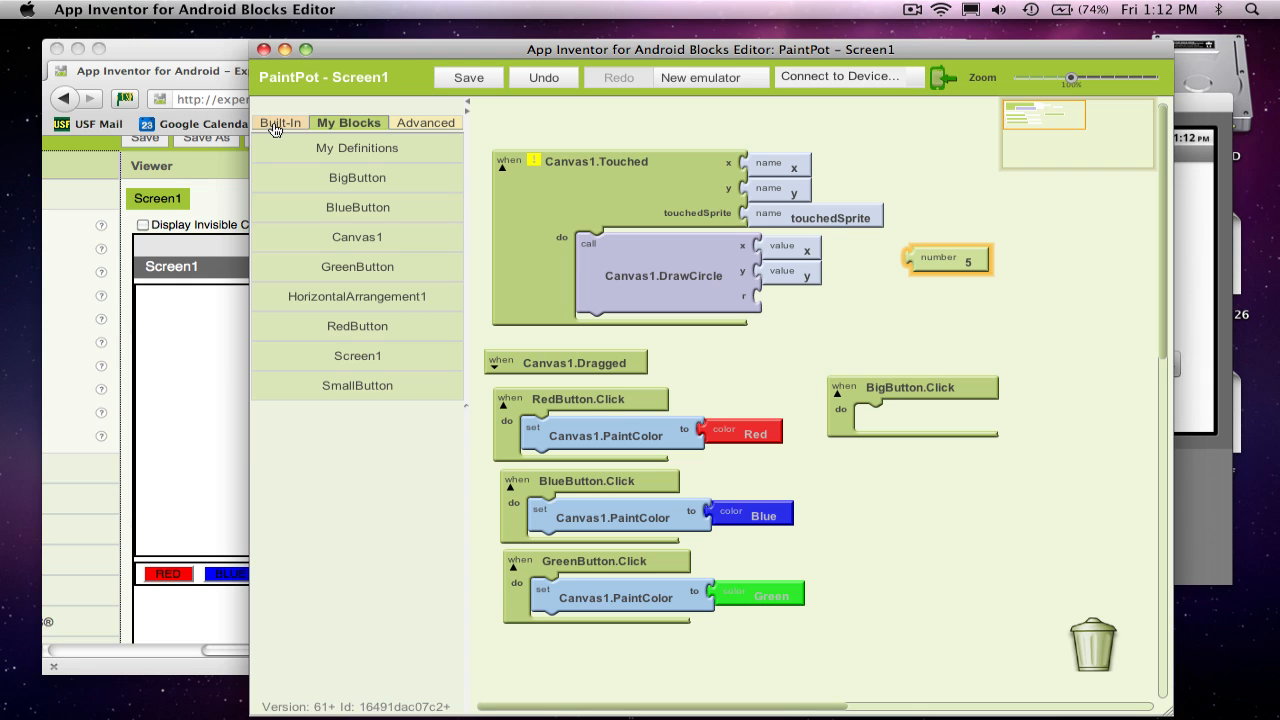
Create a def variable block named dotSize above BigButton.Click with number value 2
click(280, 122)
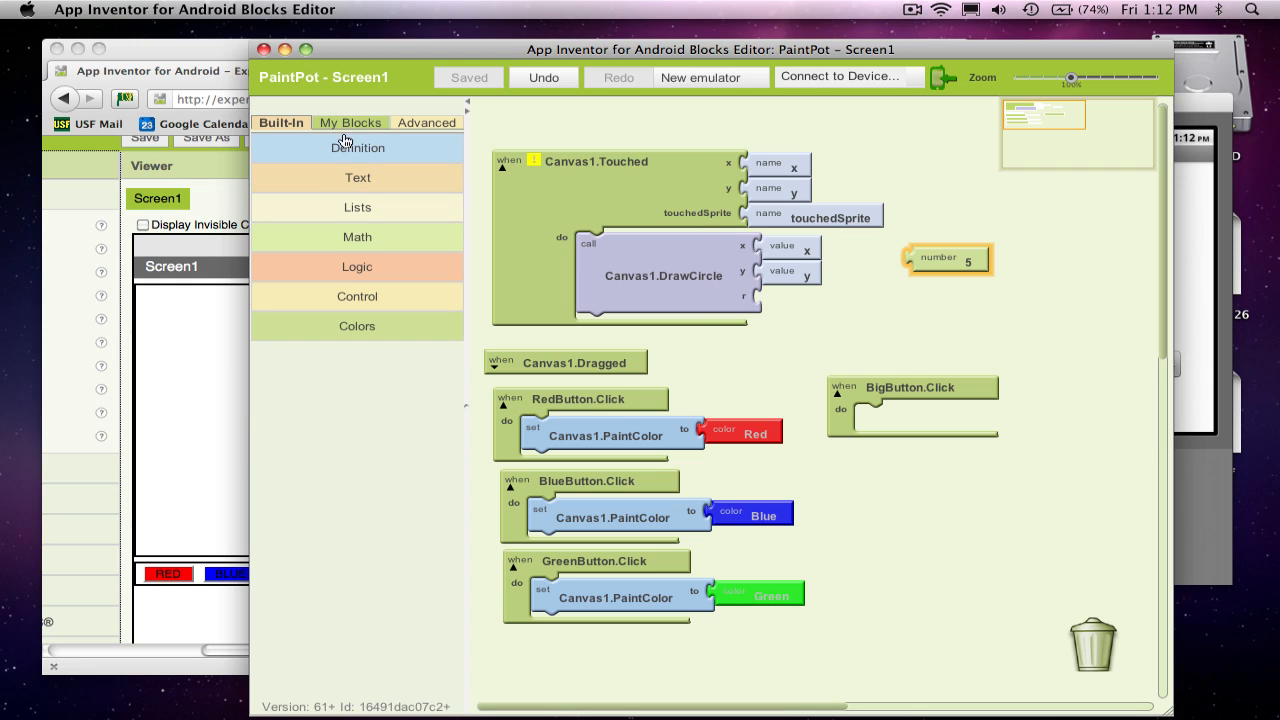
click(356, 148)
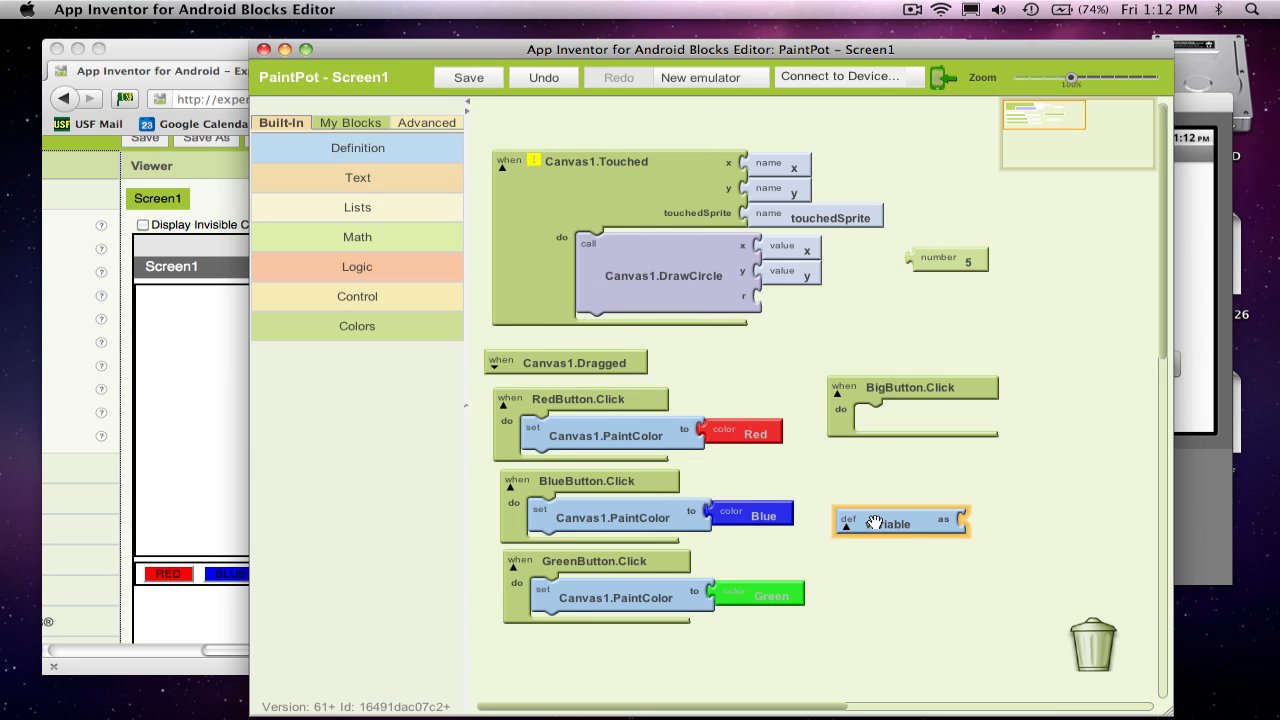
click(888, 524)
text(dotSize)
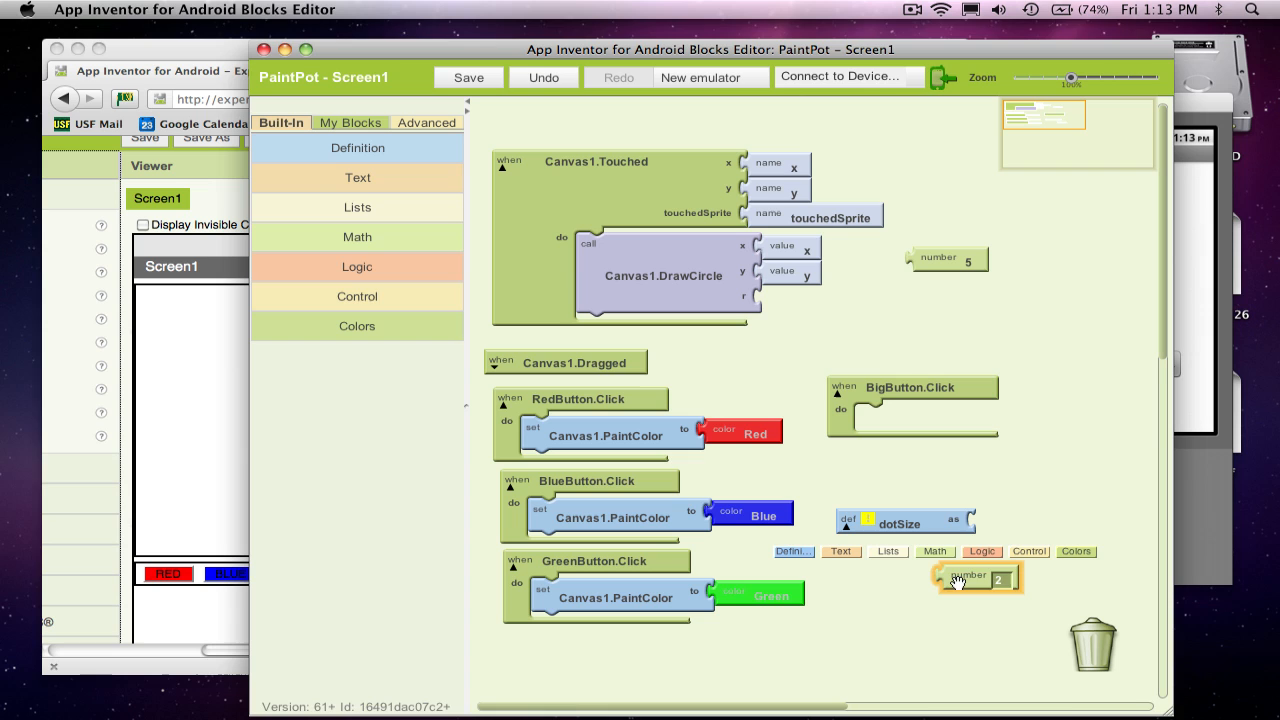
drag(976, 578, 1000, 520)
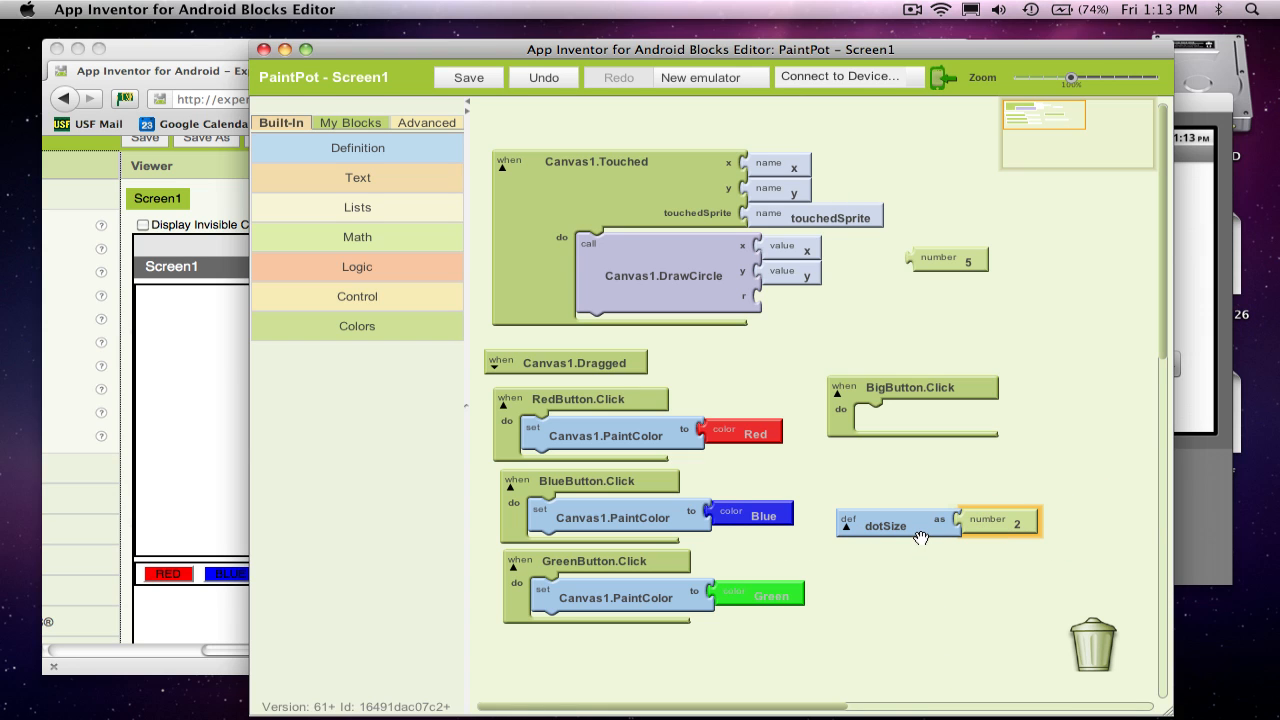
drag(884, 524, 884, 338)
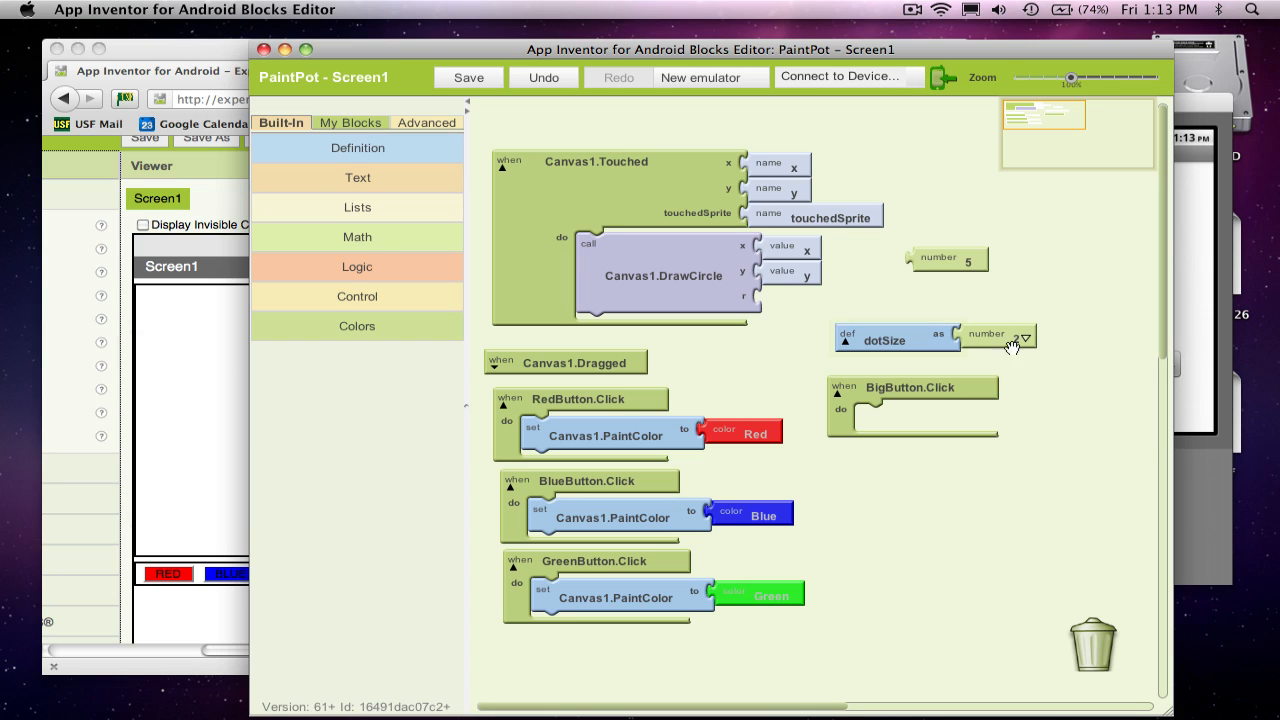
click(1016, 336)
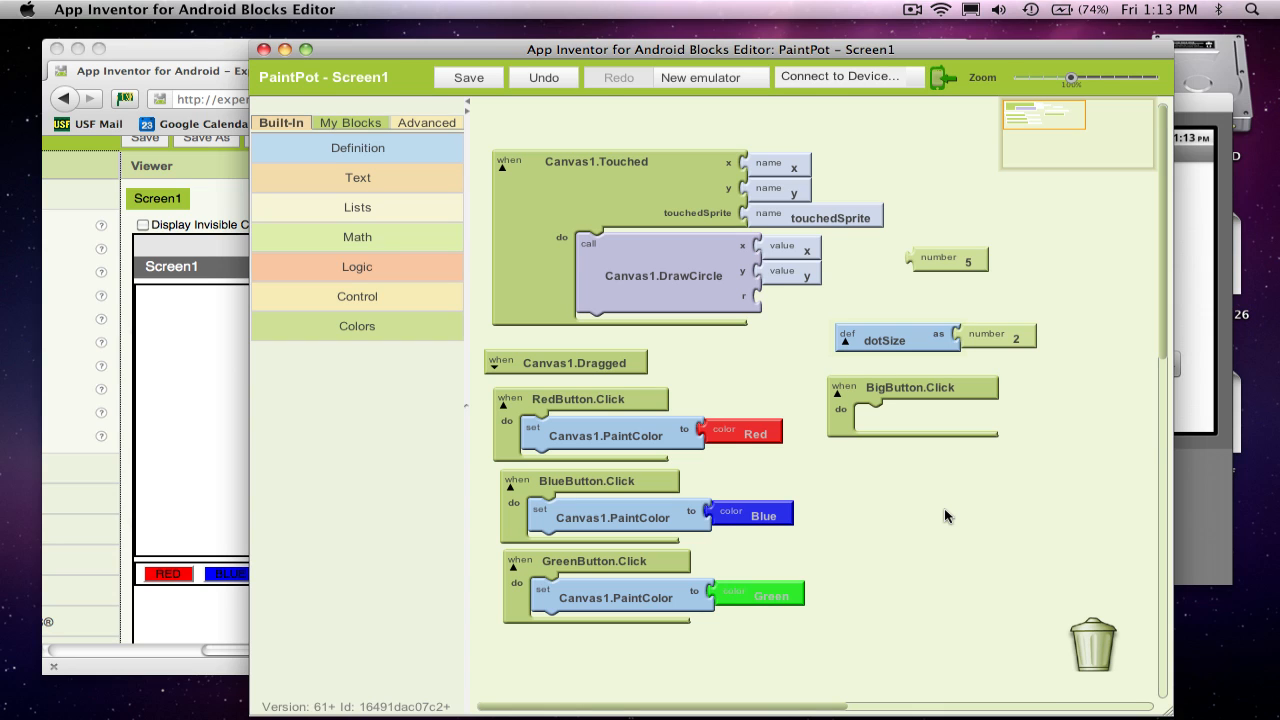
click(468, 76)
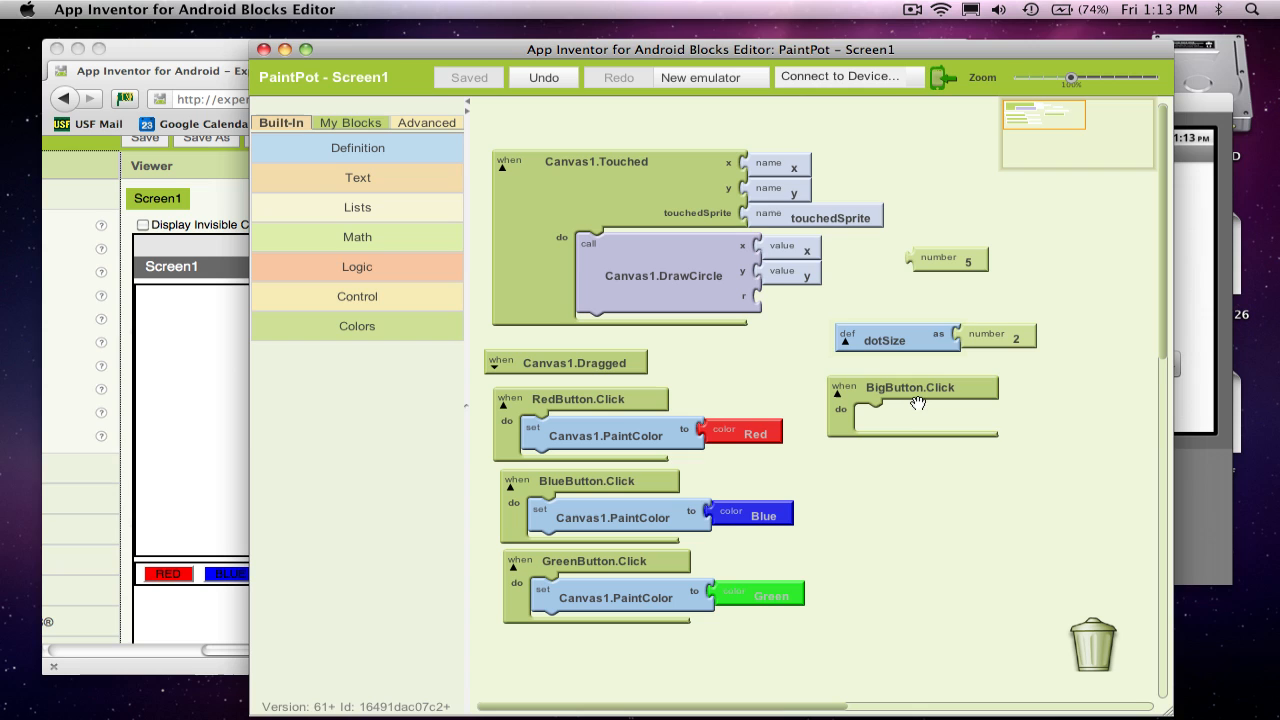
mouse_move(880, 404)
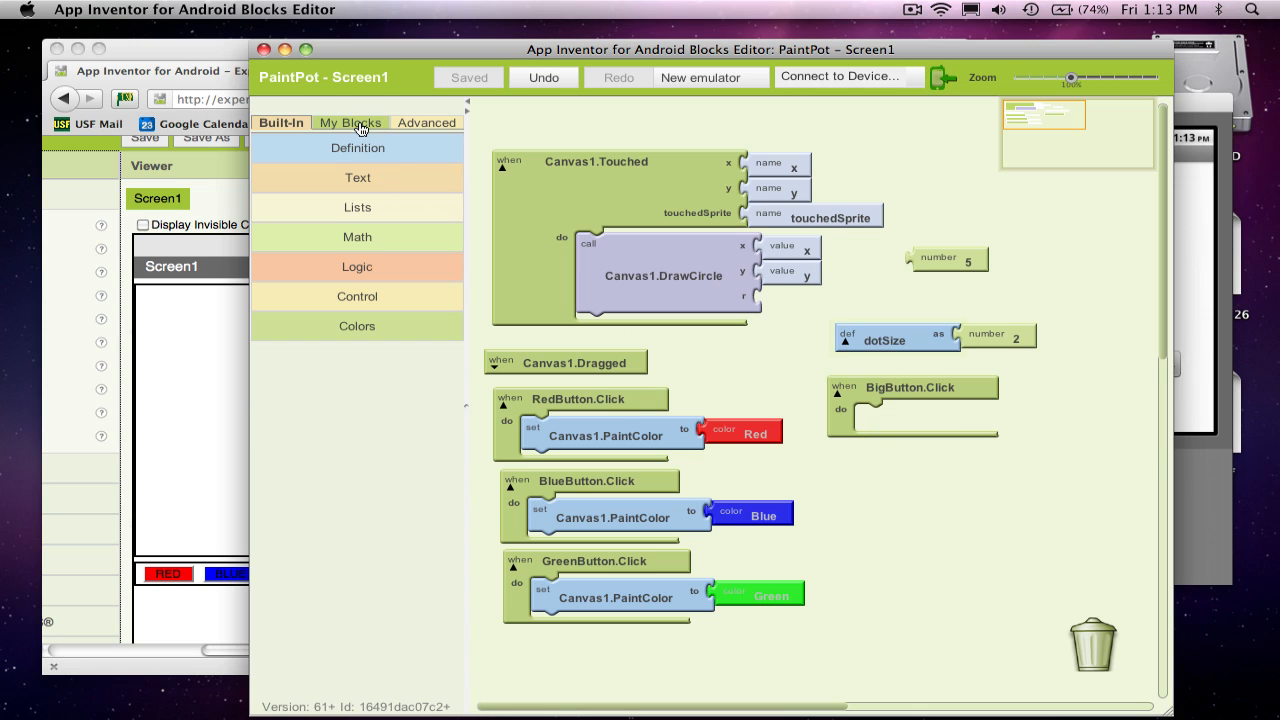
Place a SmallButton.Click event block under BigButton.Click
click(348, 122)
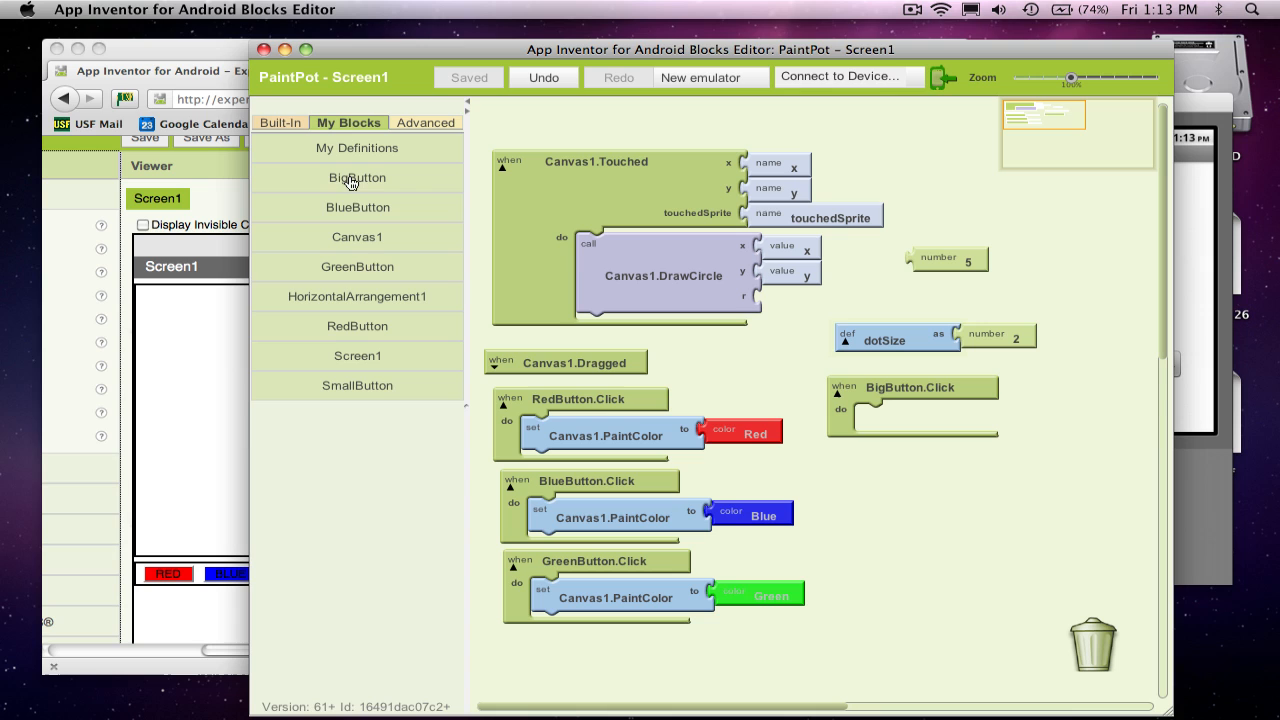
mouse_move(388, 274)
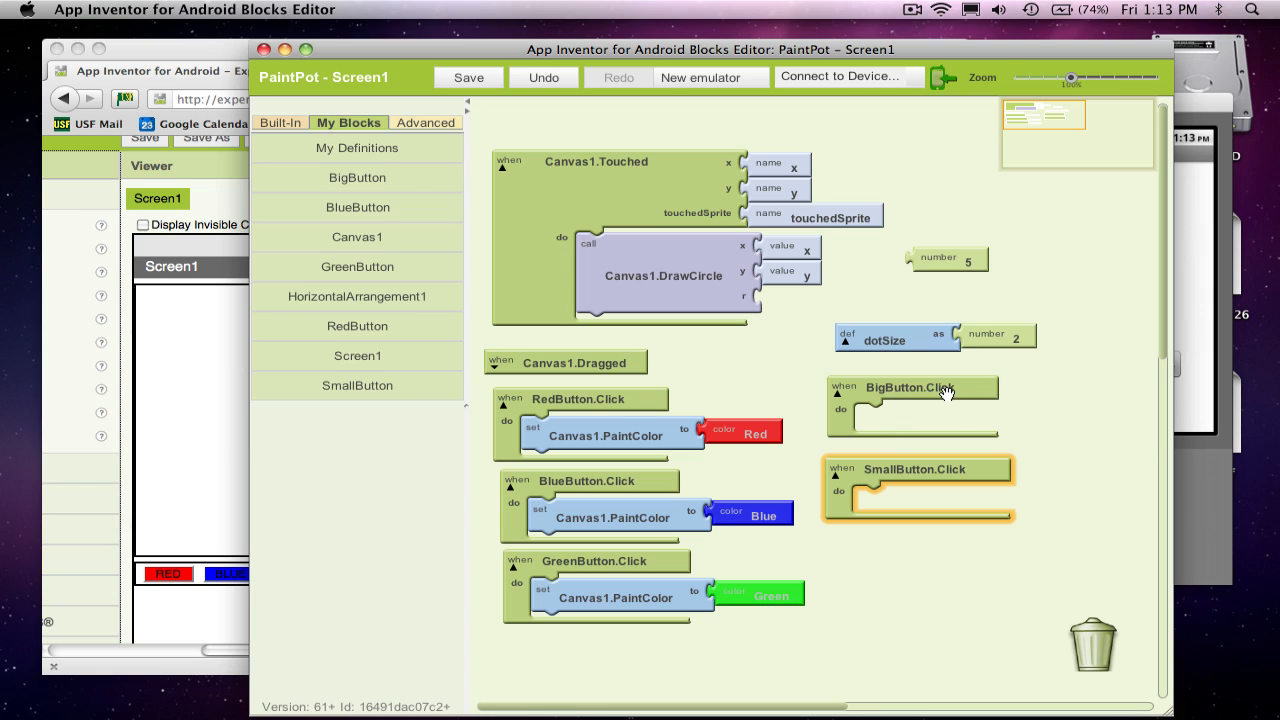
mouse_move(896, 336)
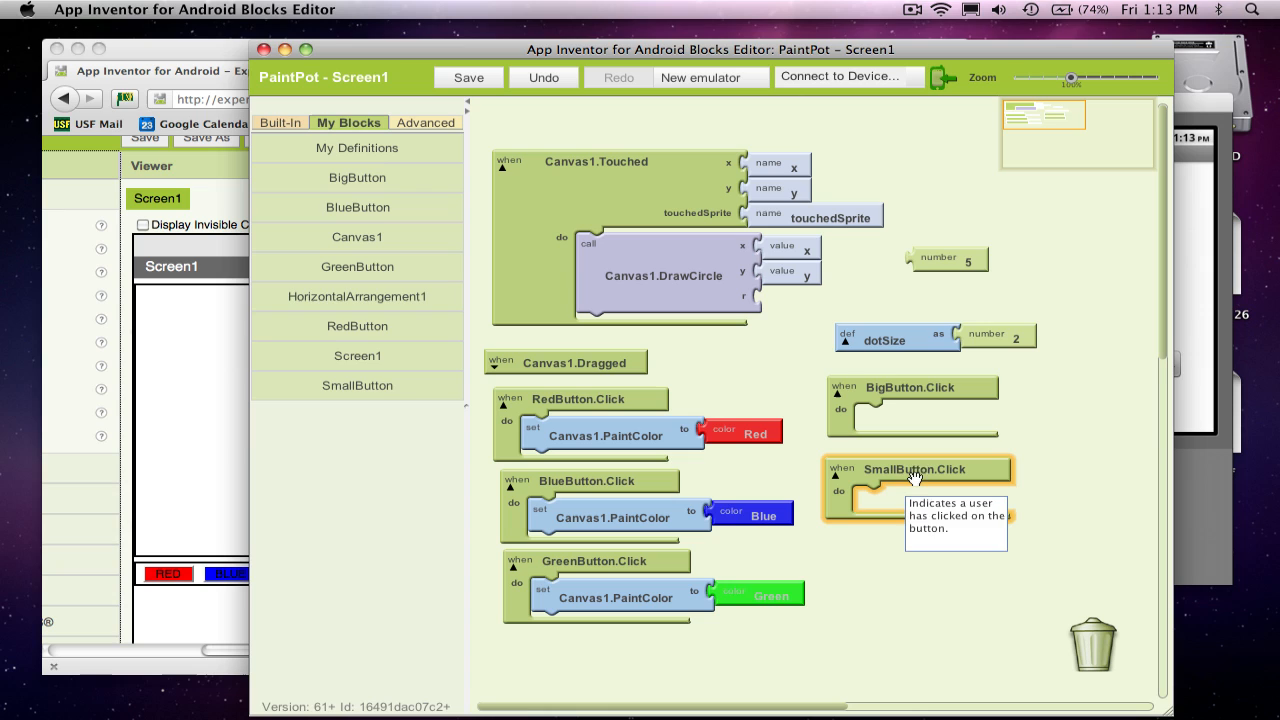
mouse_move(992, 552)
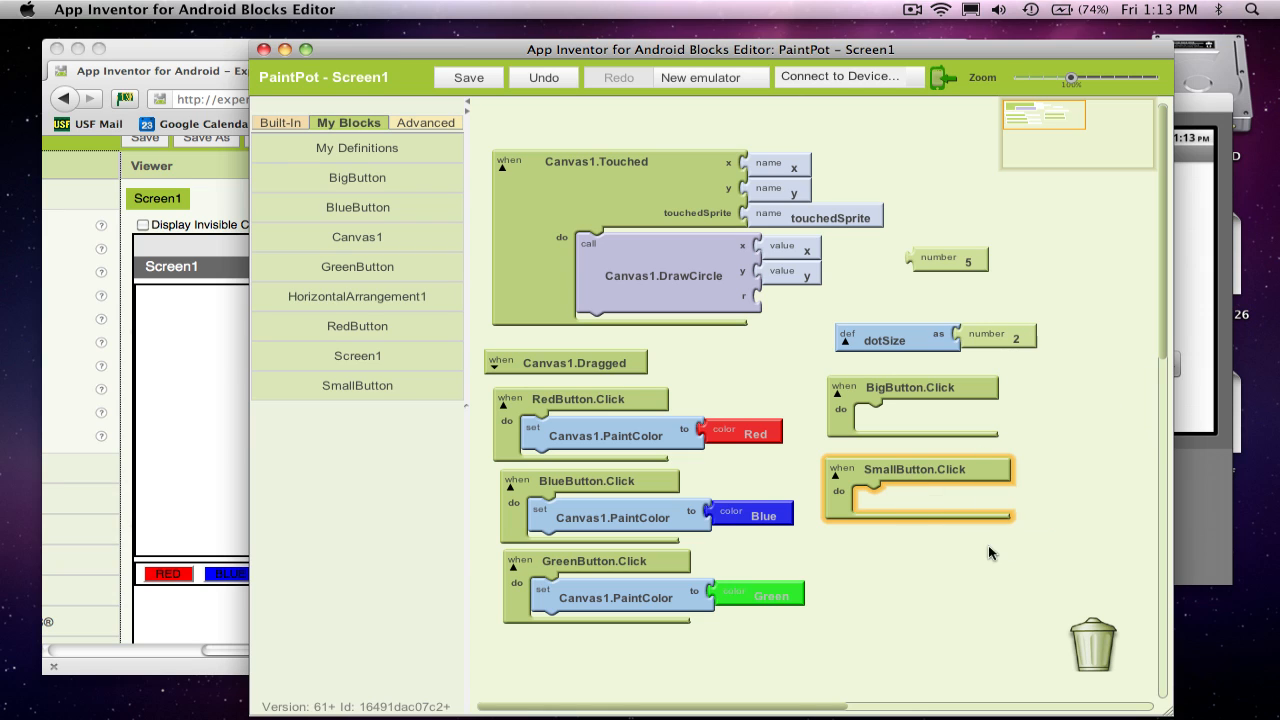
click(468, 76)
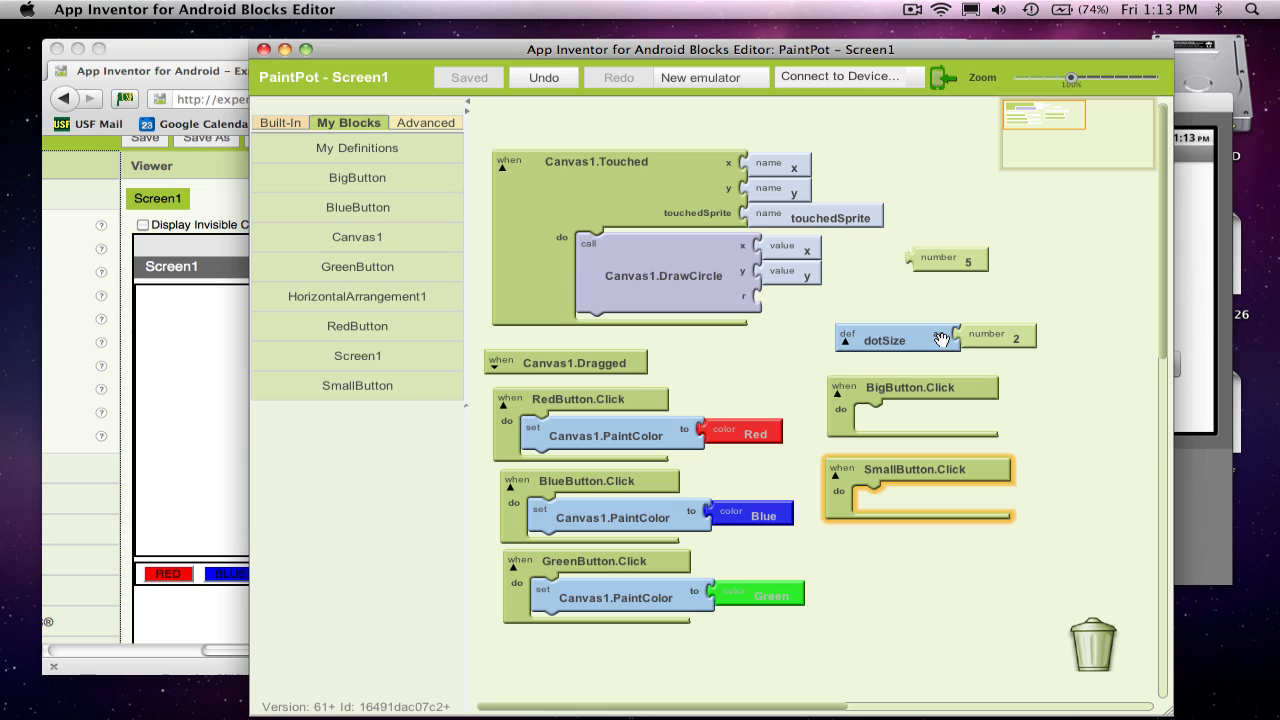
mouse_move(856, 340)
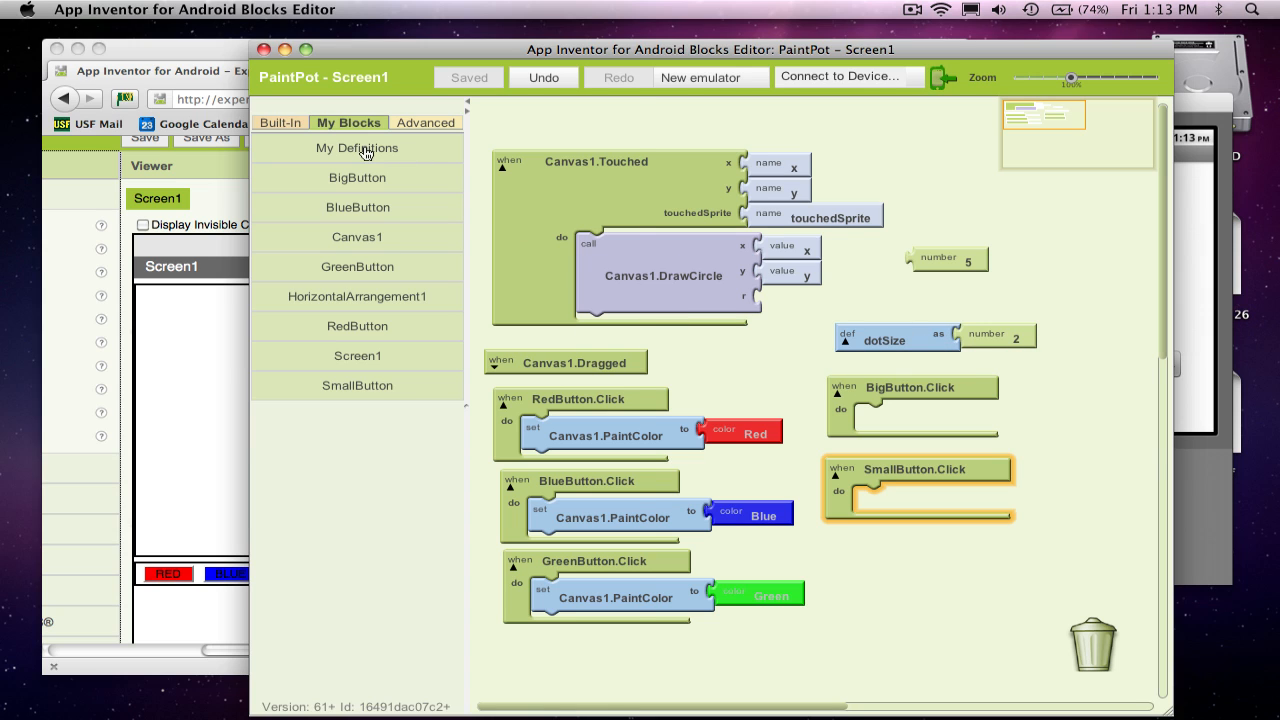
Put set global dotSize blocks in both handlers, with 8 for BigButton and 2 for SmallButton
click(356, 148)
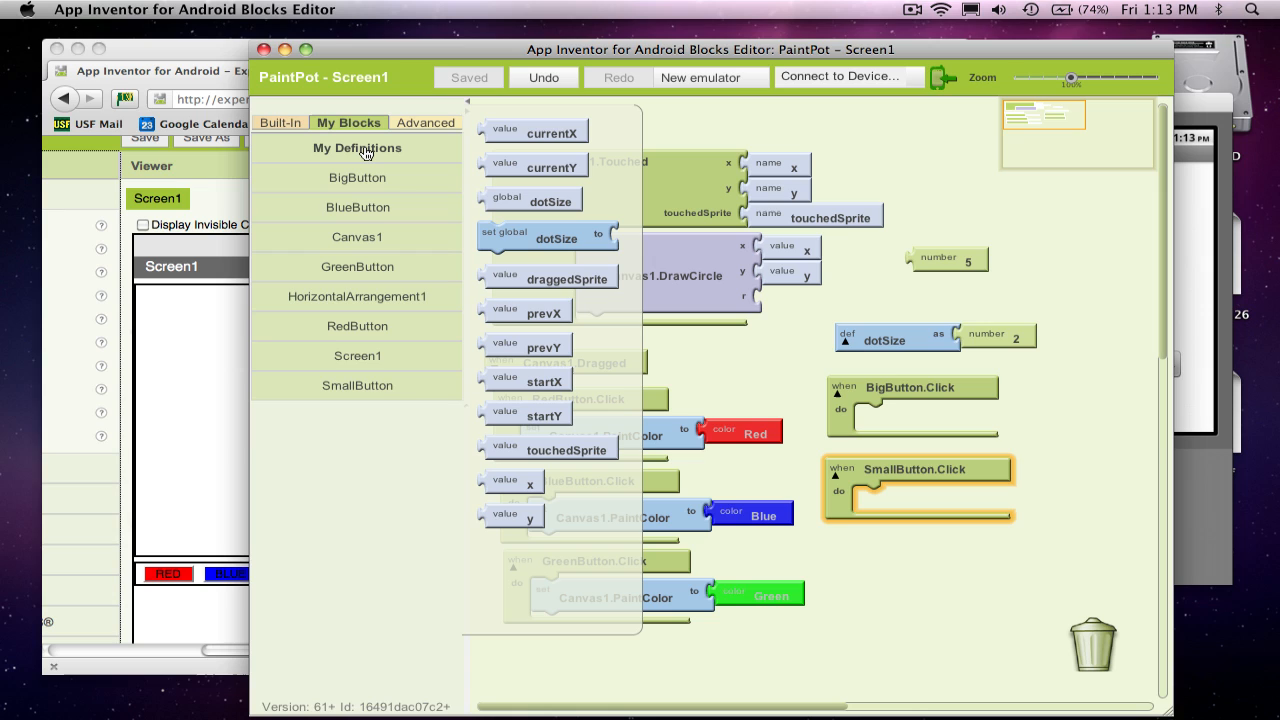
mouse_move(550, 228)
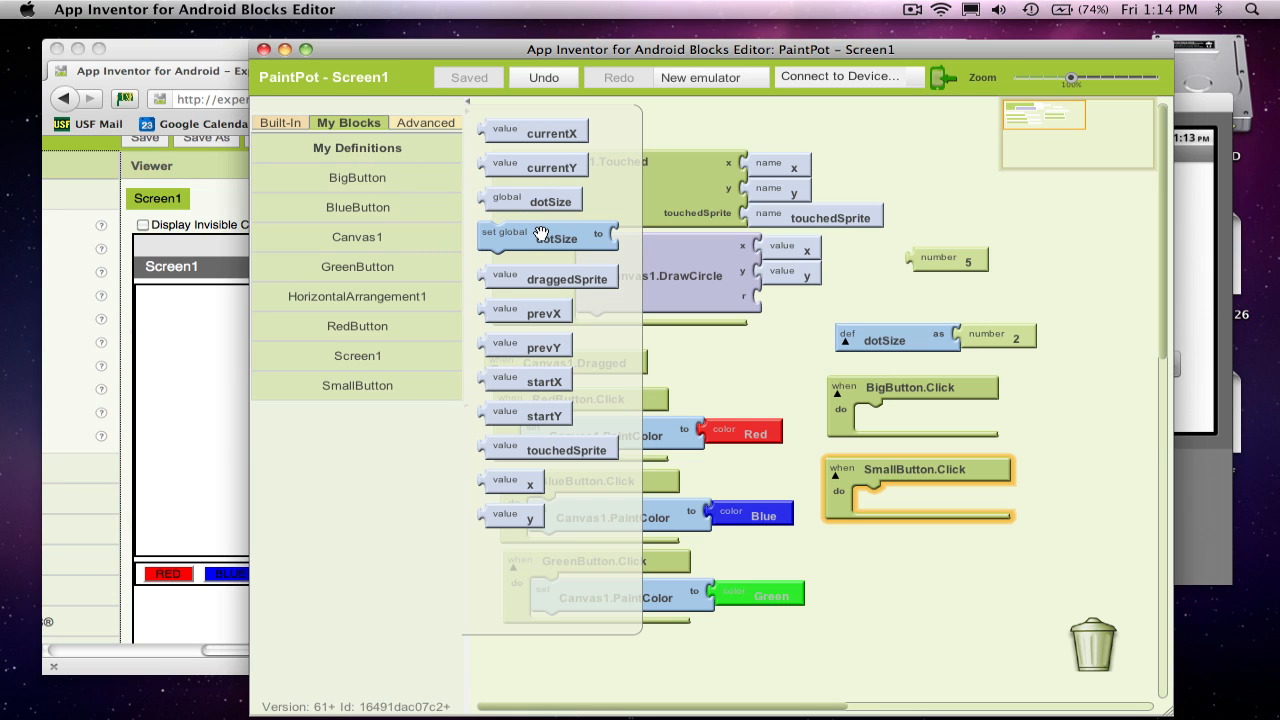
mouse_move(424, 176)
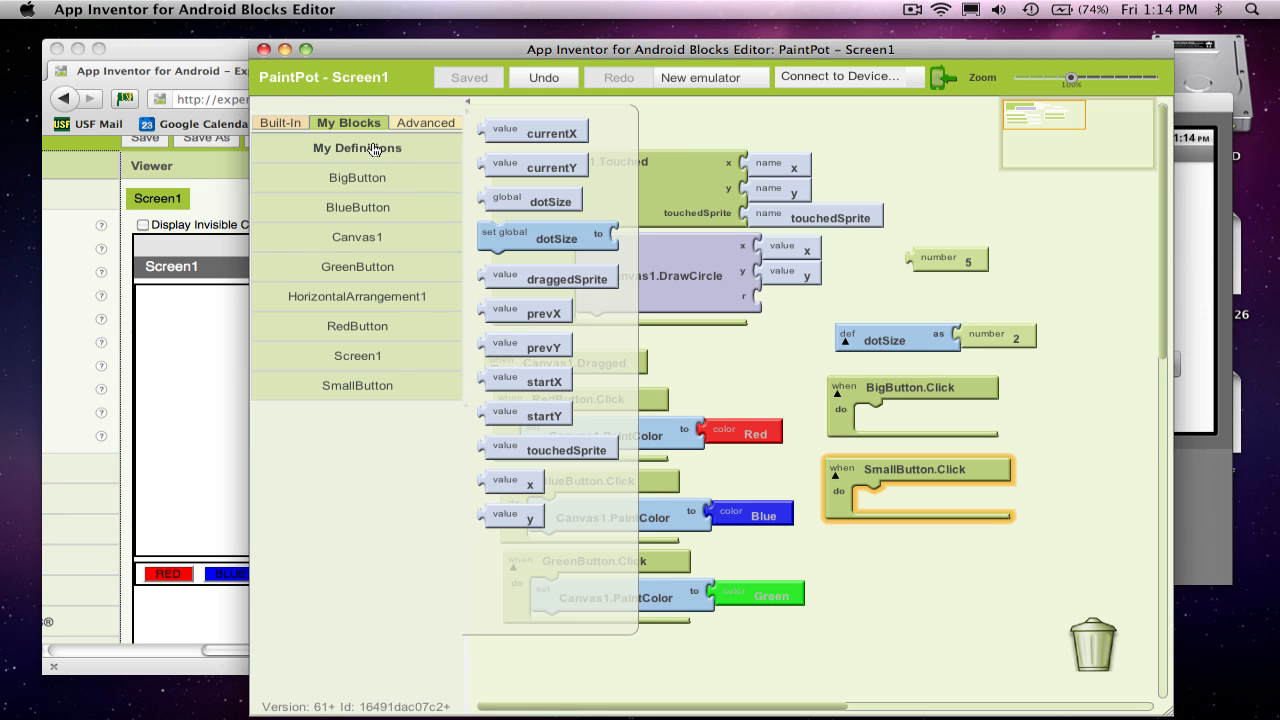
mouse_move(942, 332)
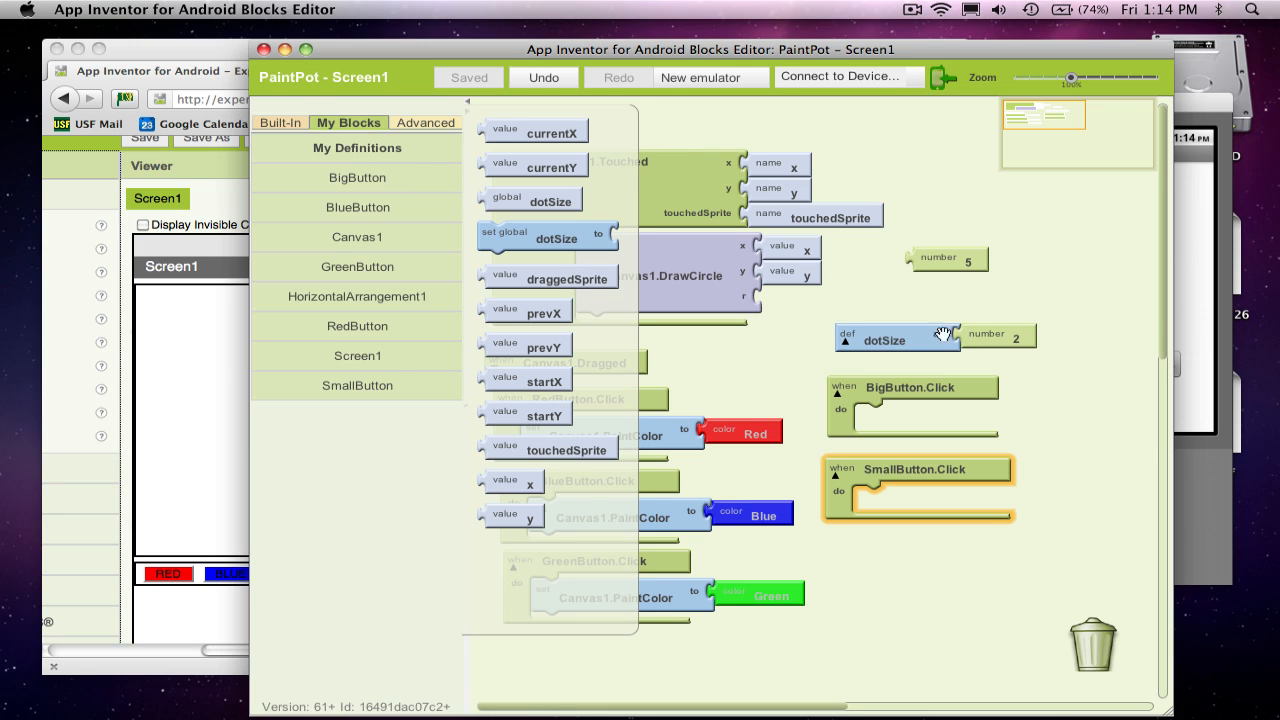
mouse_move(548, 200)
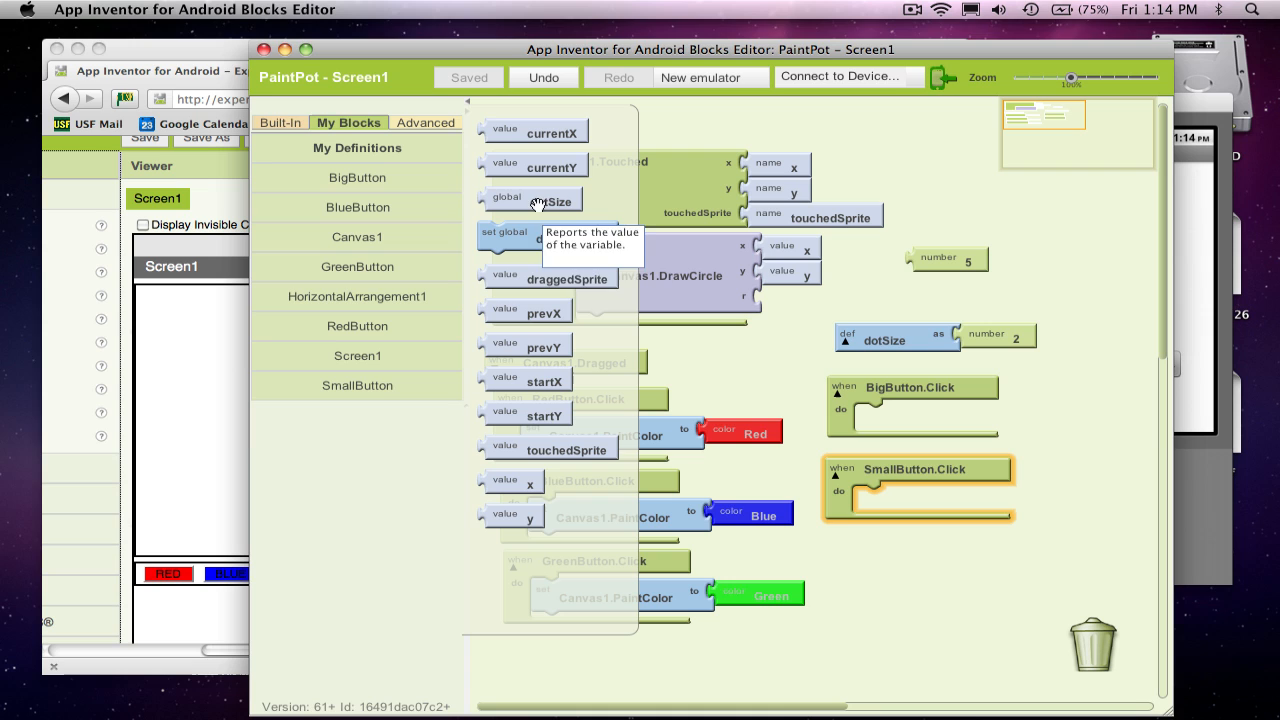
mouse_move(544, 236)
text(8)
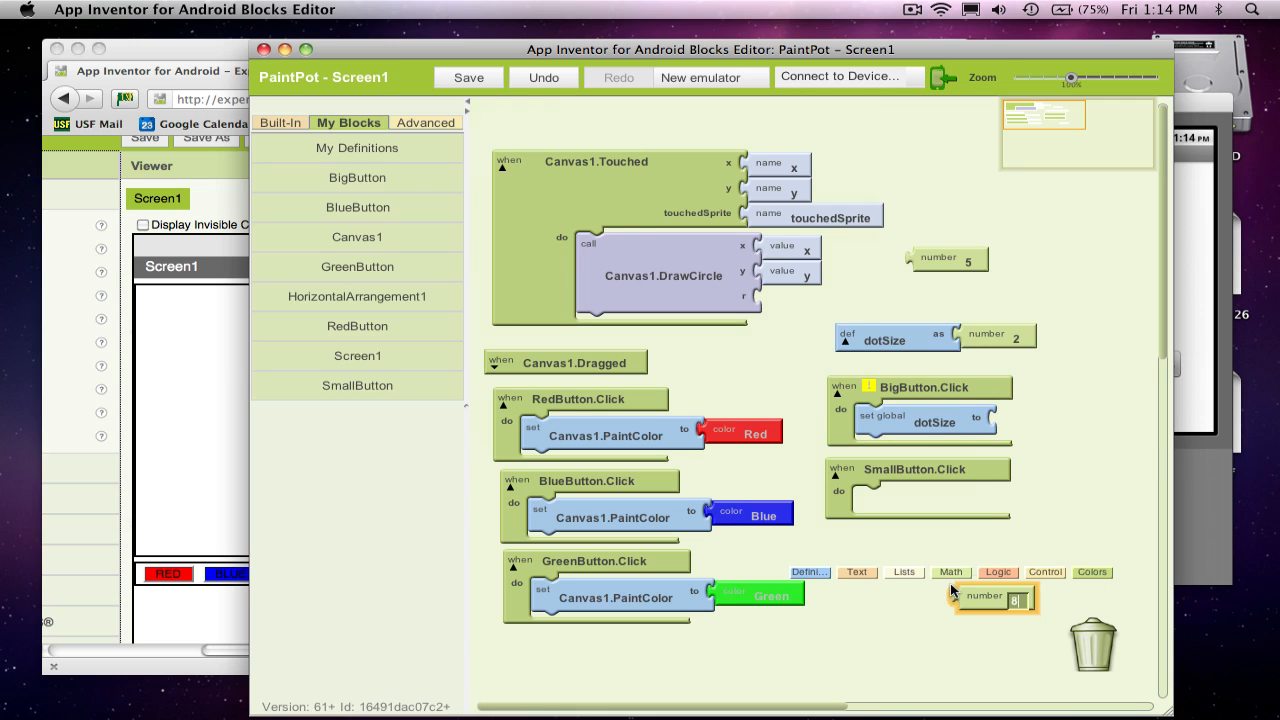
drag(992, 596, 1036, 418)
text(2)
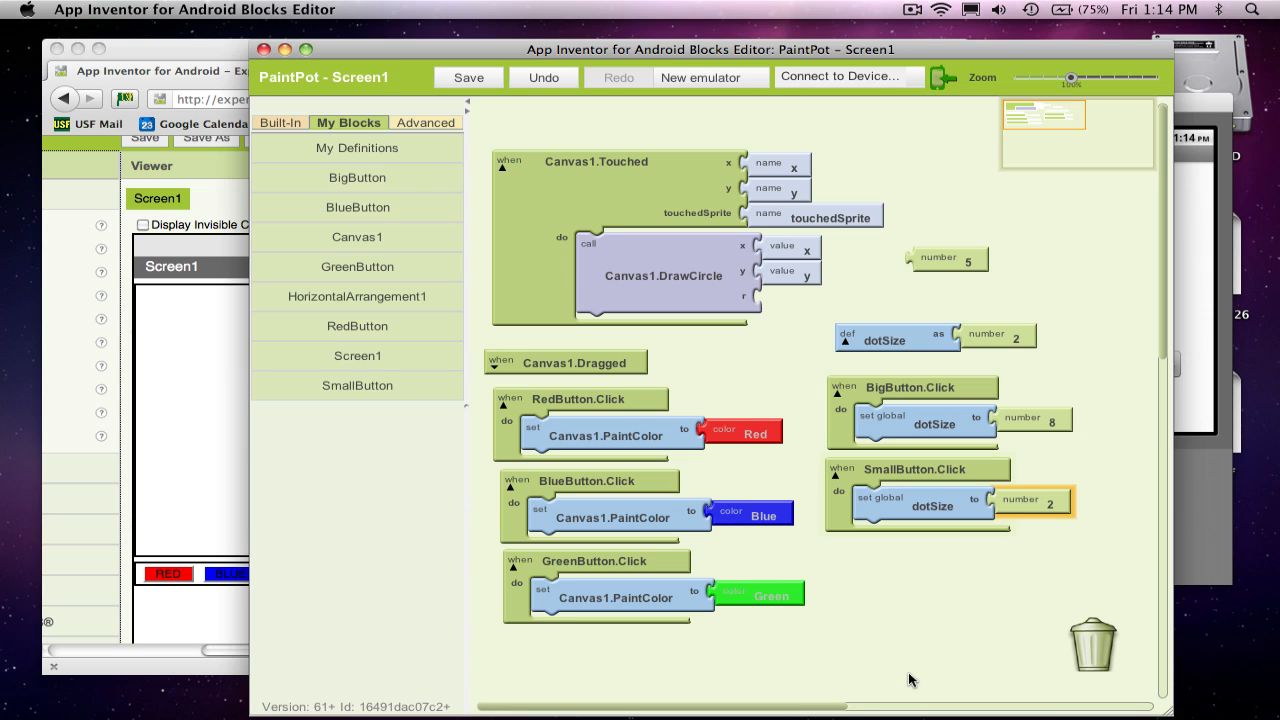
mouse_move(876, 400)
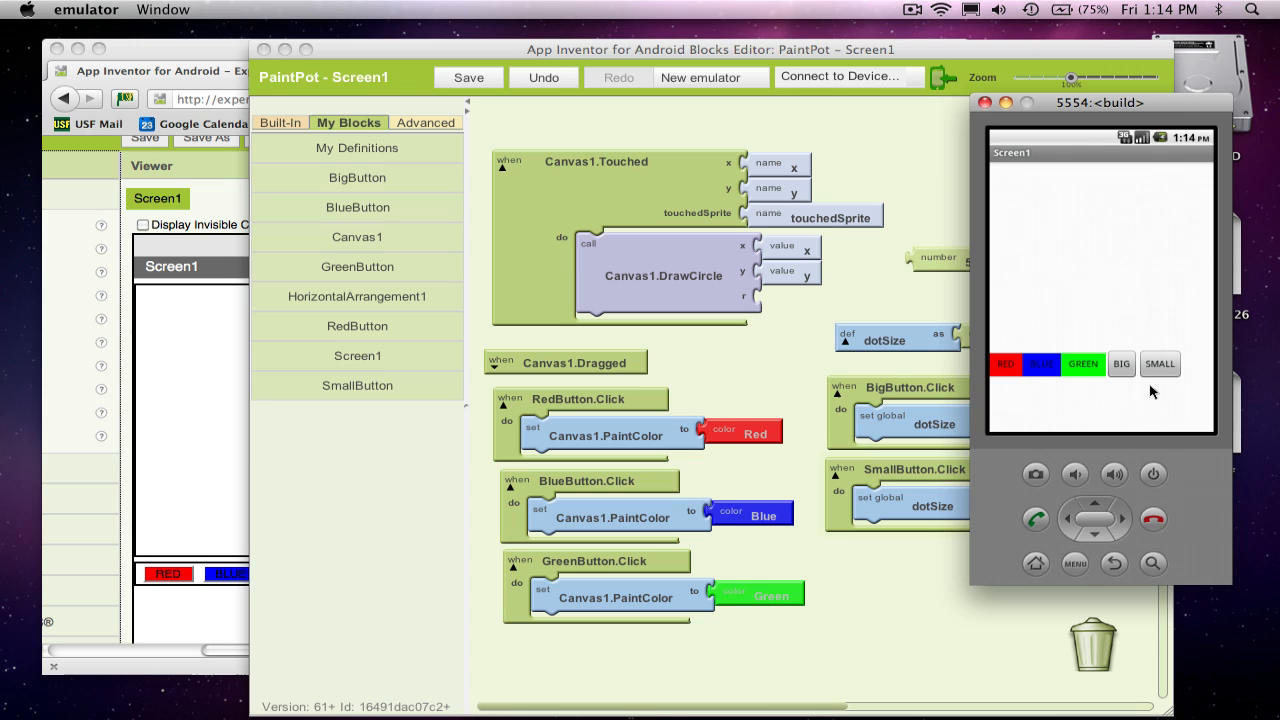
mouse_move(900, 390)
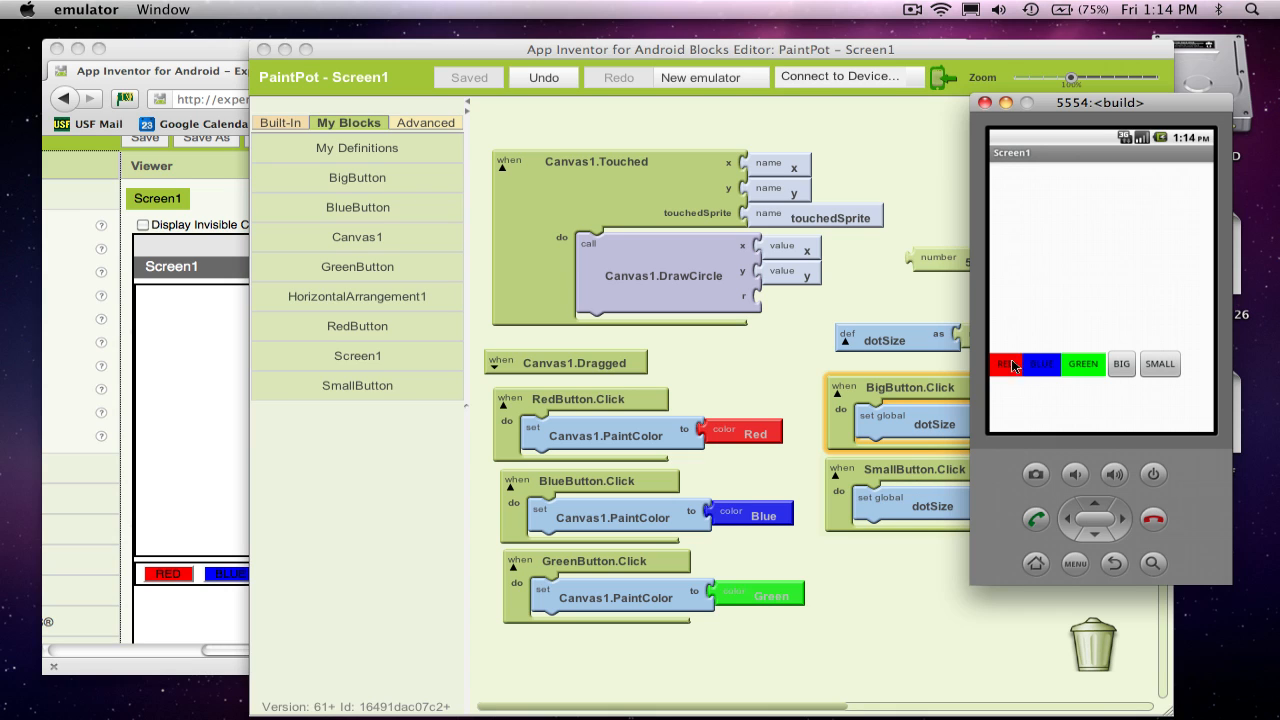
In the emulator choose RED, paint a few small dots, then tap BIG
click(1056, 256)
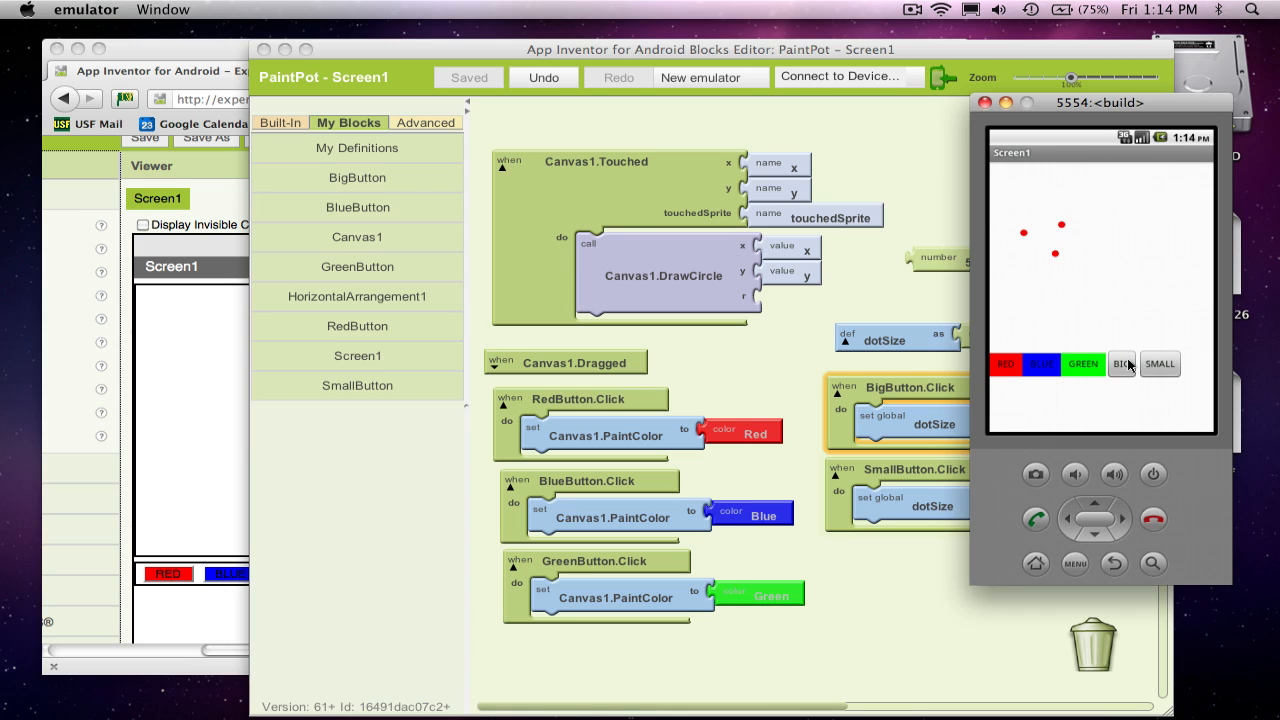
click(1086, 234)
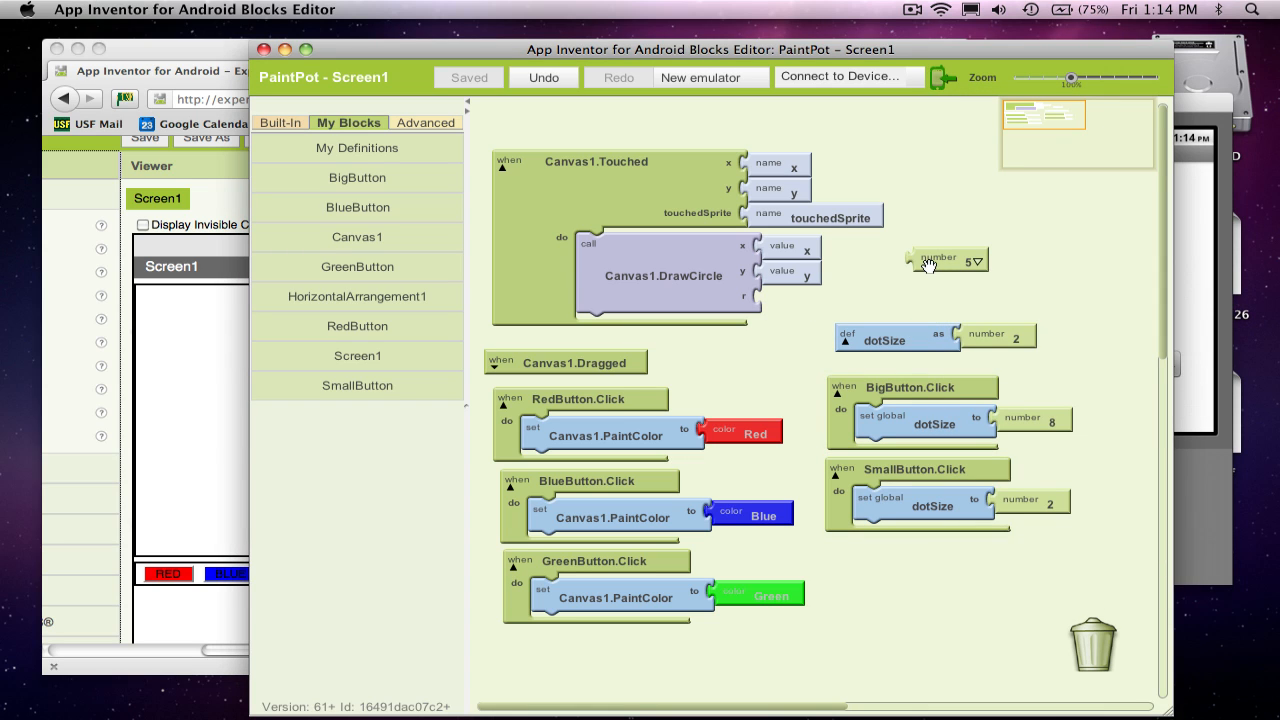
mouse_move(944, 260)
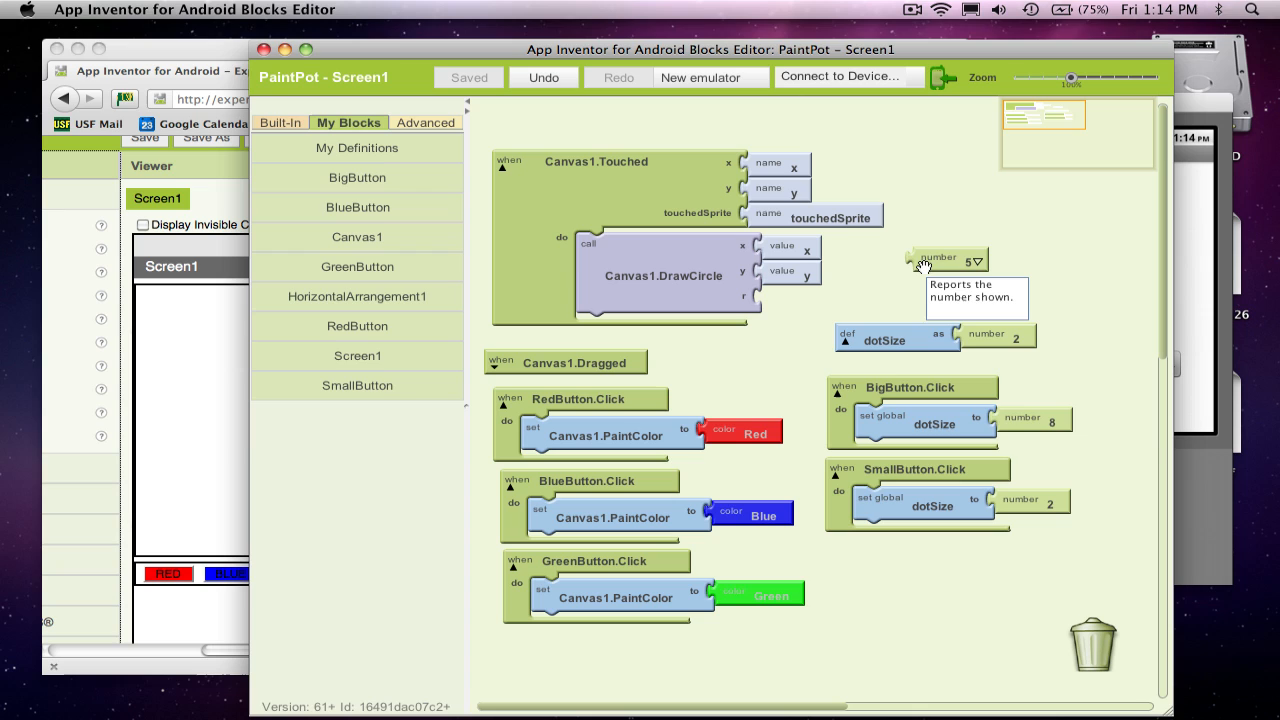
mouse_move(1058, 276)
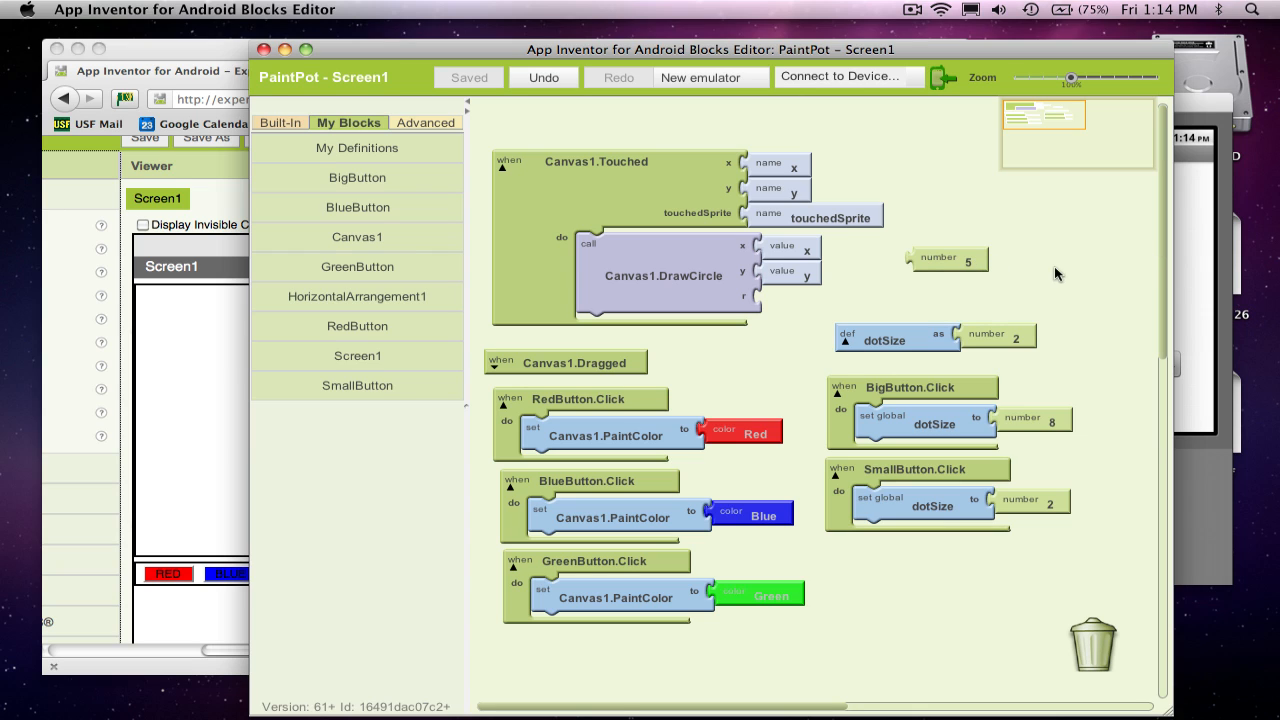
mouse_move(1064, 364)
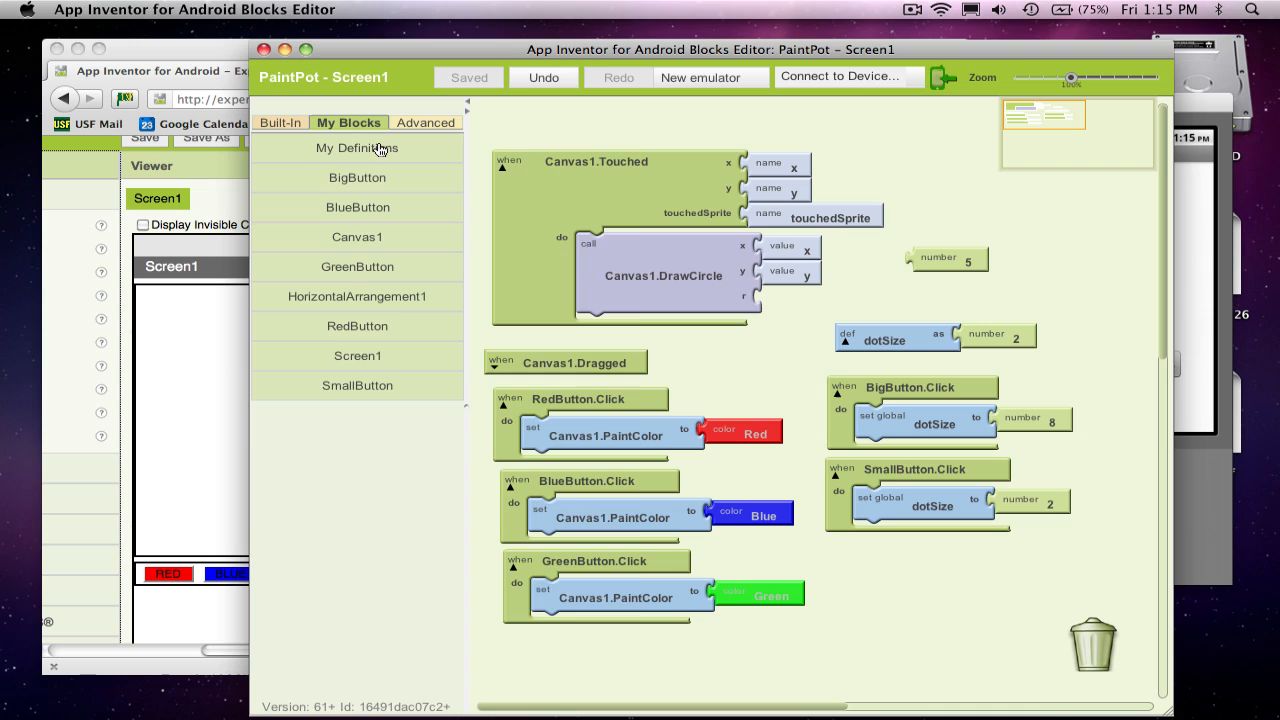
Plug the global dotSize getter into Canvas1.DrawCircle's r socket as the radius
click(356, 148)
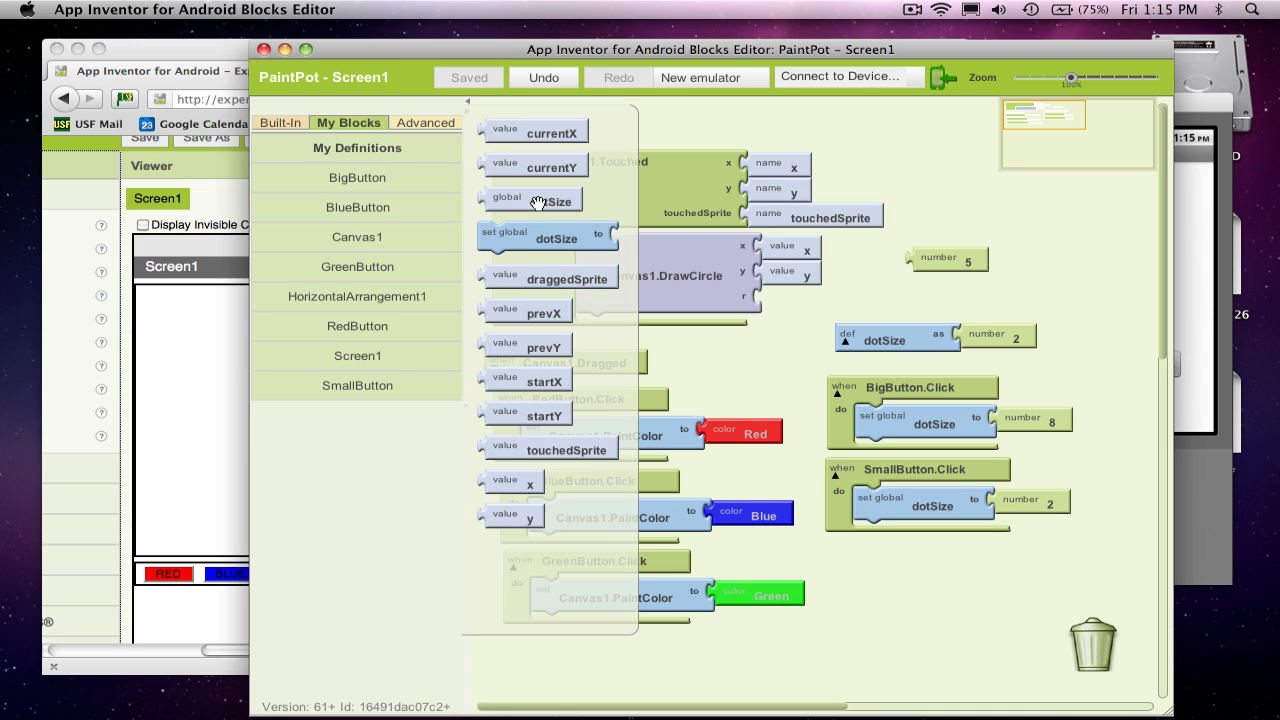
mouse_move(540, 200)
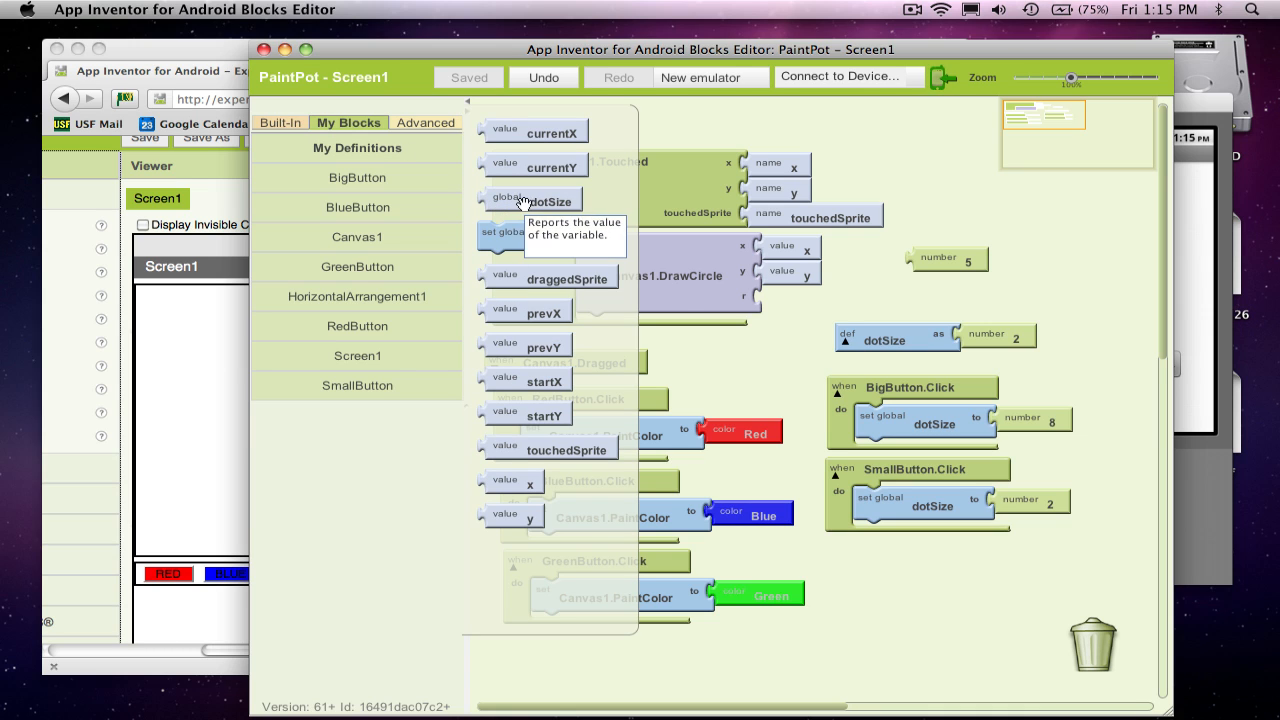
drag(540, 200, 810, 300)
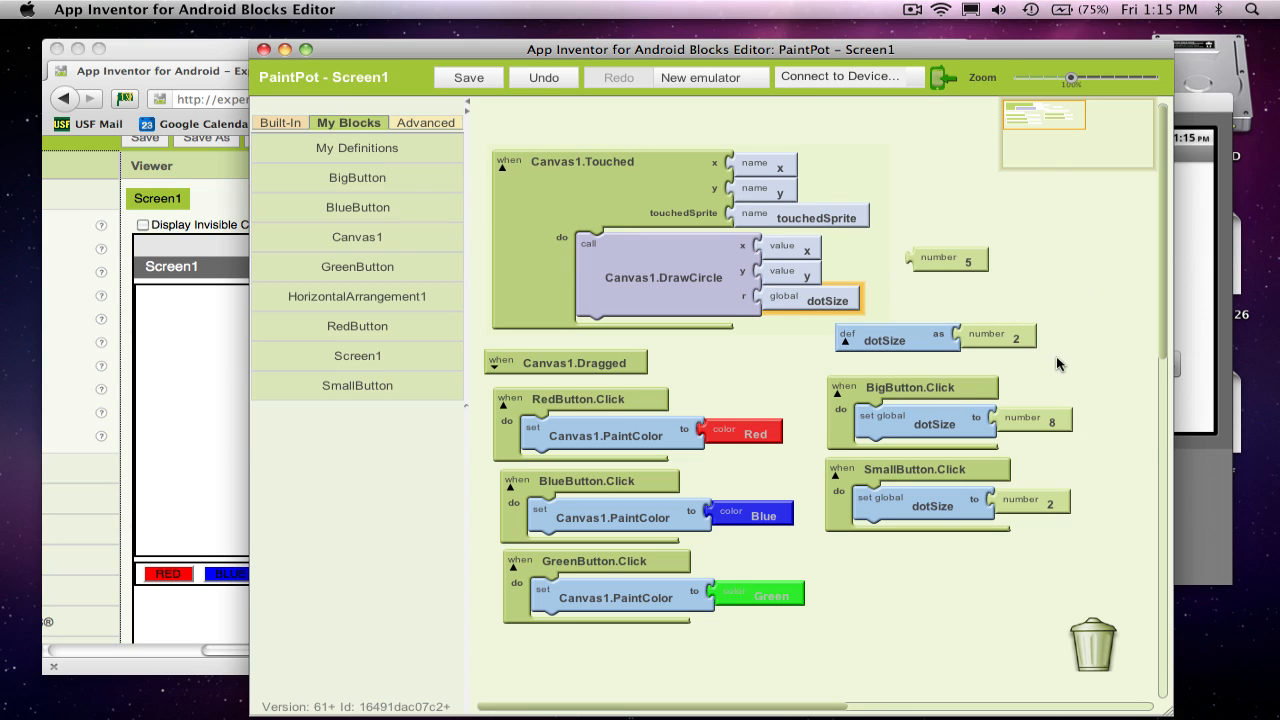
mouse_move(1050, 398)
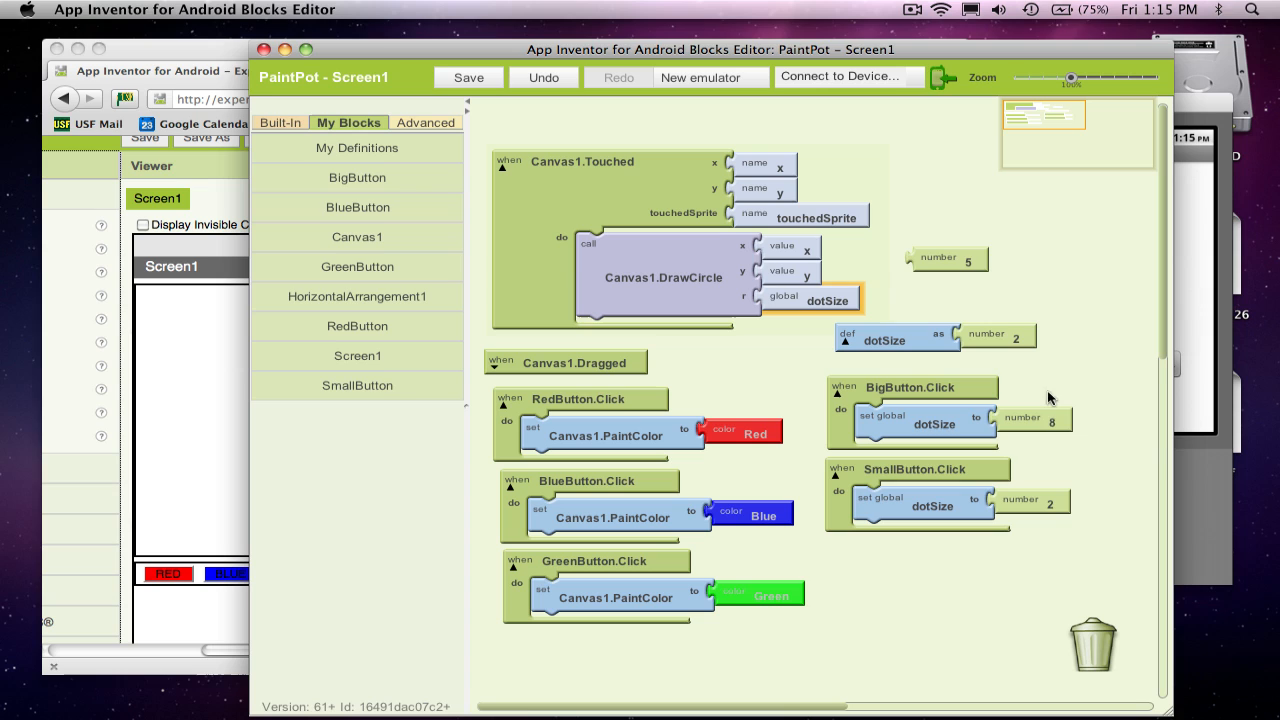
mouse_move(720, 290)
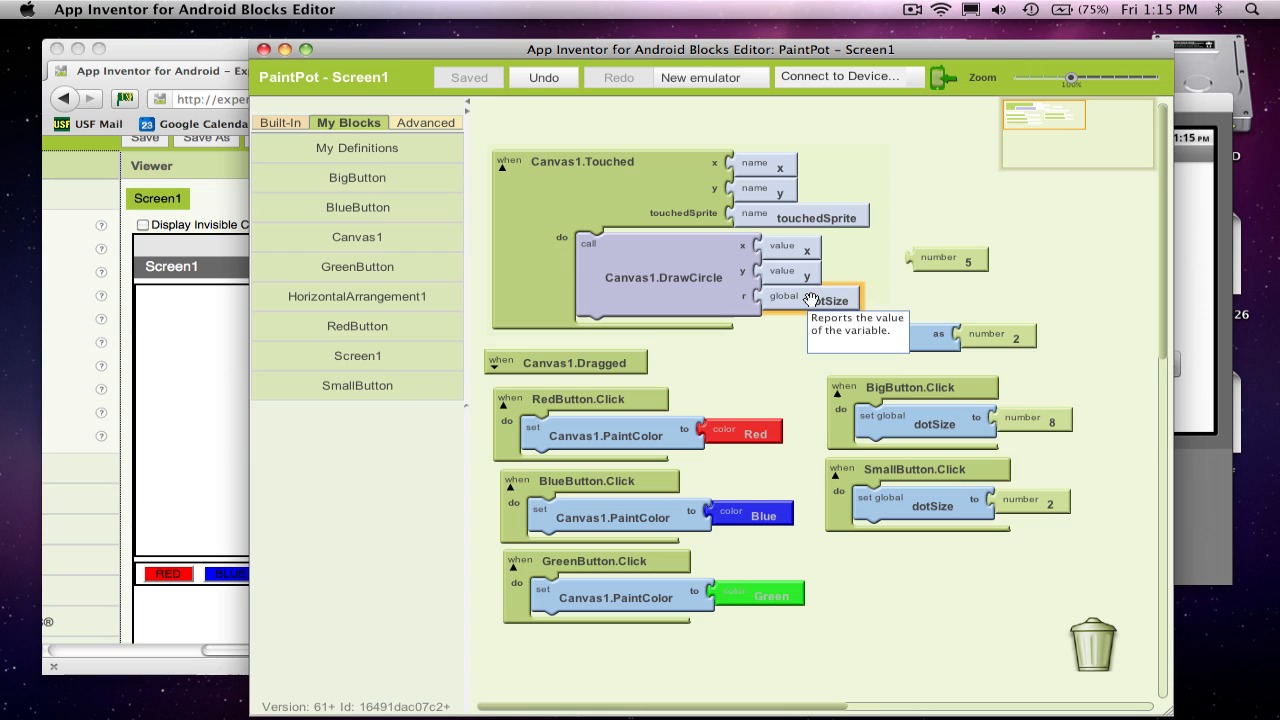
mouse_move(896, 248)
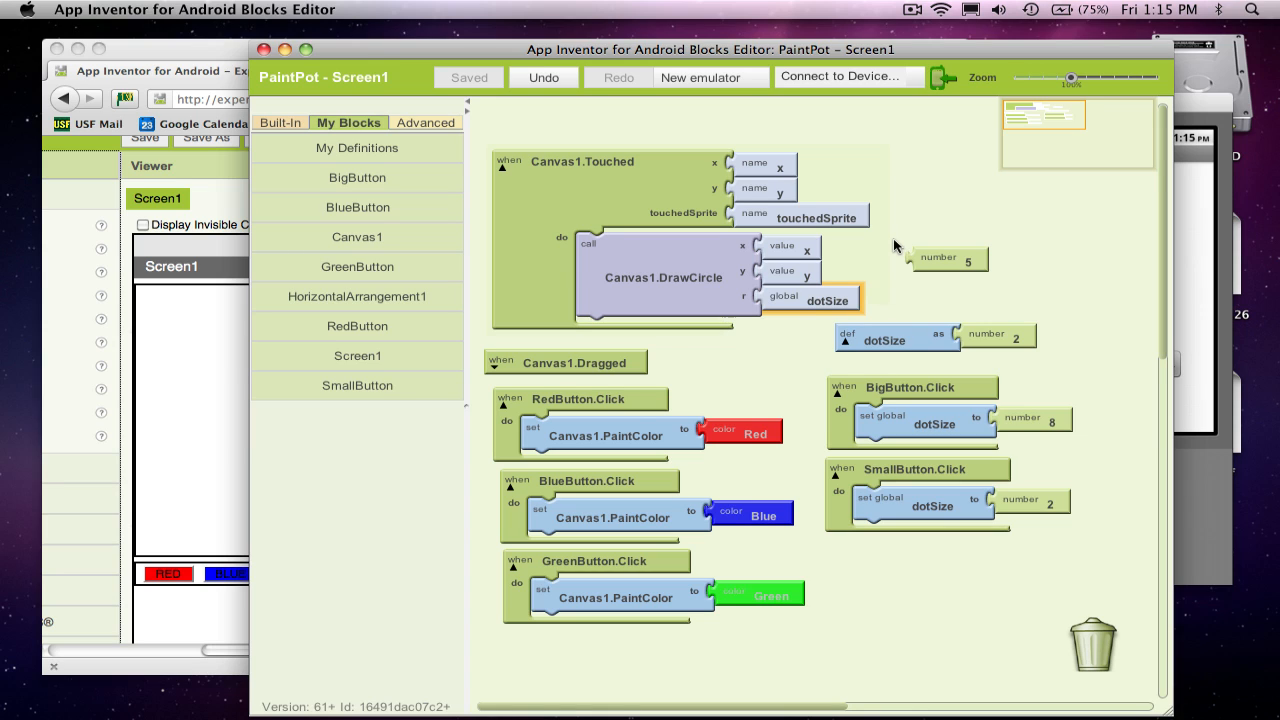
mouse_move(1046, 304)
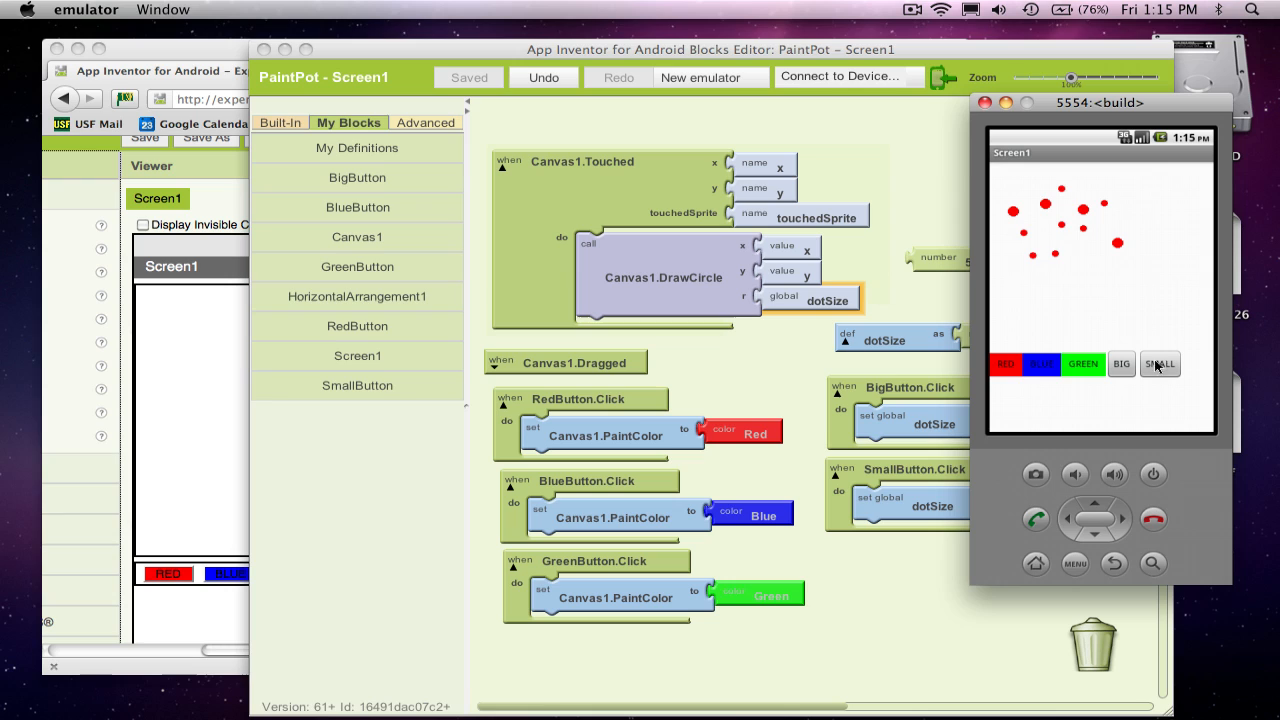
mouse_move(1116, 186)
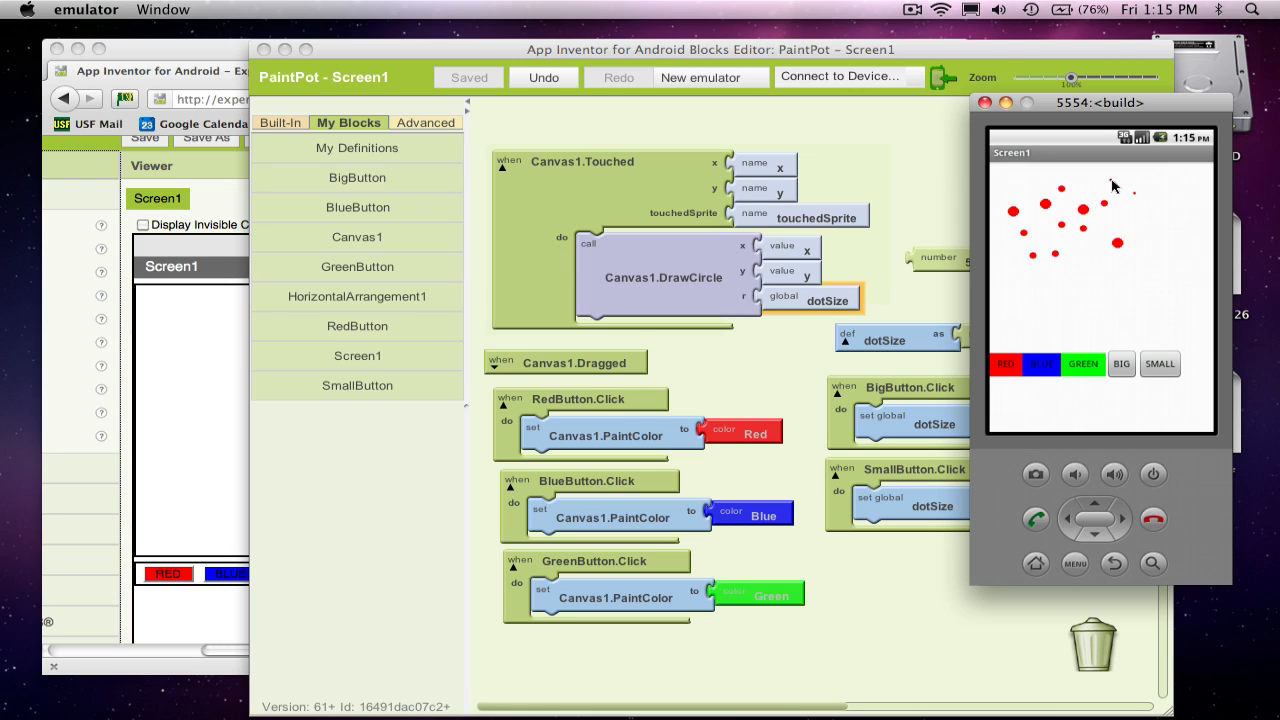
mouse_move(1050, 228)
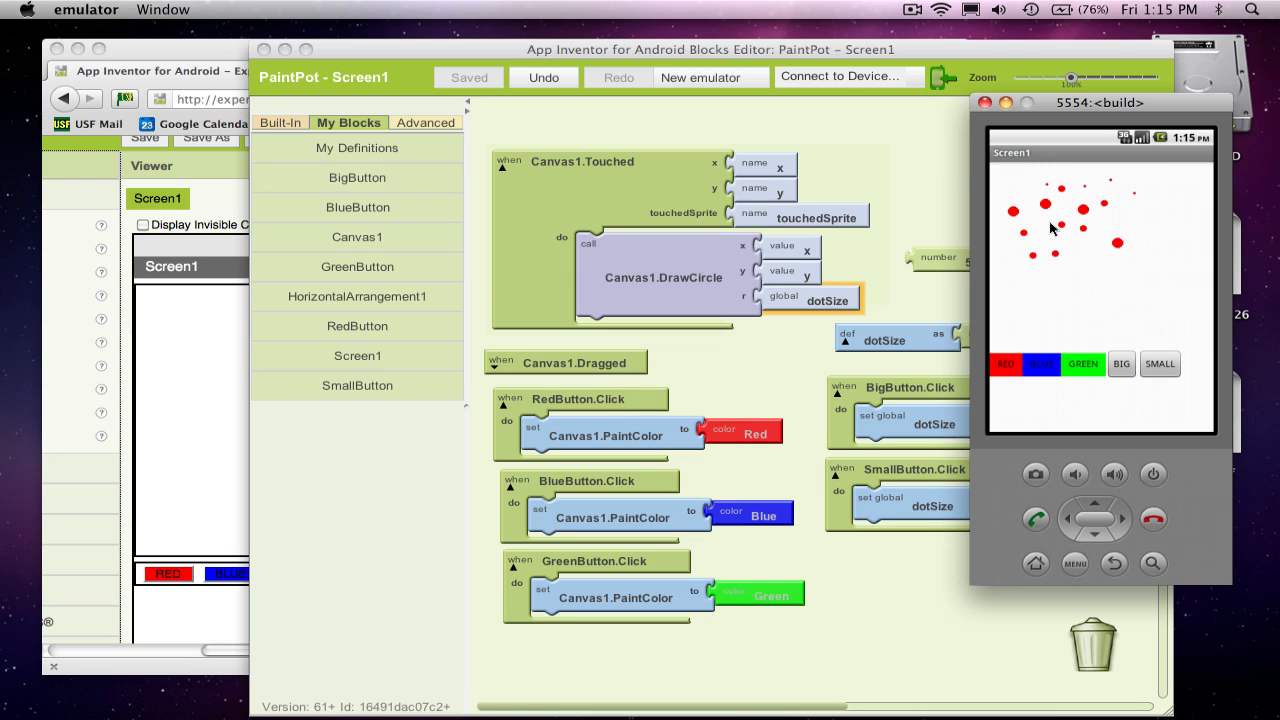
mouse_move(990, 272)
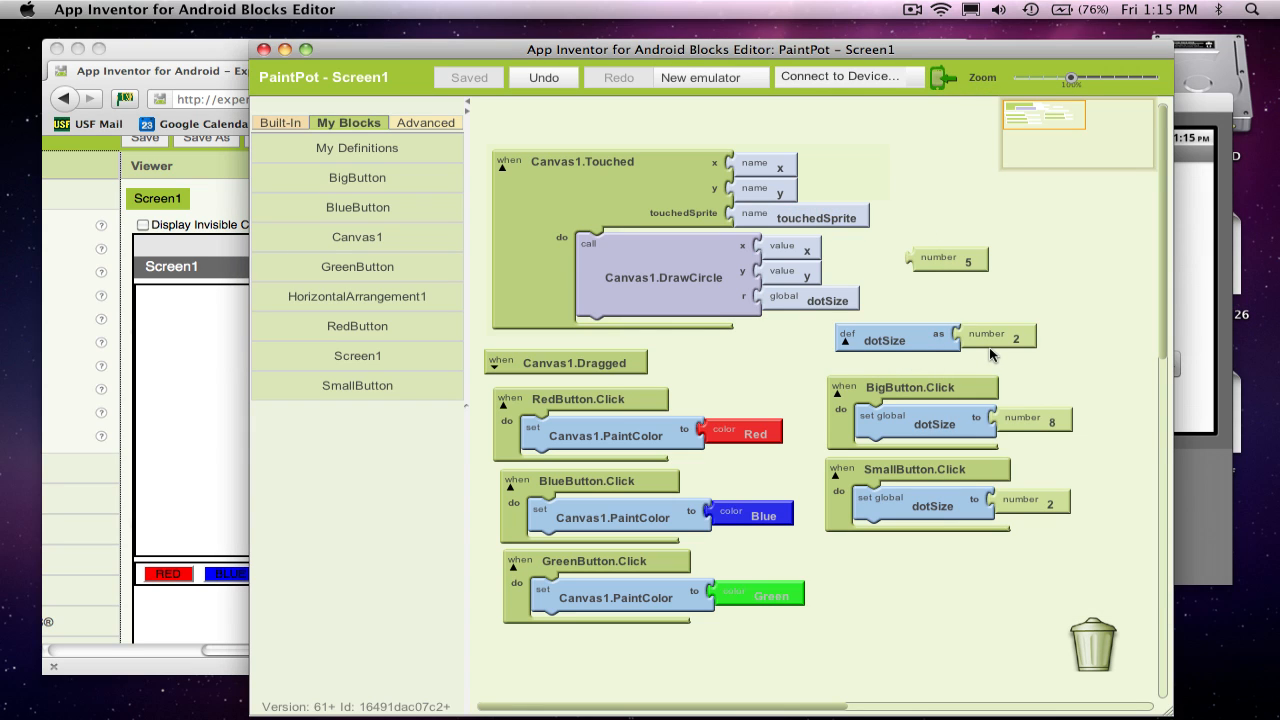
mouse_move(1002, 336)
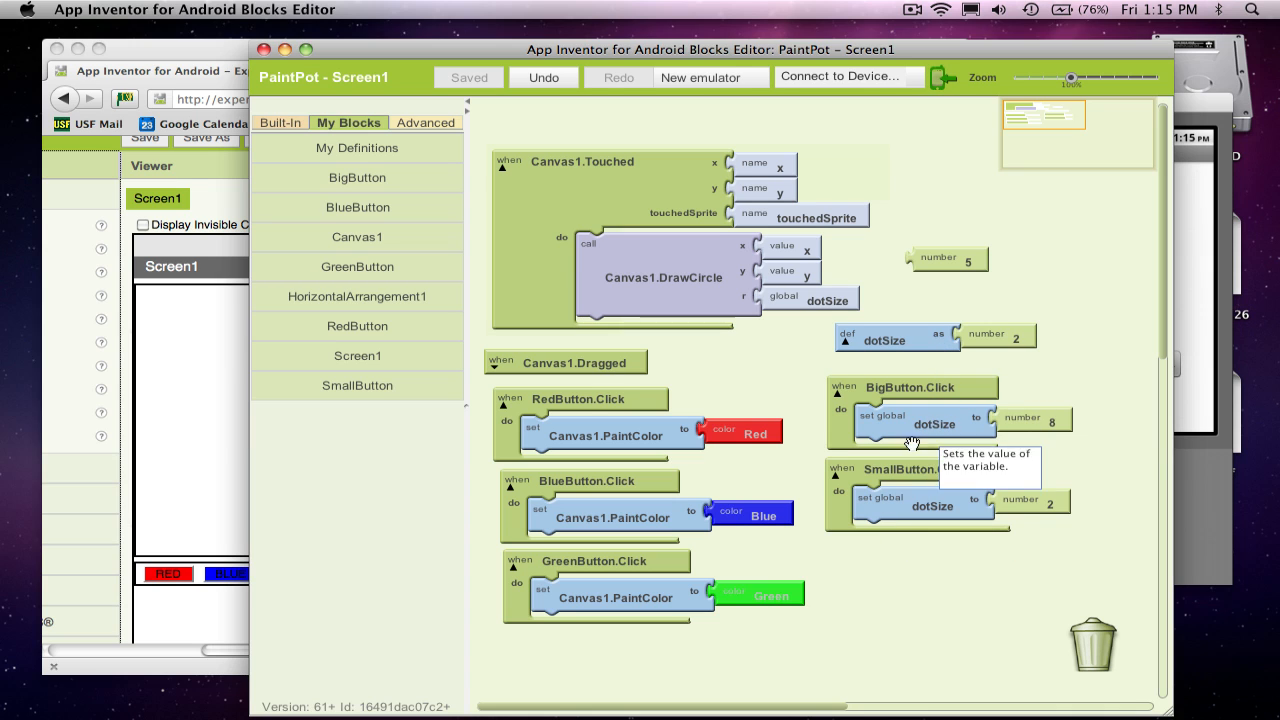
mouse_move(940, 488)
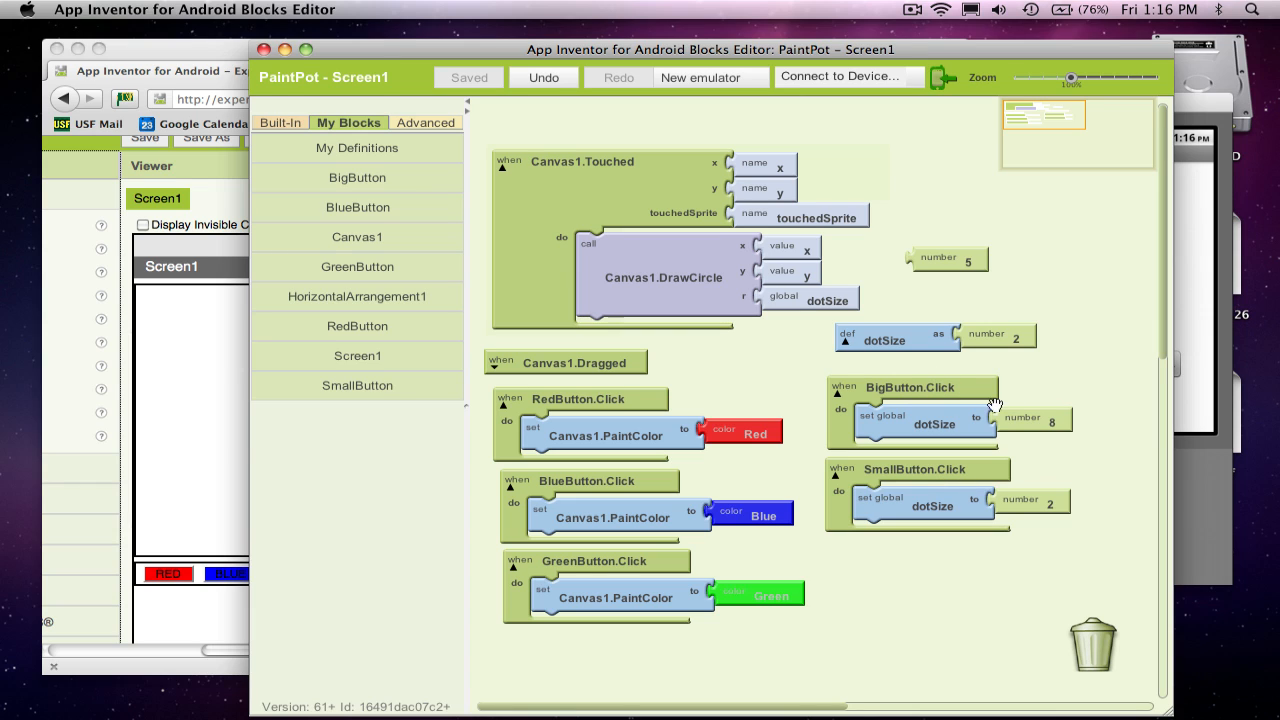
mouse_move(982, 508)
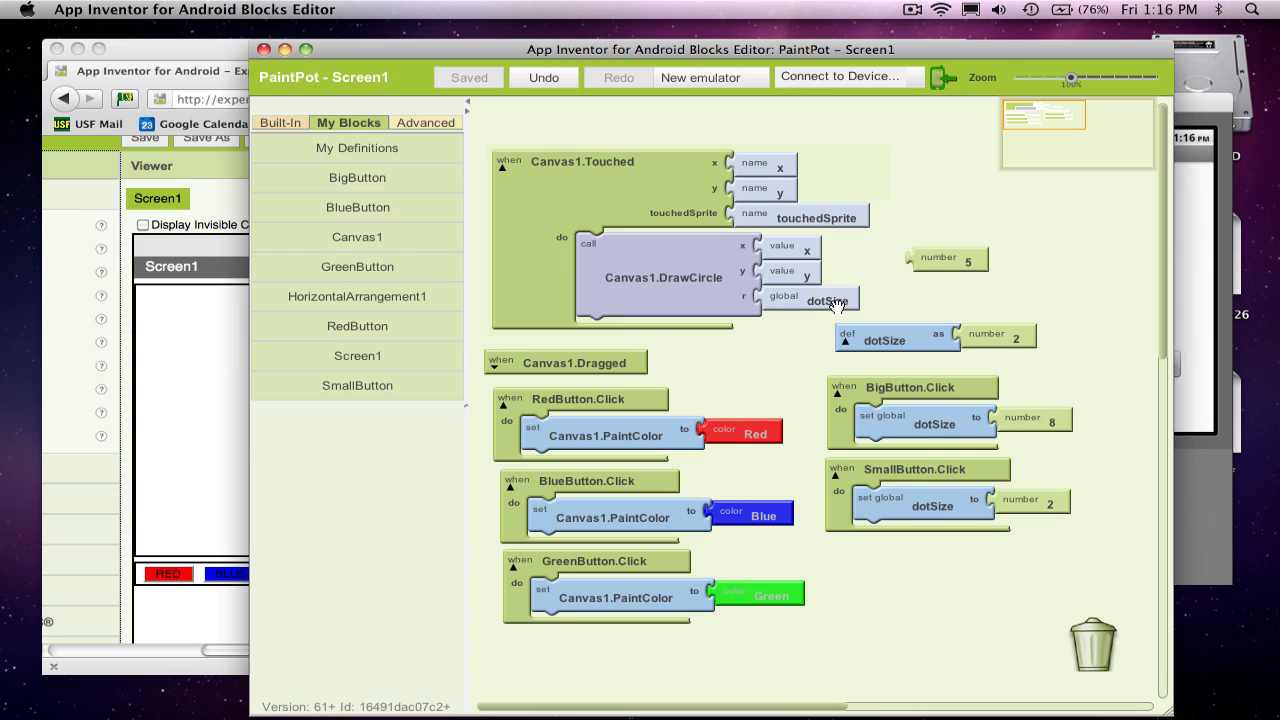
mouse_move(664, 278)
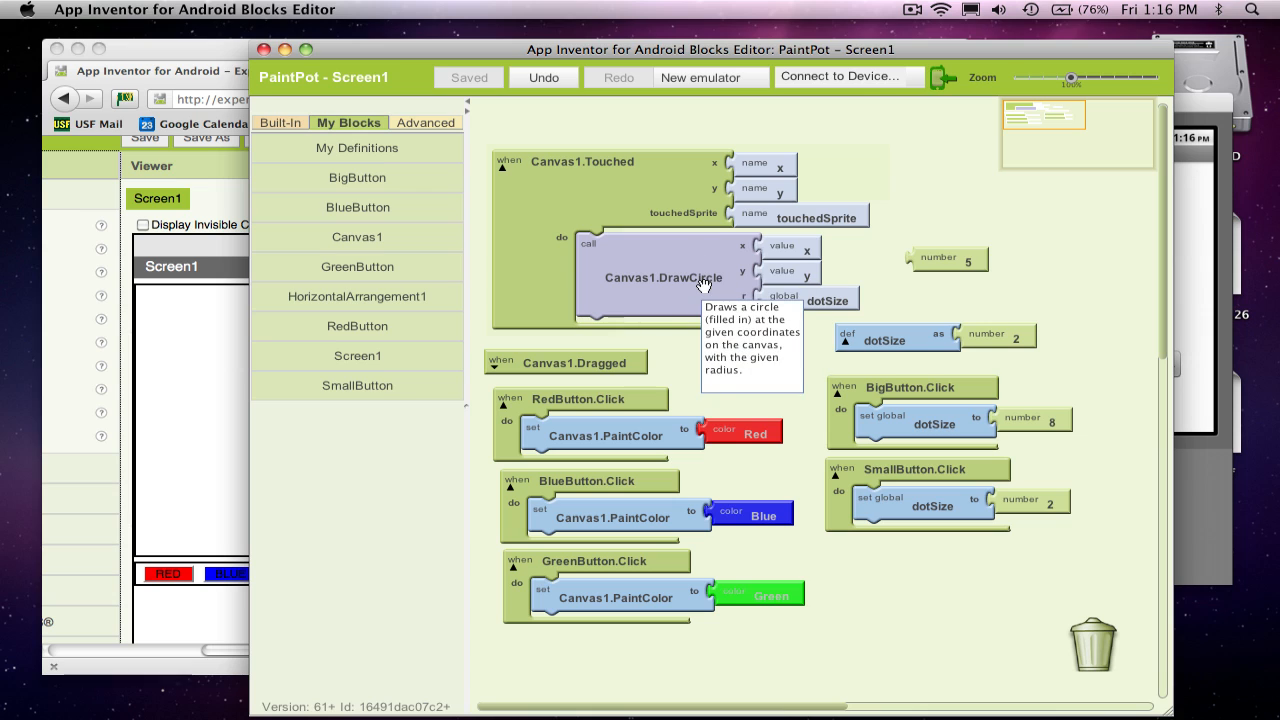